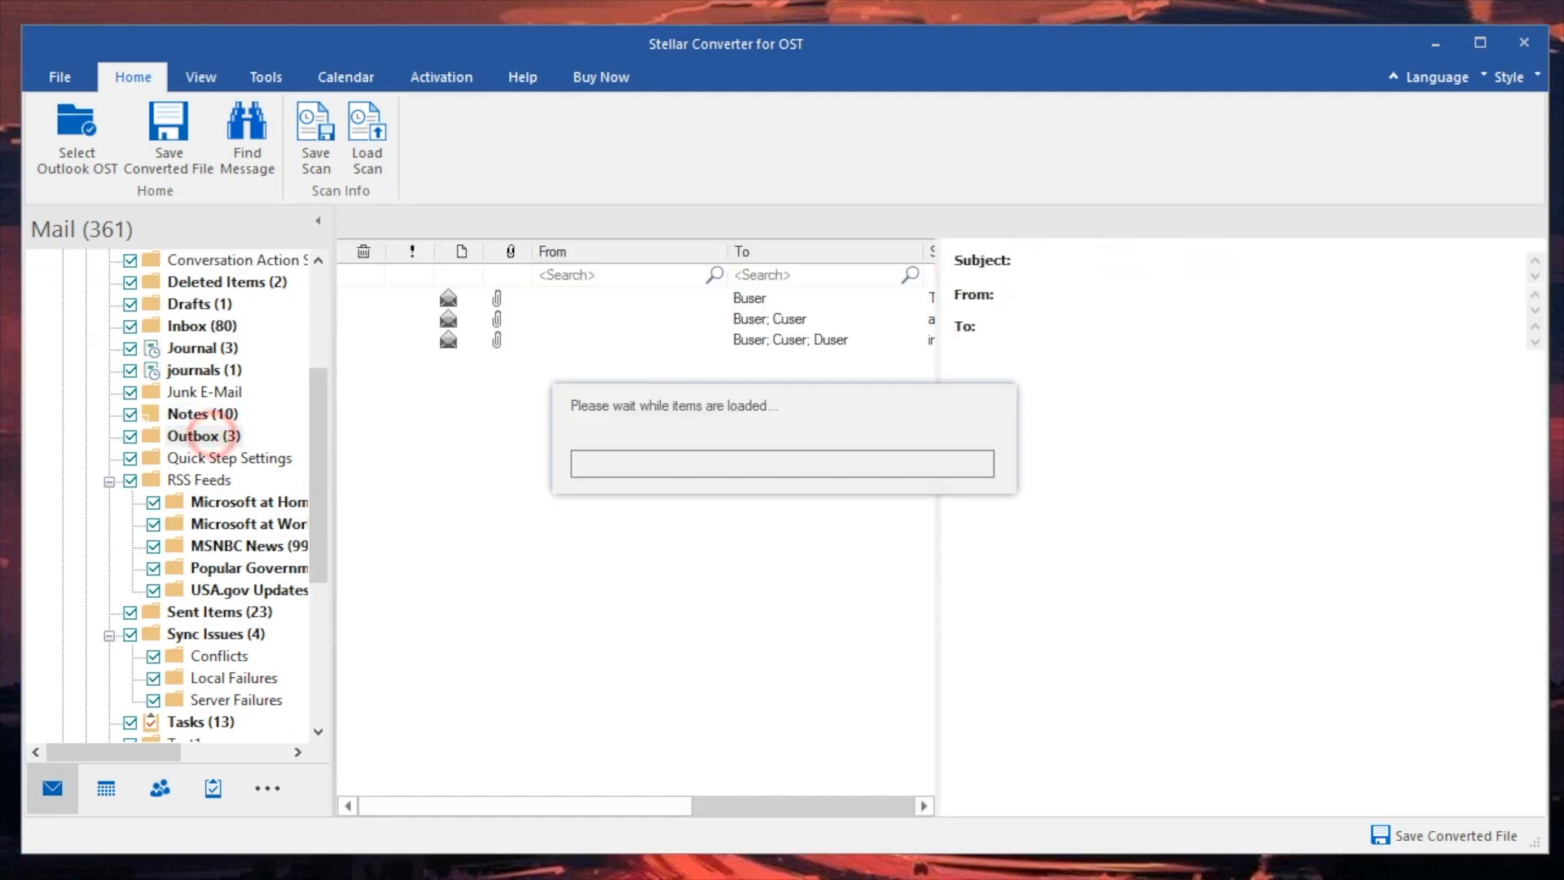
Convert the newly chosen OST file, confirm the rescan, and acknowledge Conversion Complete.
click(204, 436)
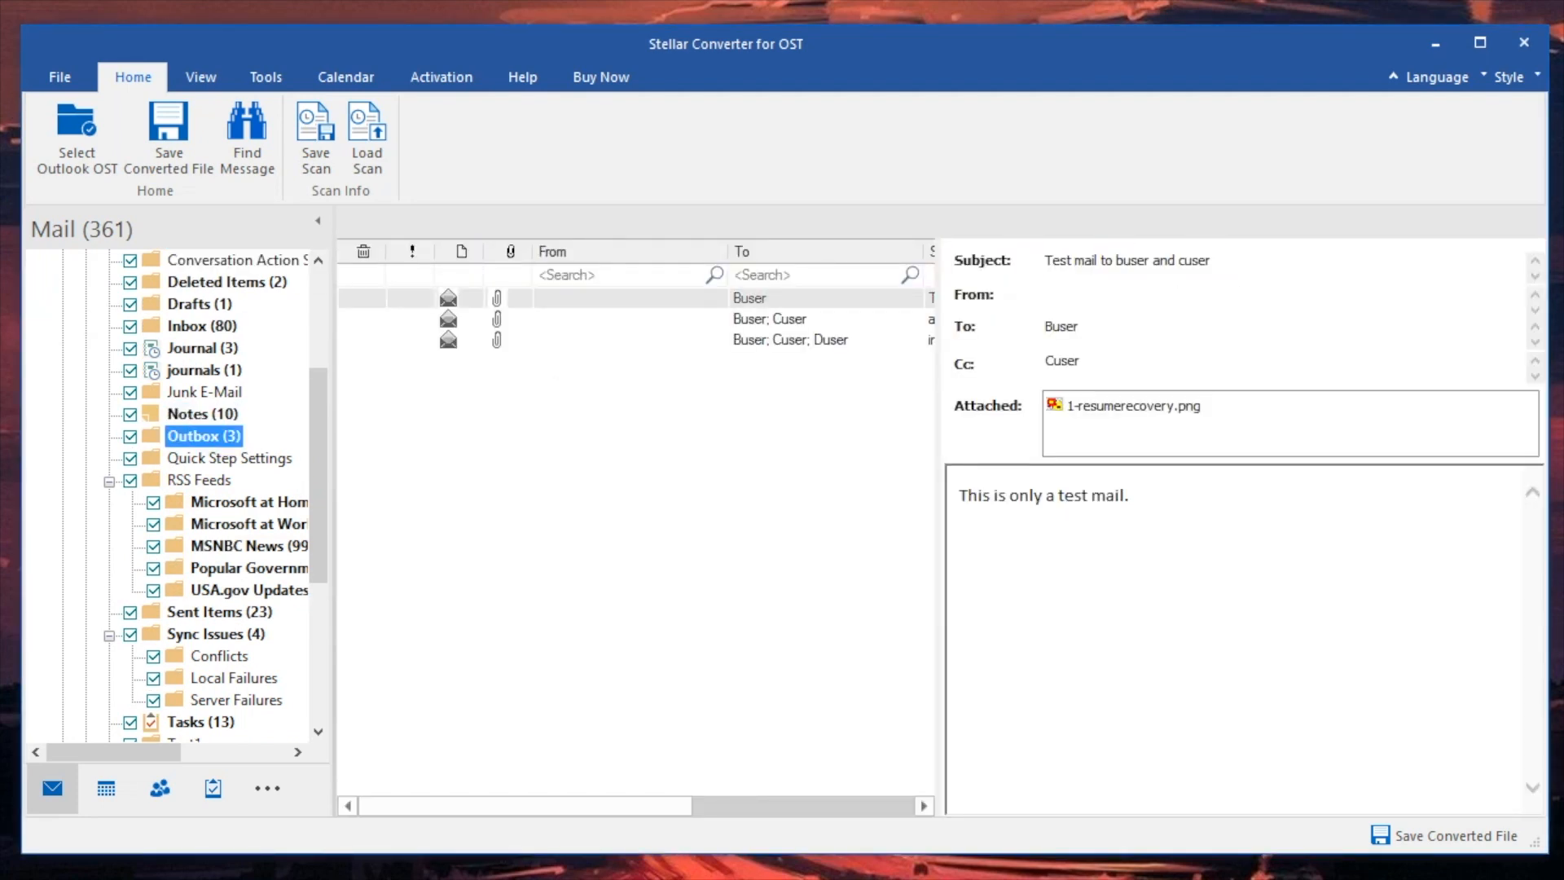
triple_click(1042, 496)
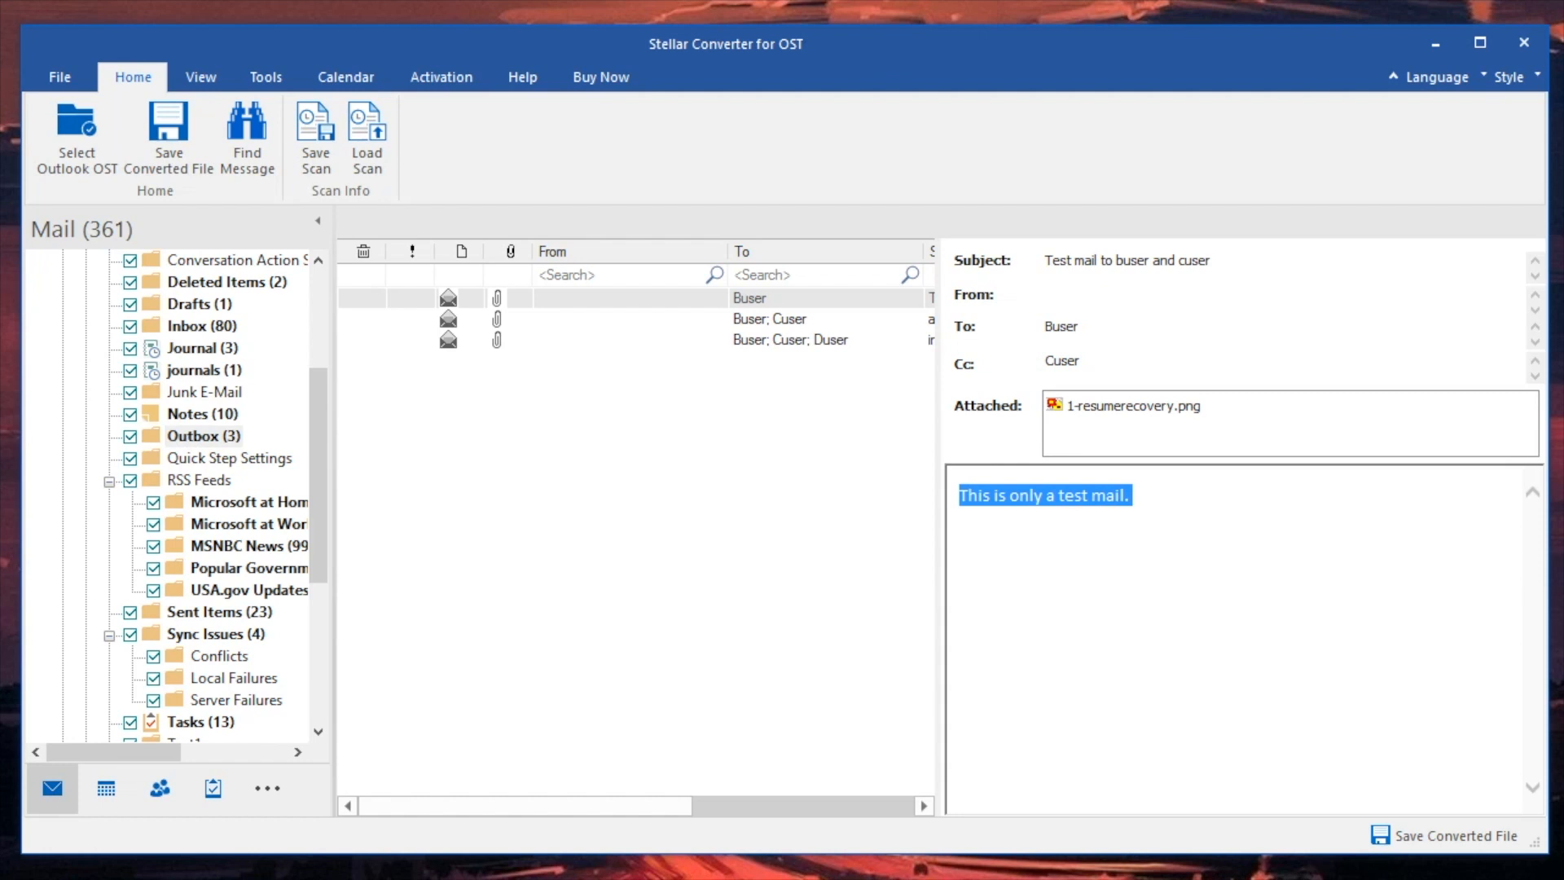
click(77, 130)
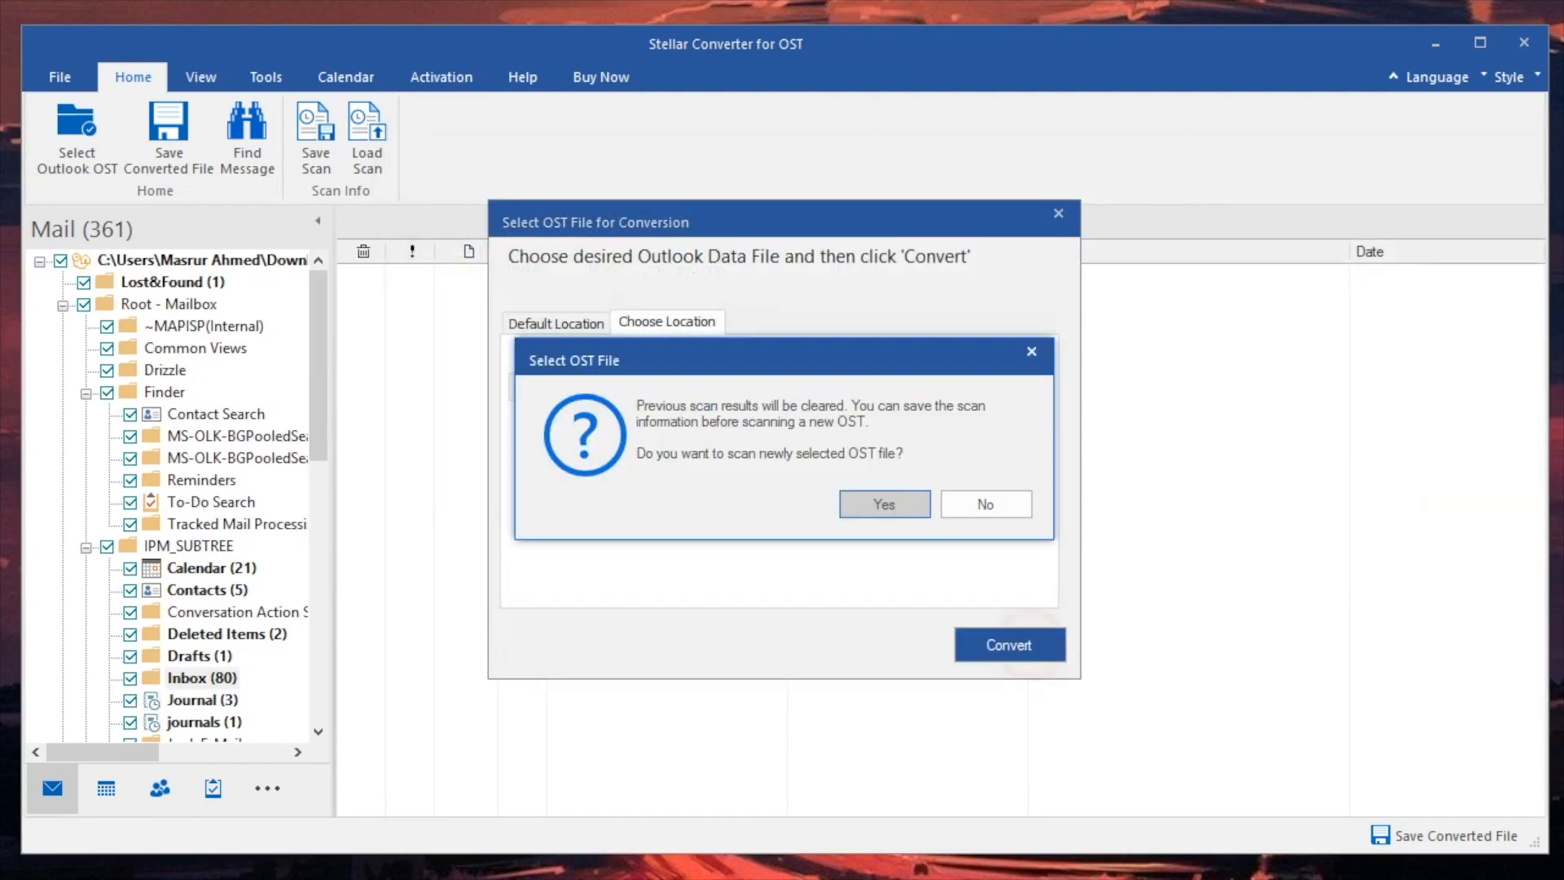
click(885, 503)
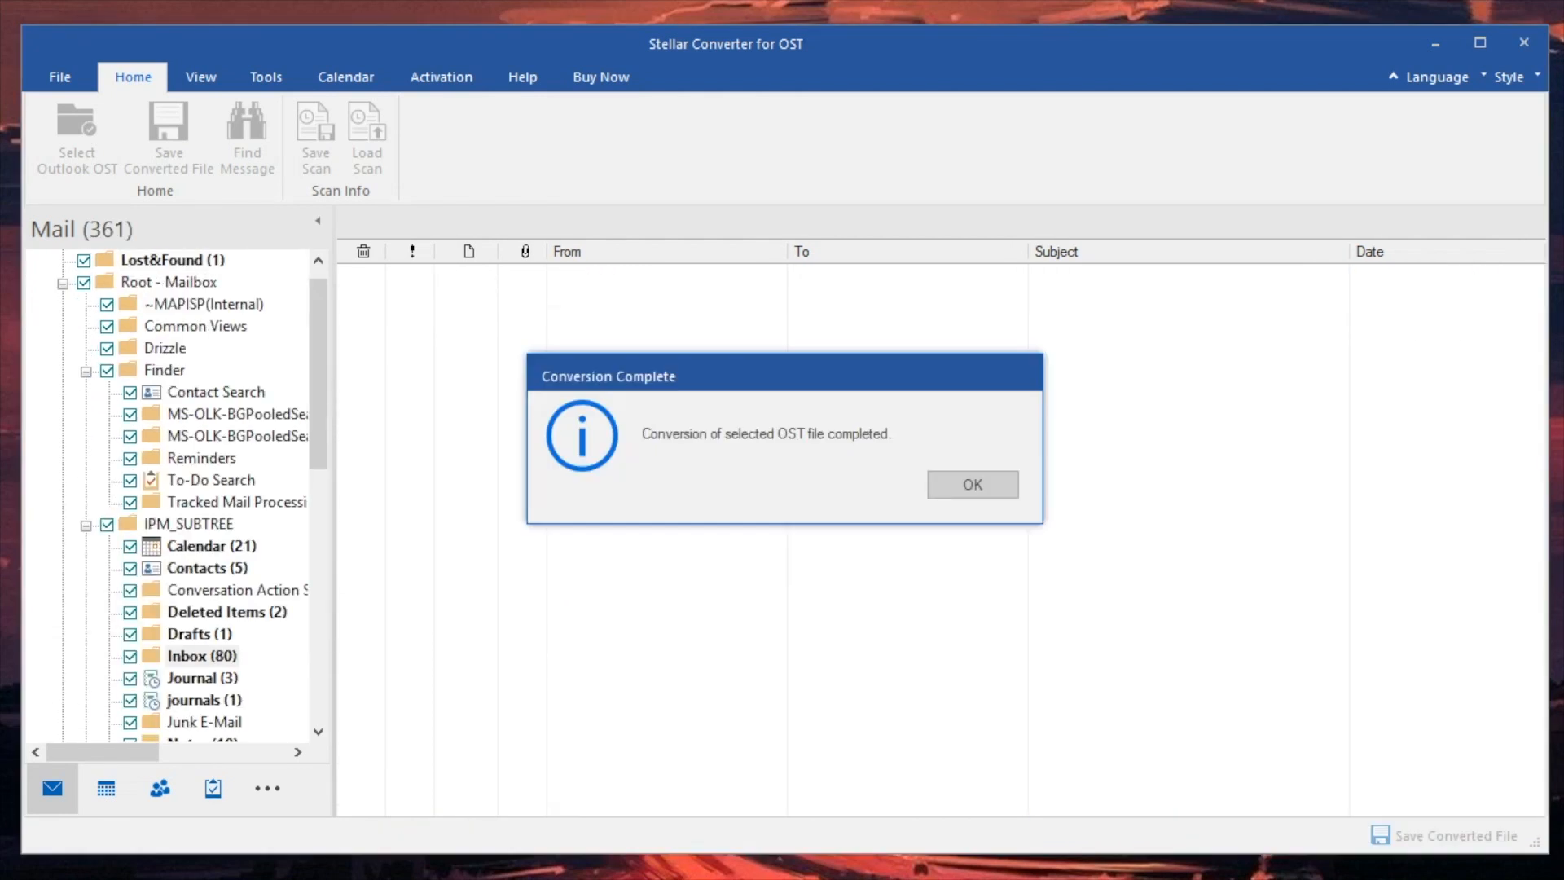
click(972, 484)
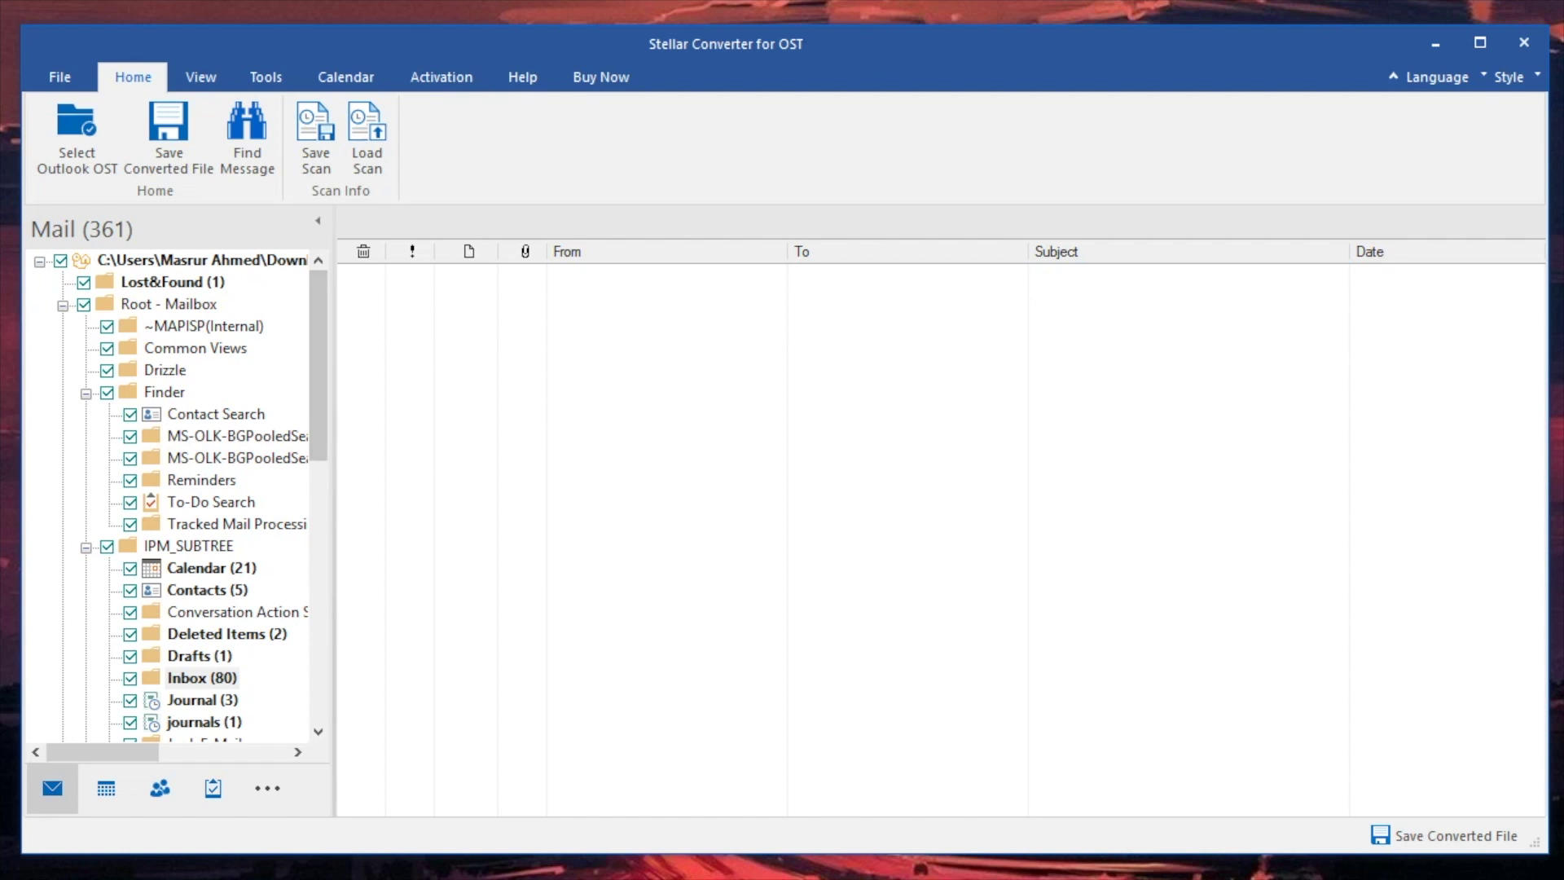
View the recovered calendar on 16 February 2012, then by month, then switch to Contacts.
click(170, 304)
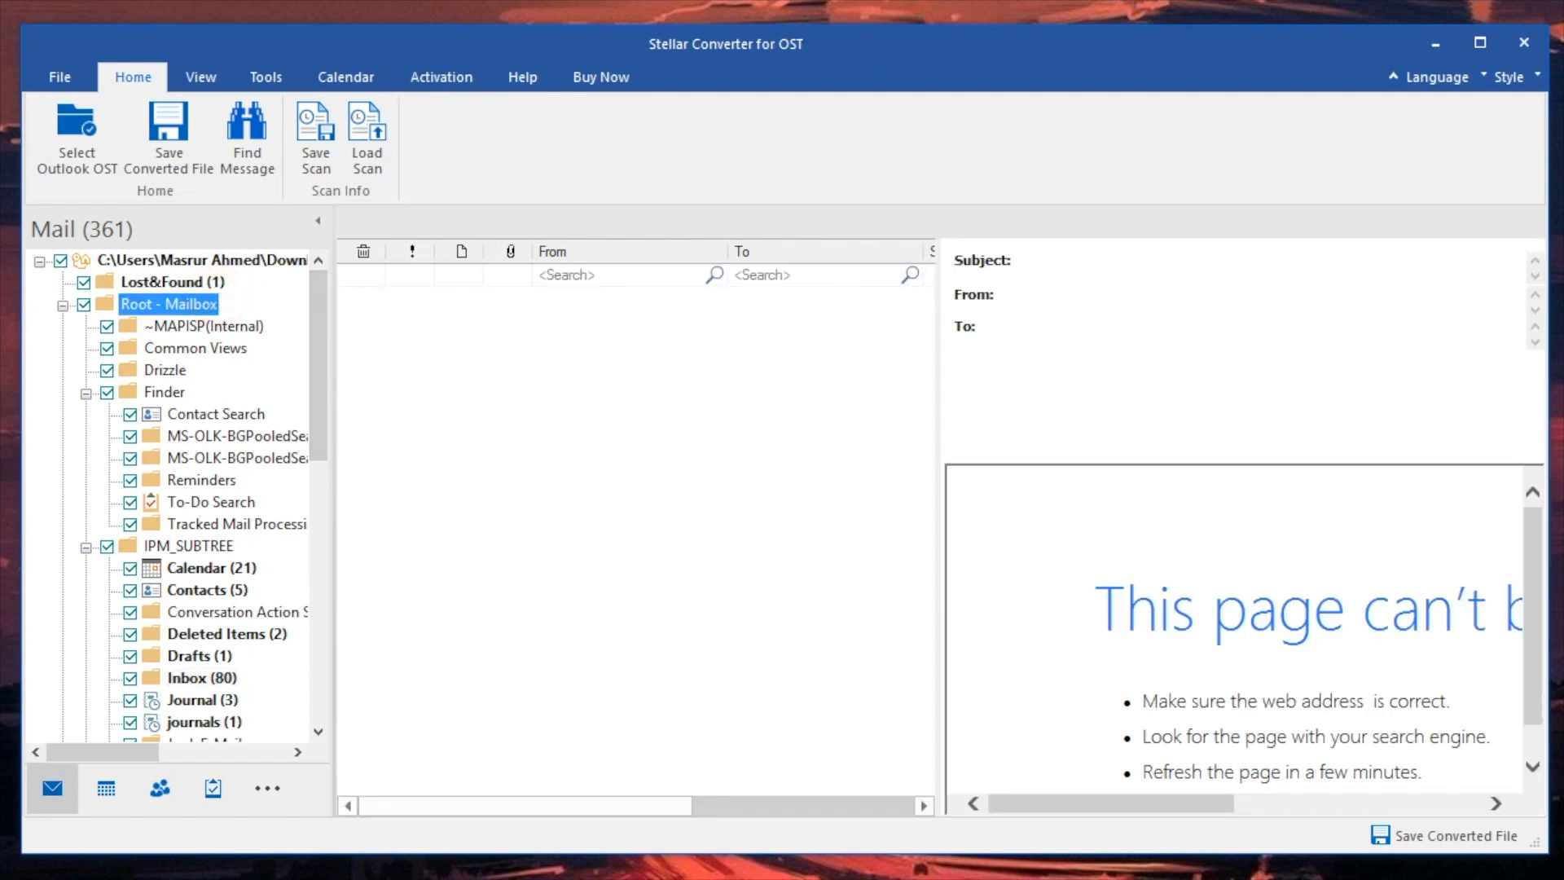
click(164, 369)
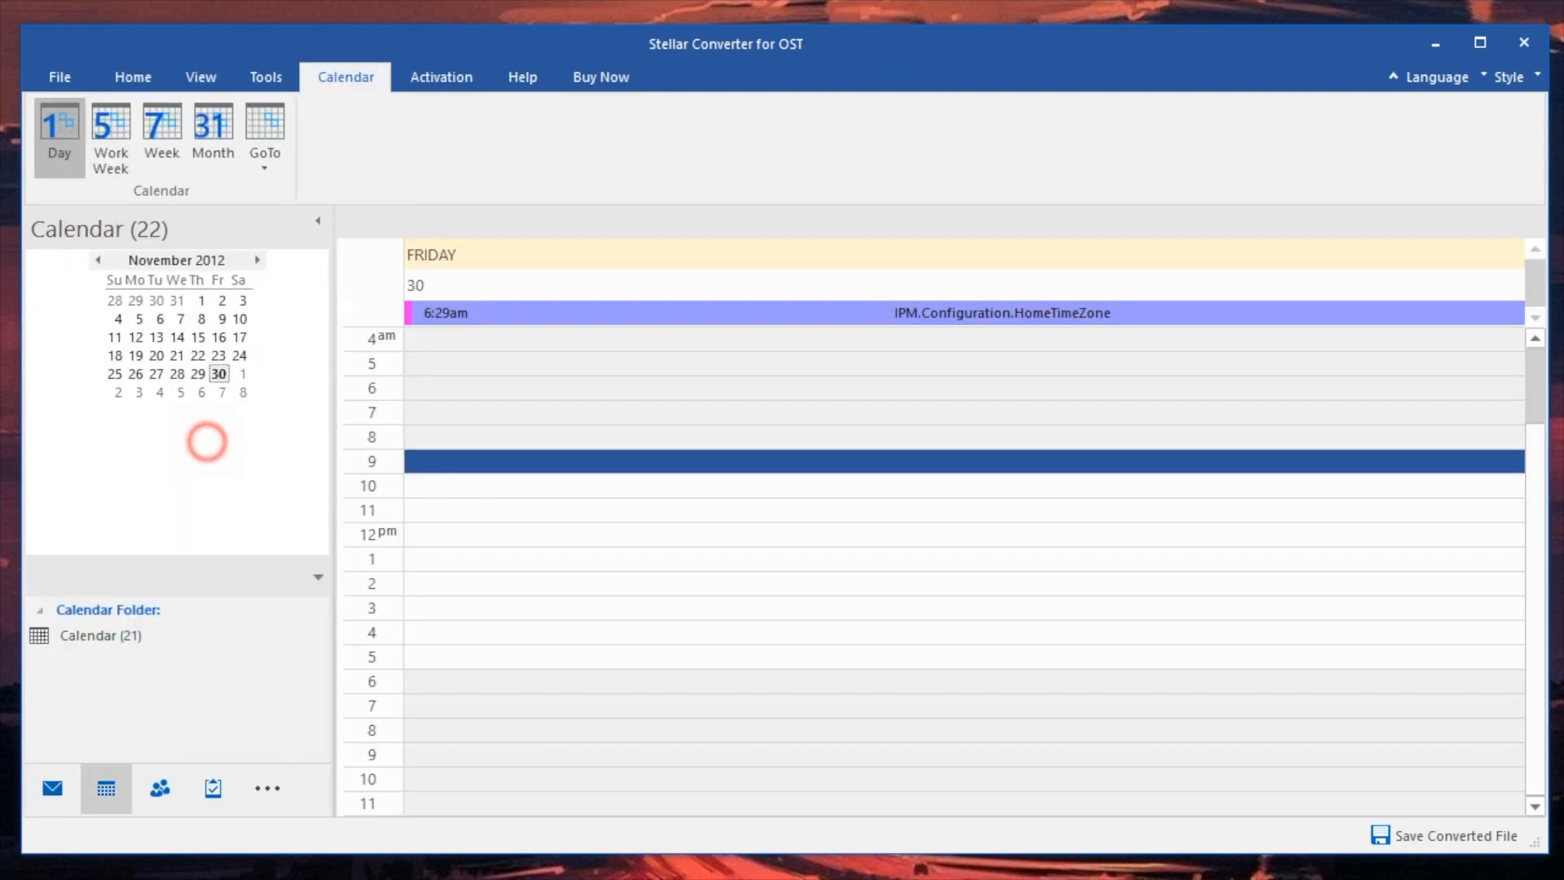
click(156, 337)
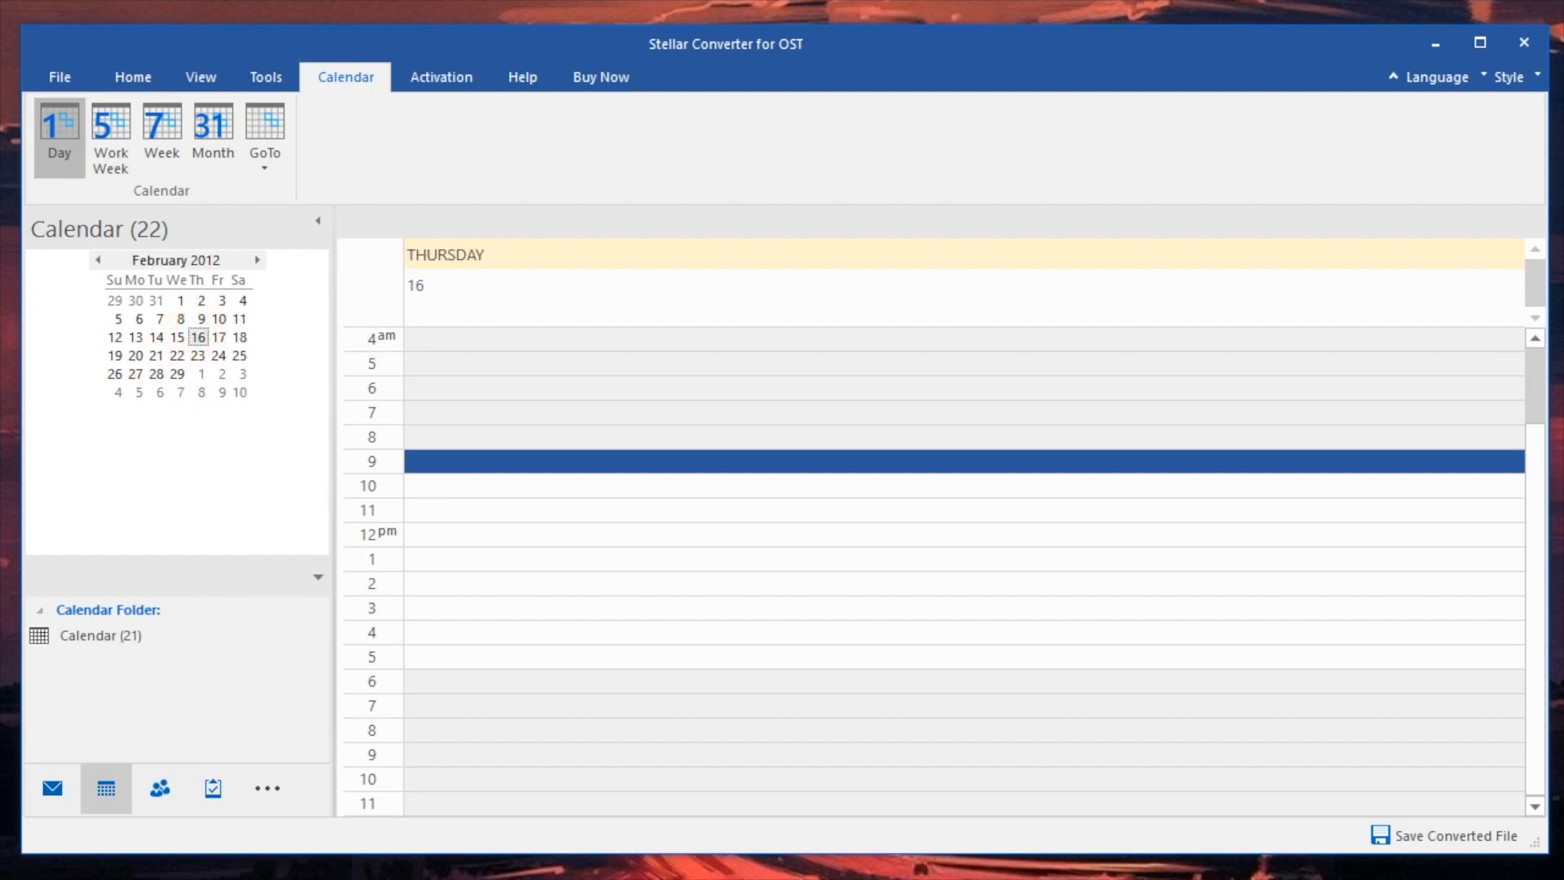
click(212, 131)
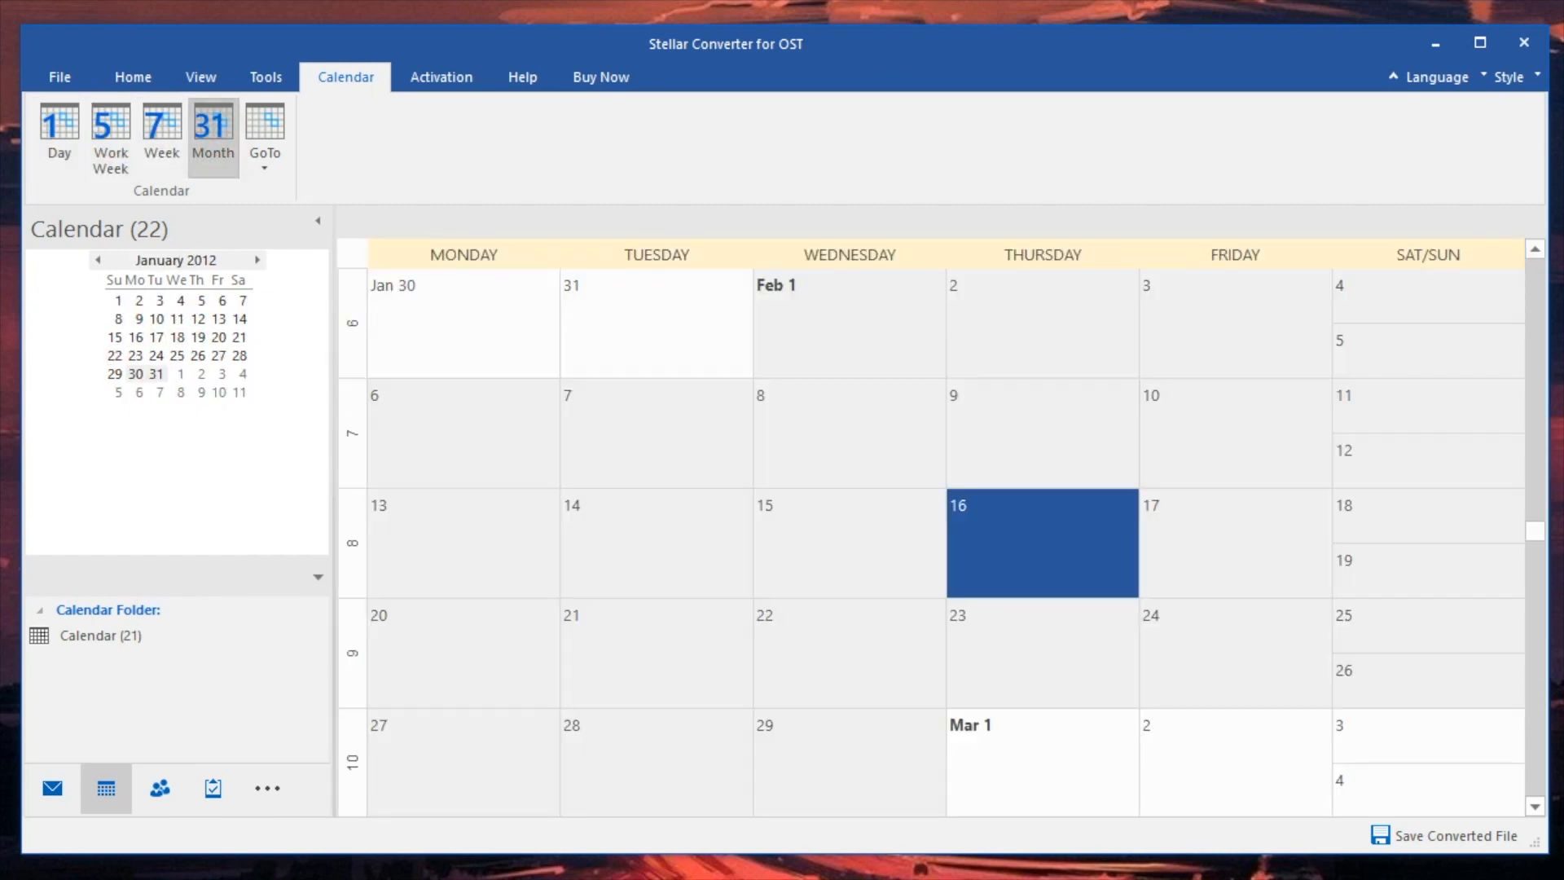
click(158, 789)
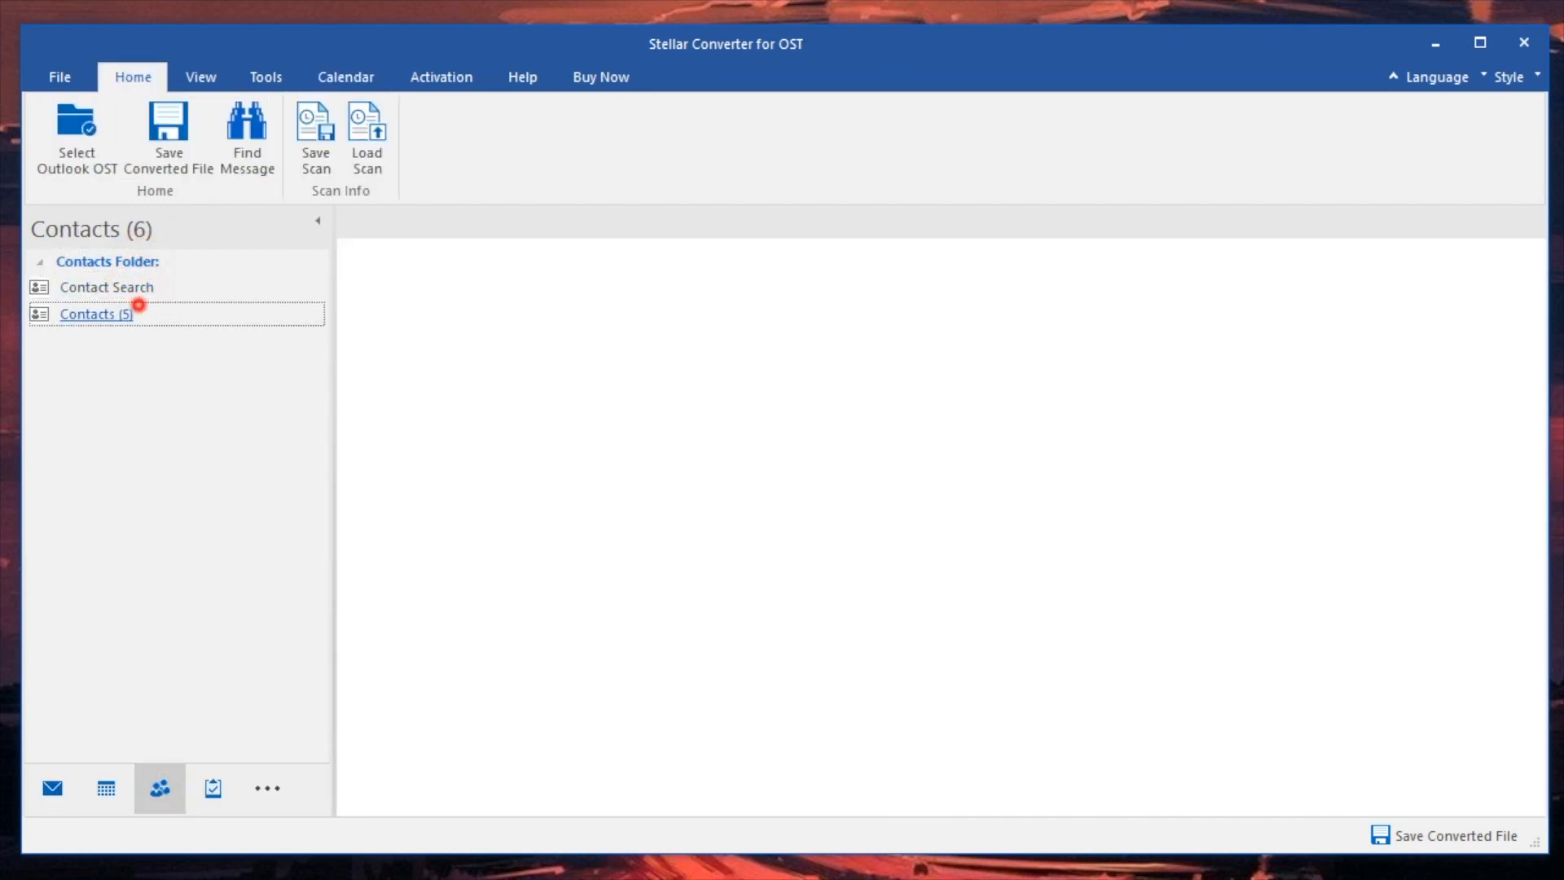
Browse the five contact cards, then open, scroll and close the 'go goa' task details.
click(96, 313)
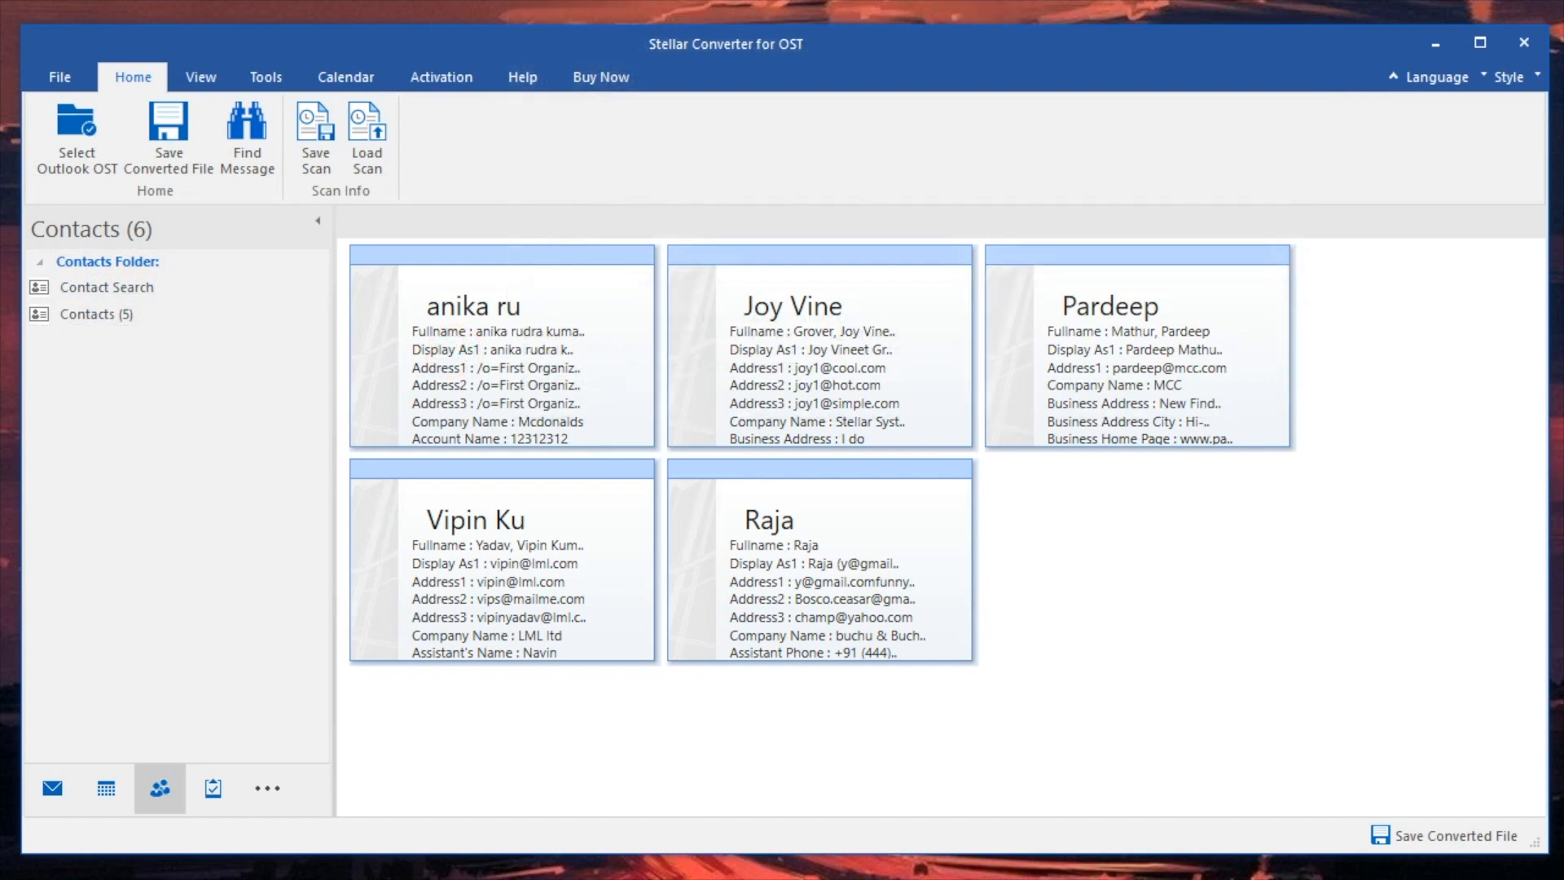
click(504, 385)
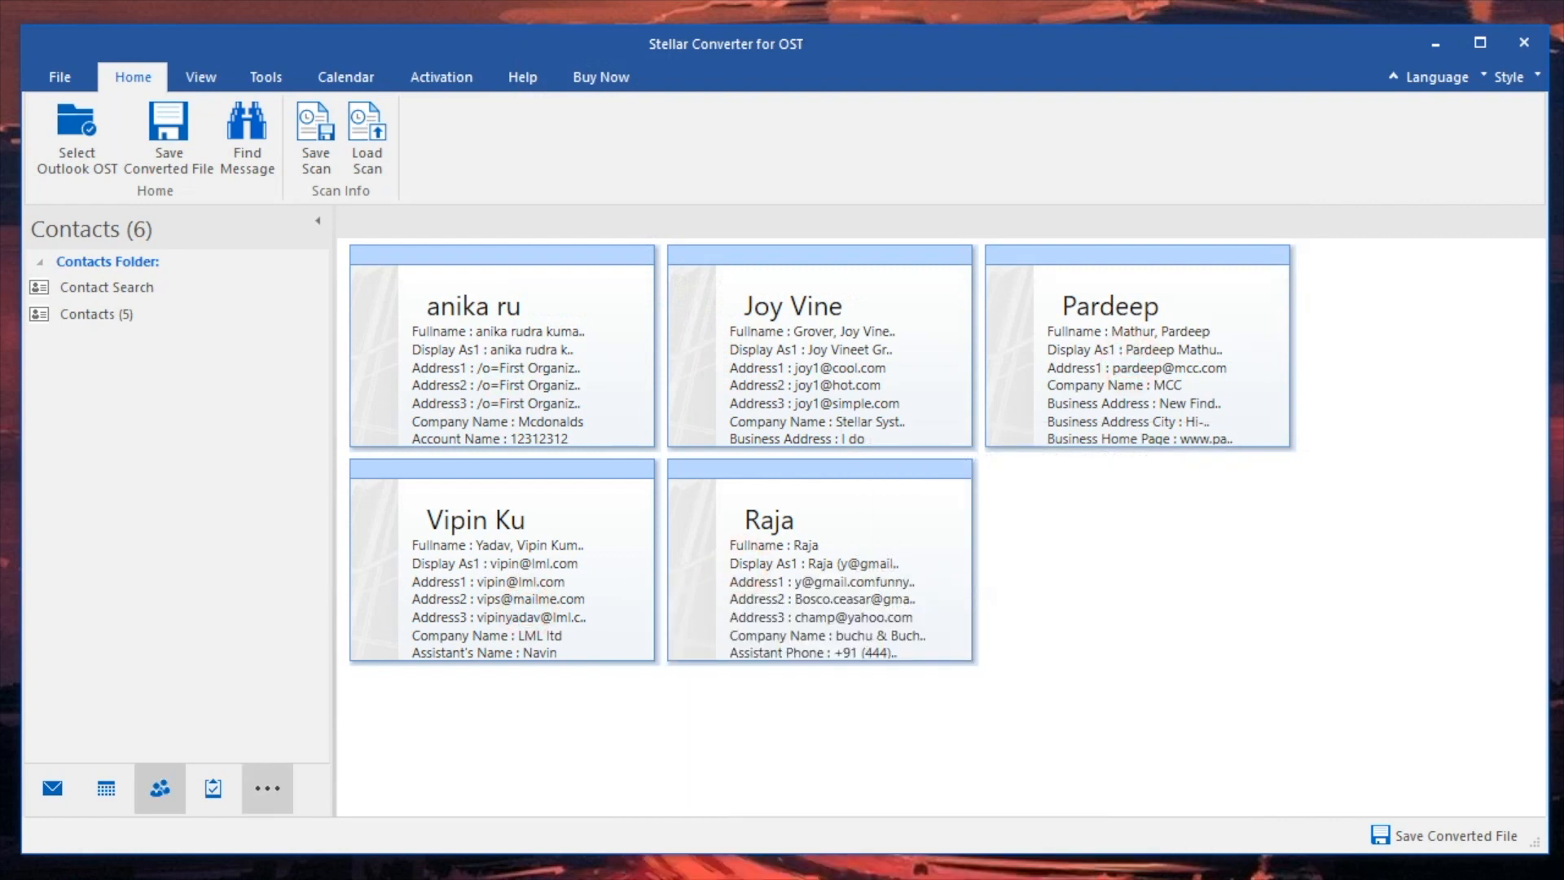
click(213, 790)
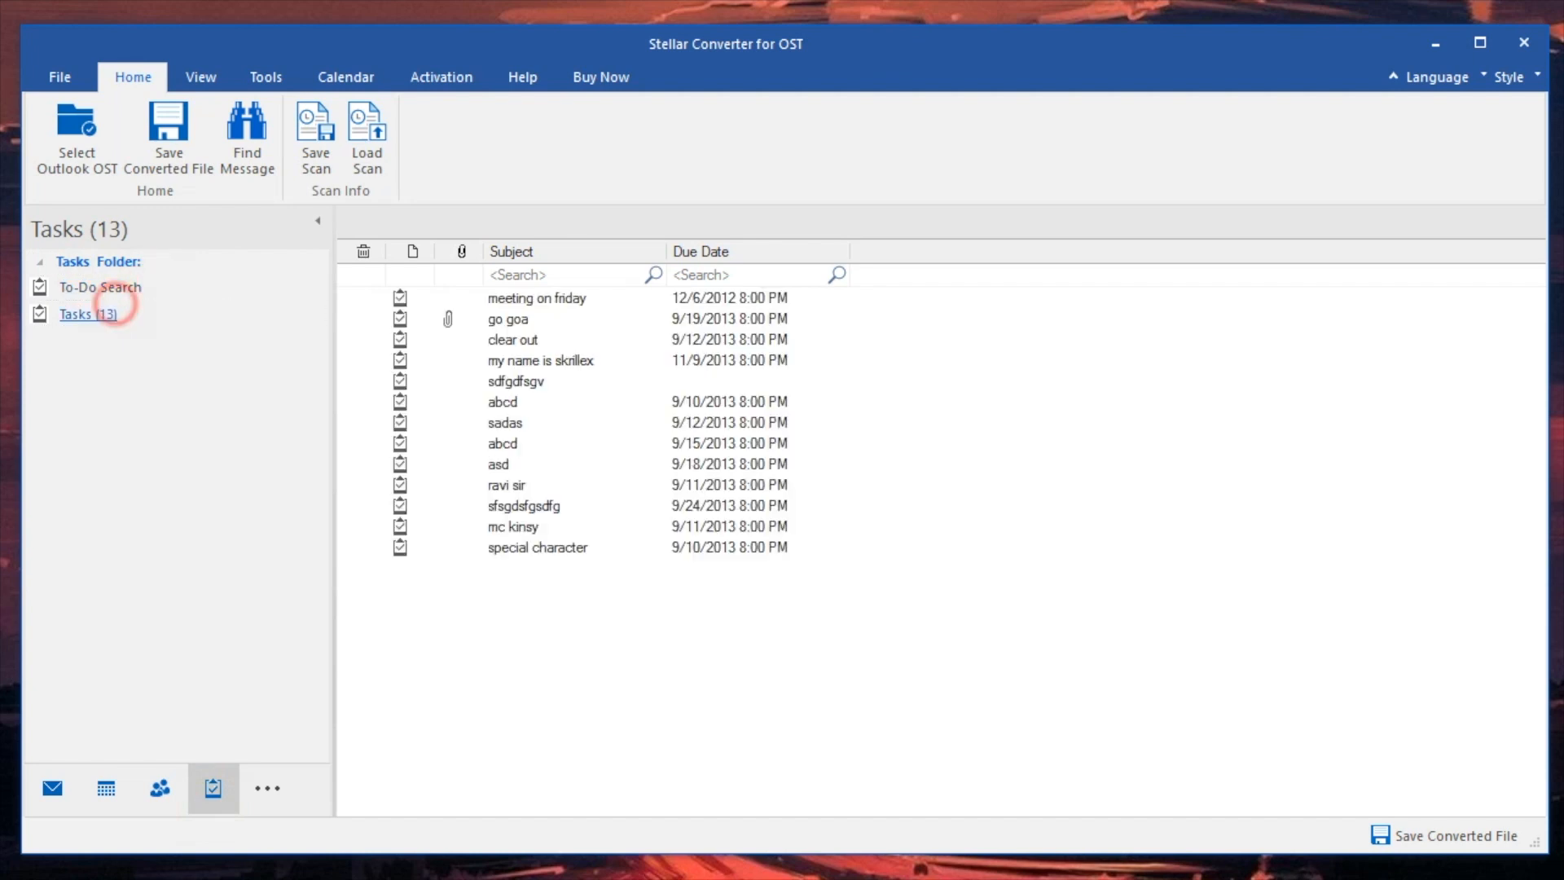
double_click(536, 298)
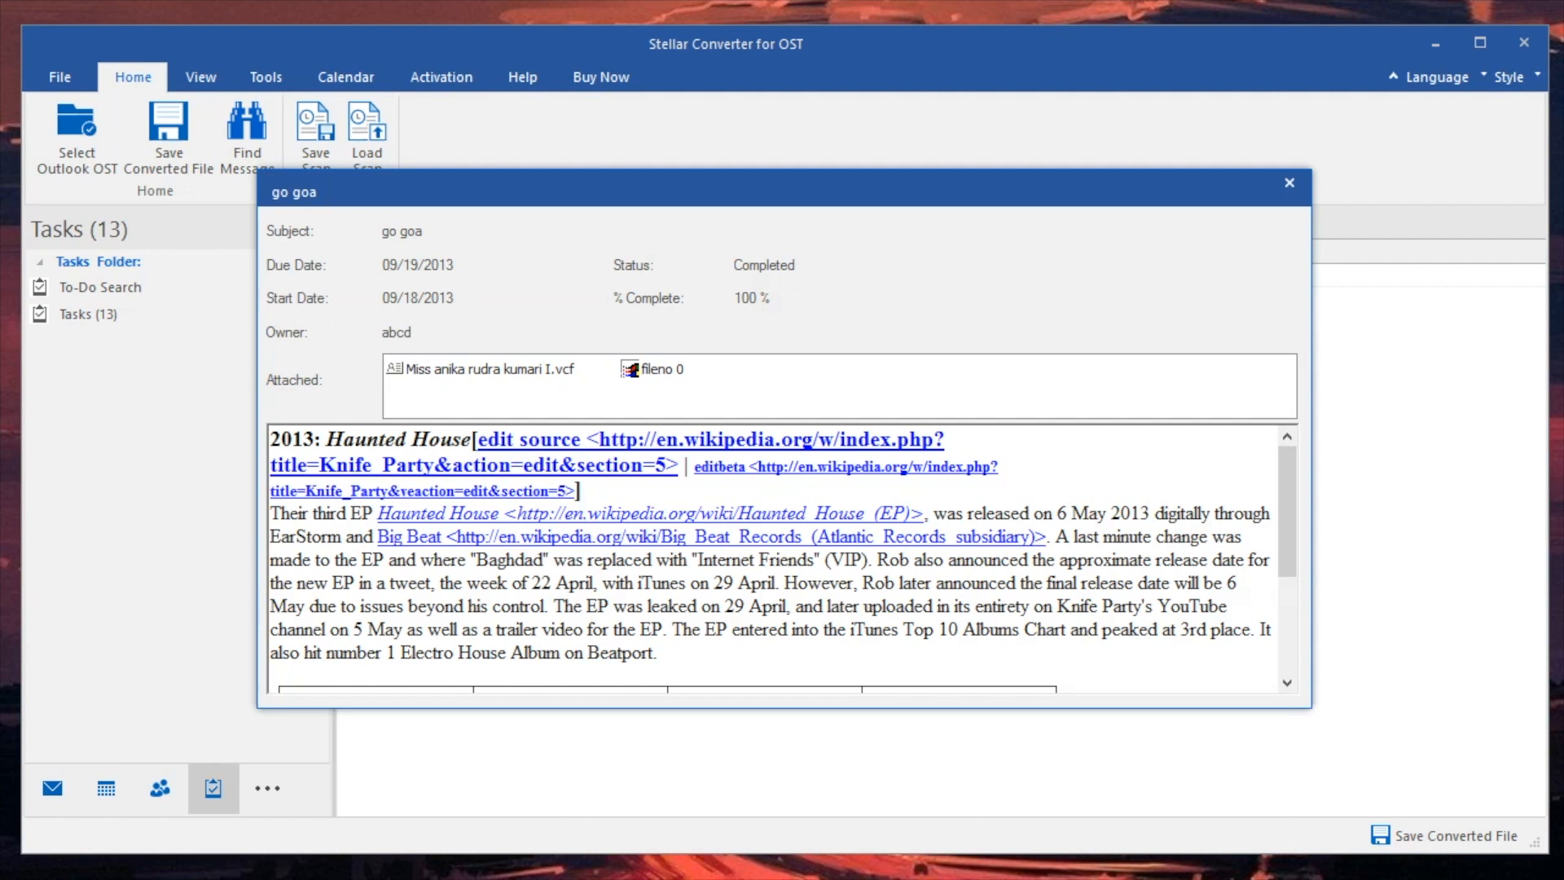
scroll(down, 3)
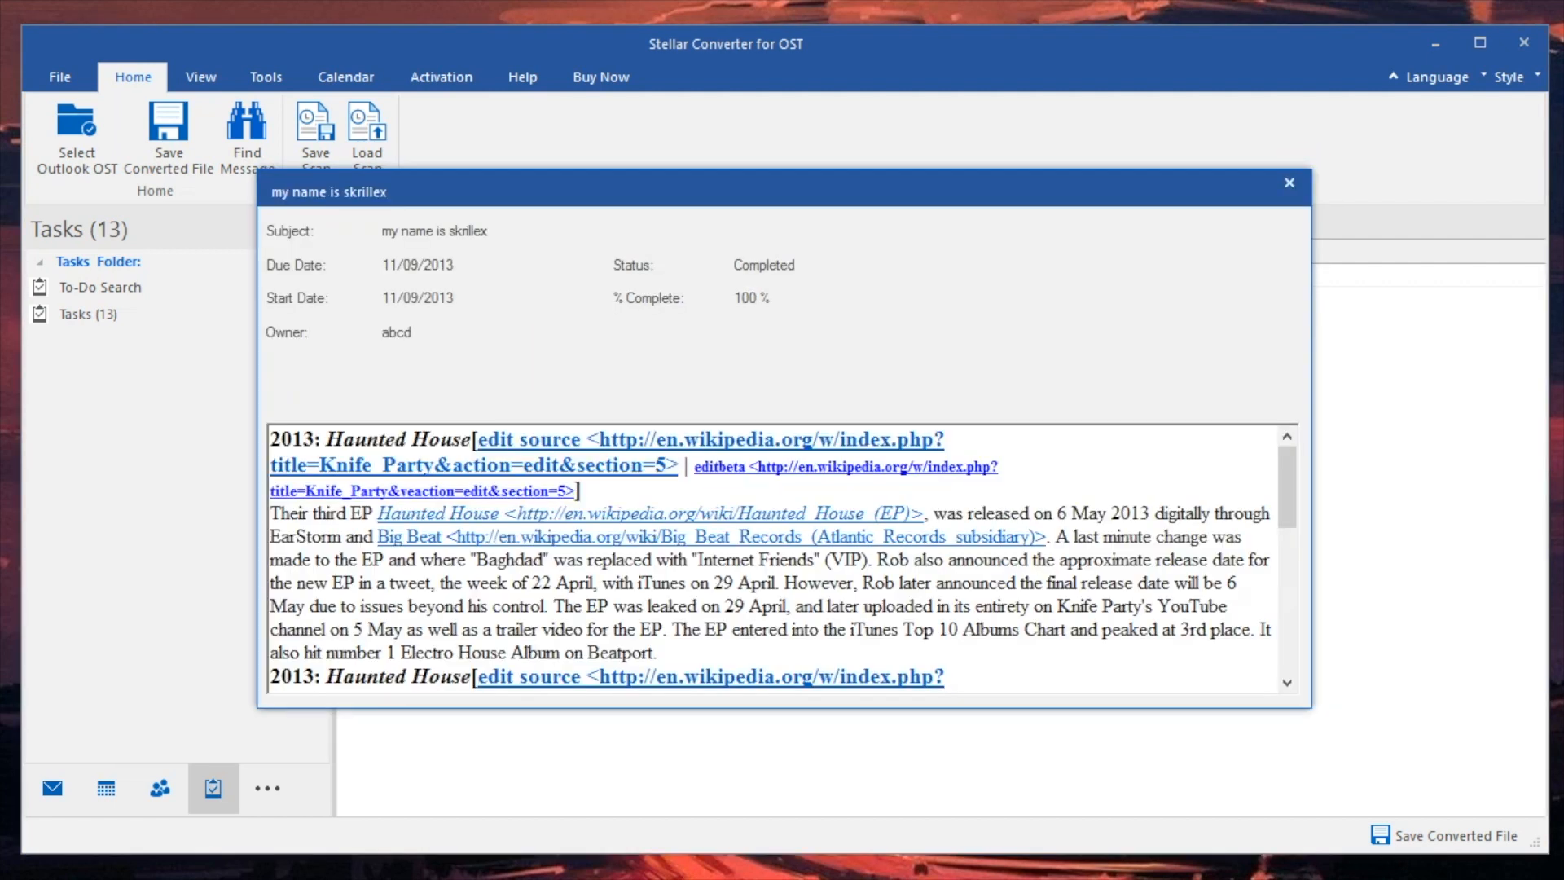
scroll(down, 3)
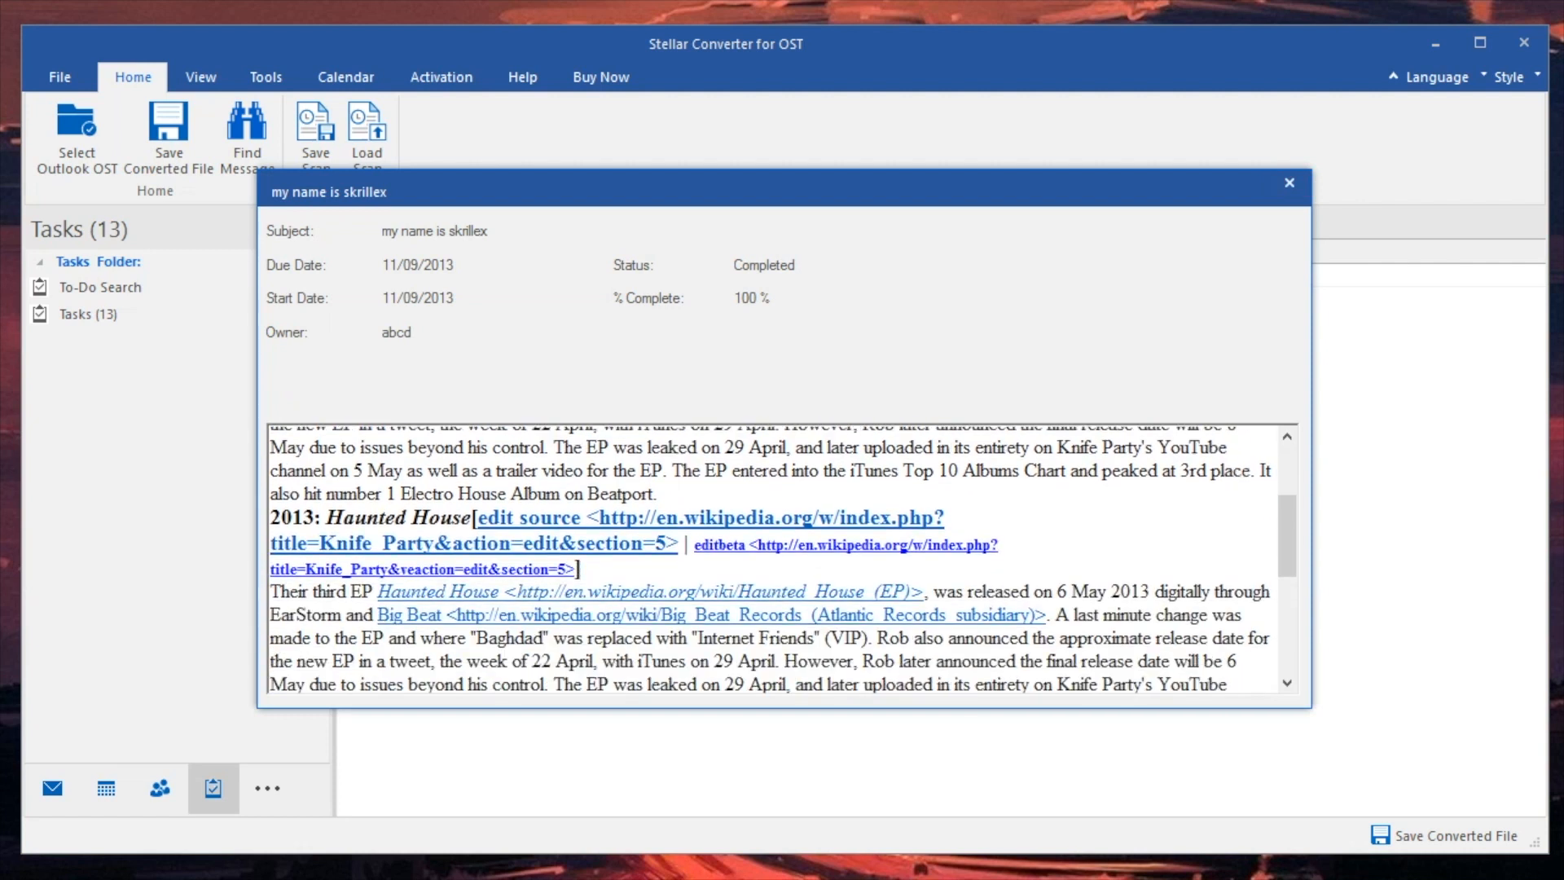
click(1289, 182)
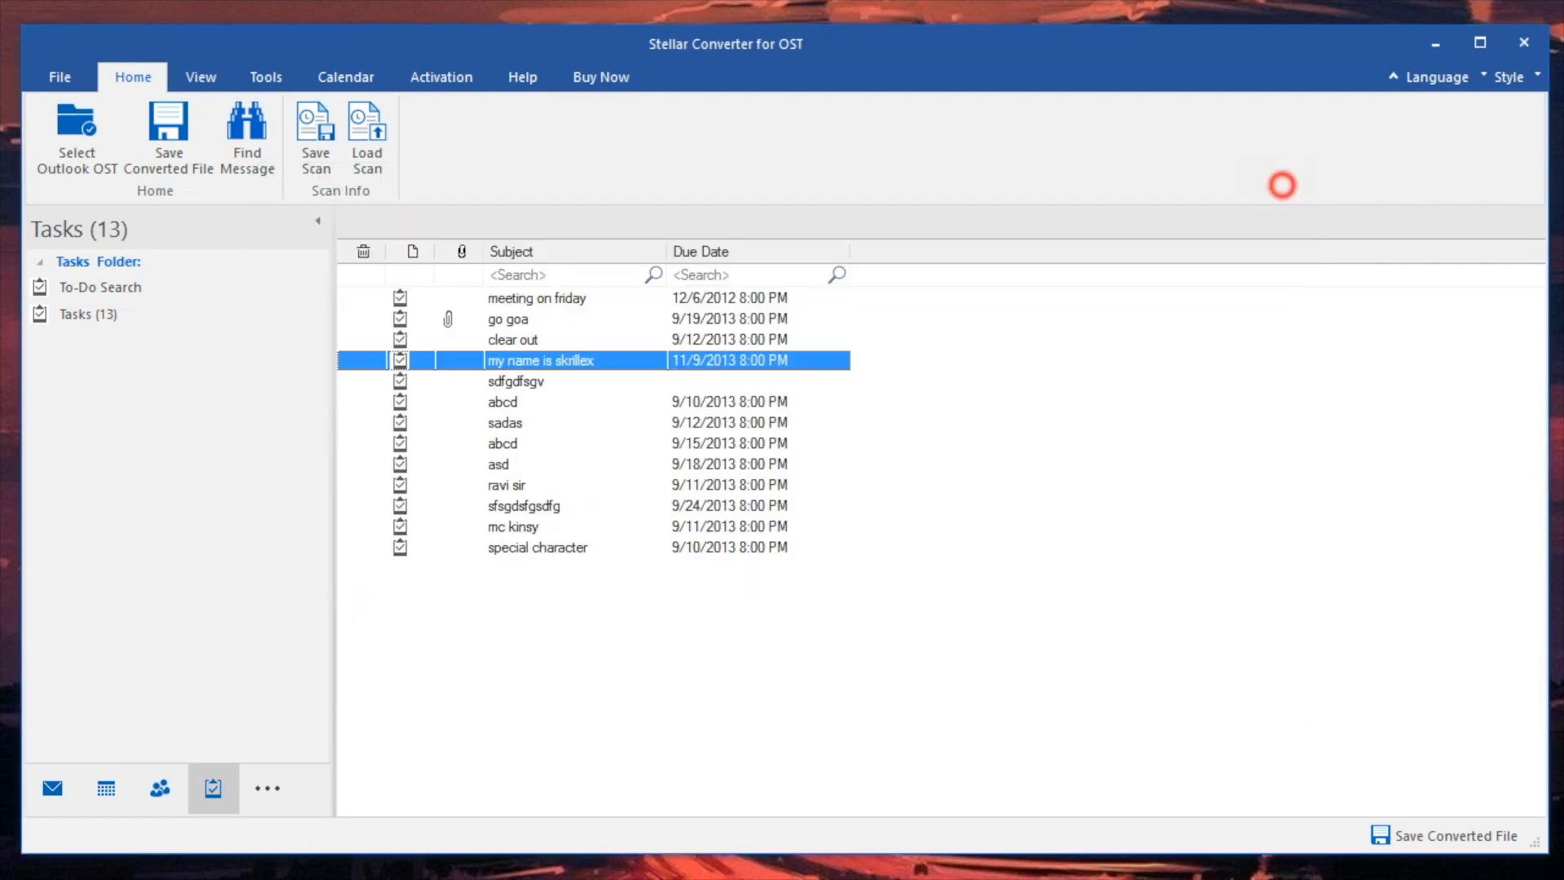
double_click(502, 443)
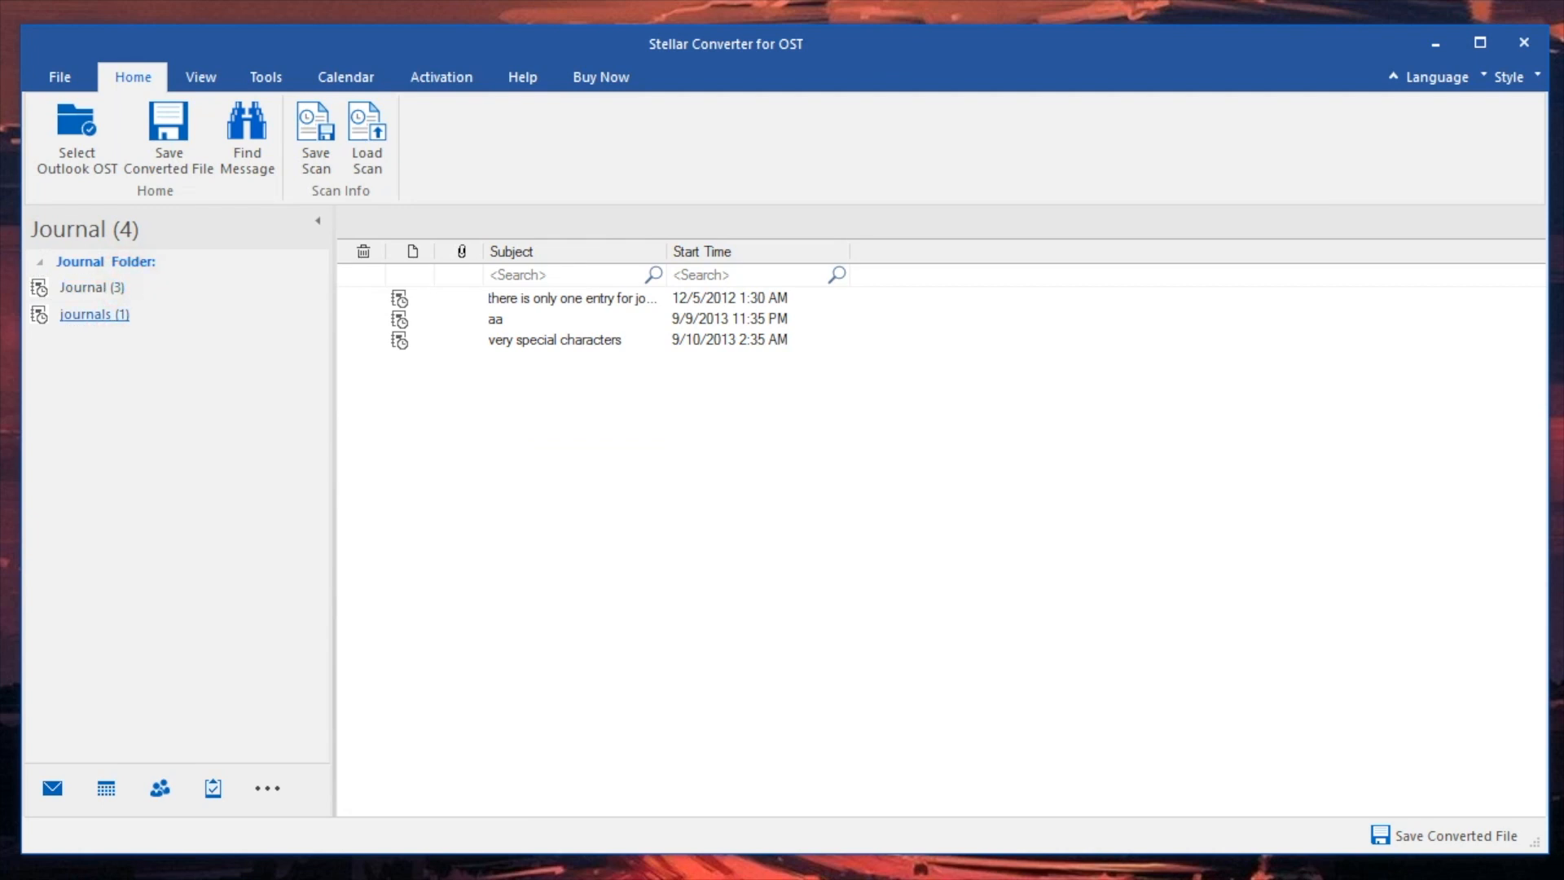
Open and close the first journal entry's details, then open a recovered note.
double_click(572, 298)
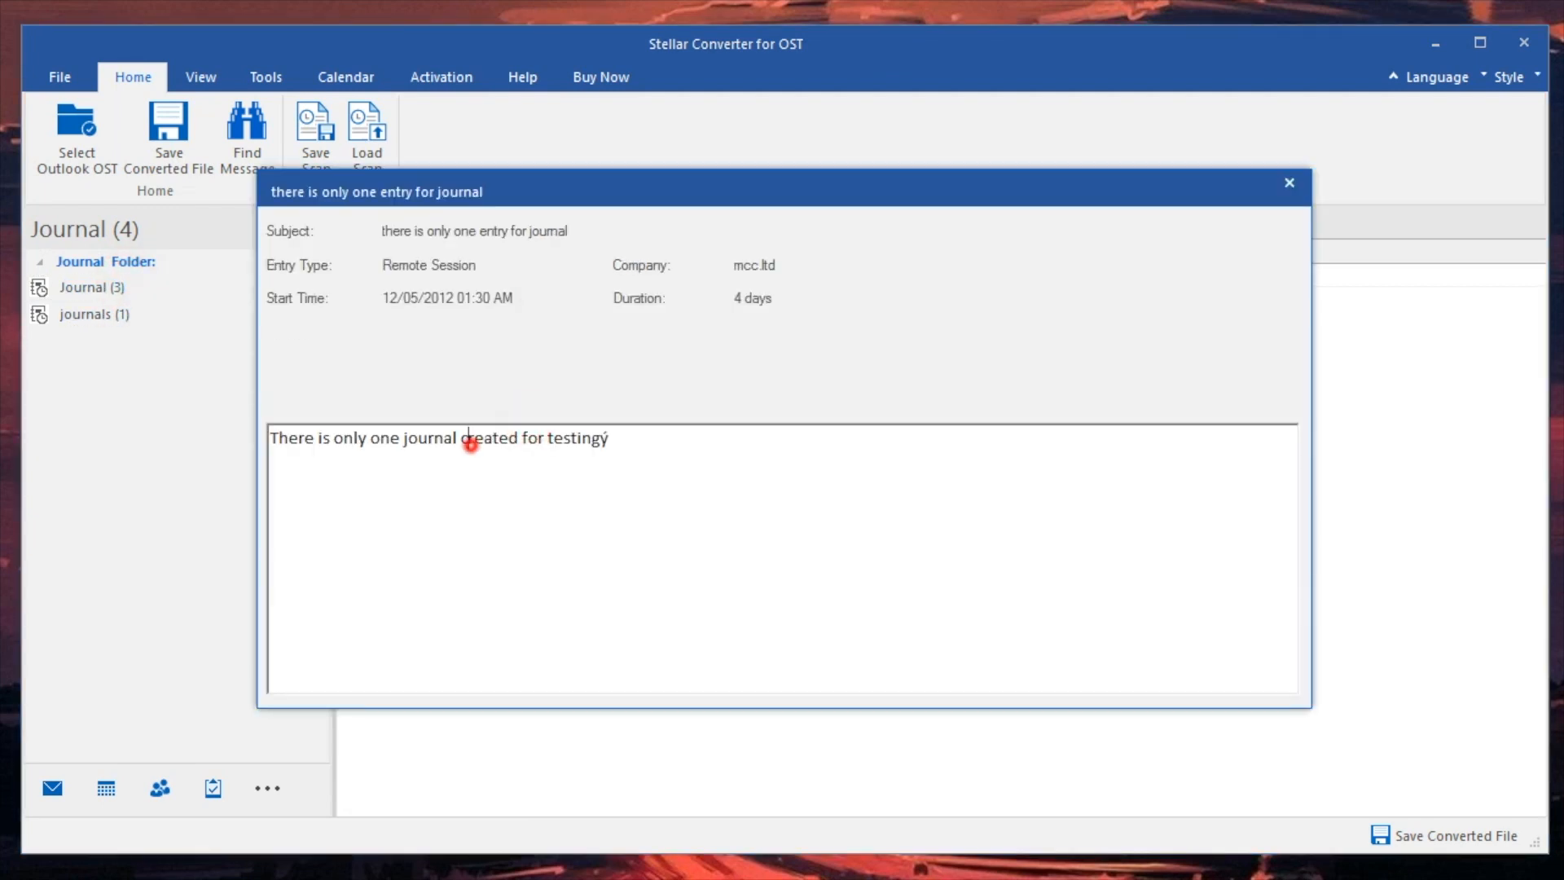
click(471, 444)
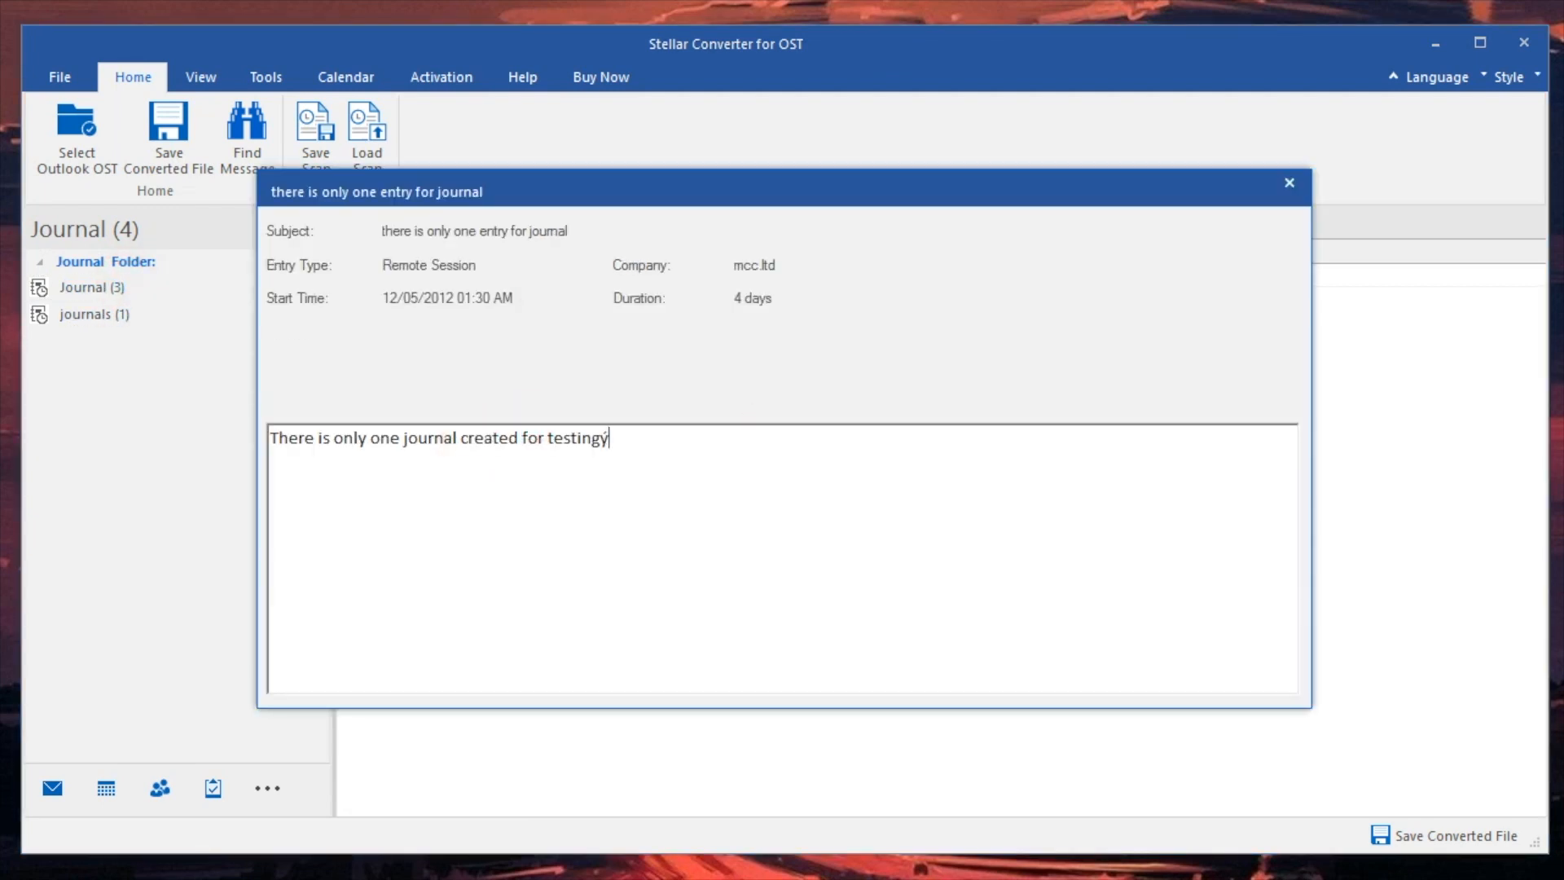
click(1289, 183)
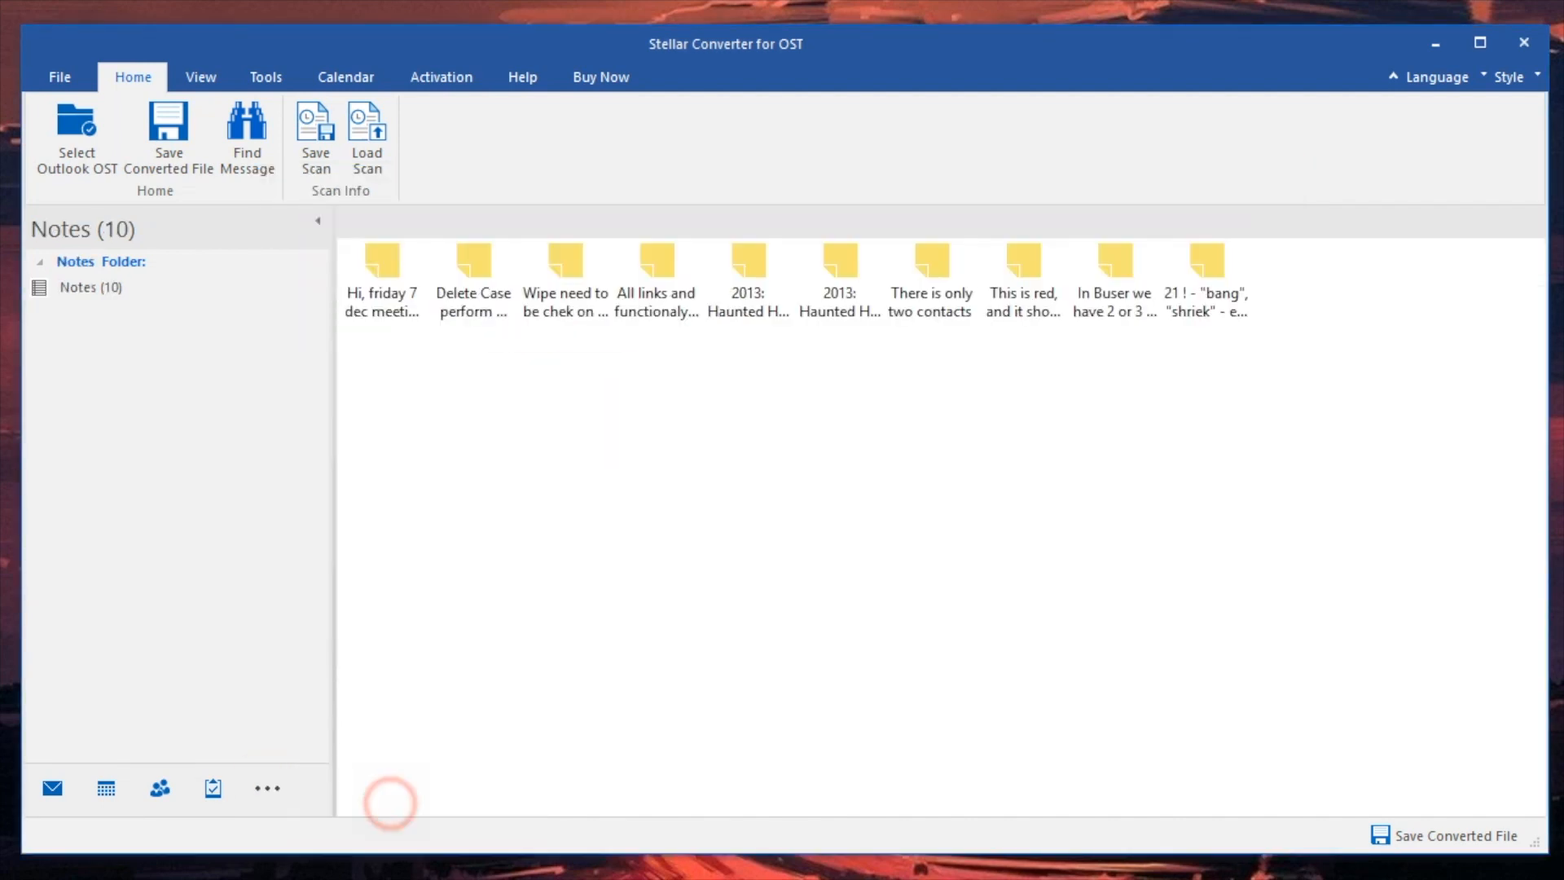
double_click(565, 260)
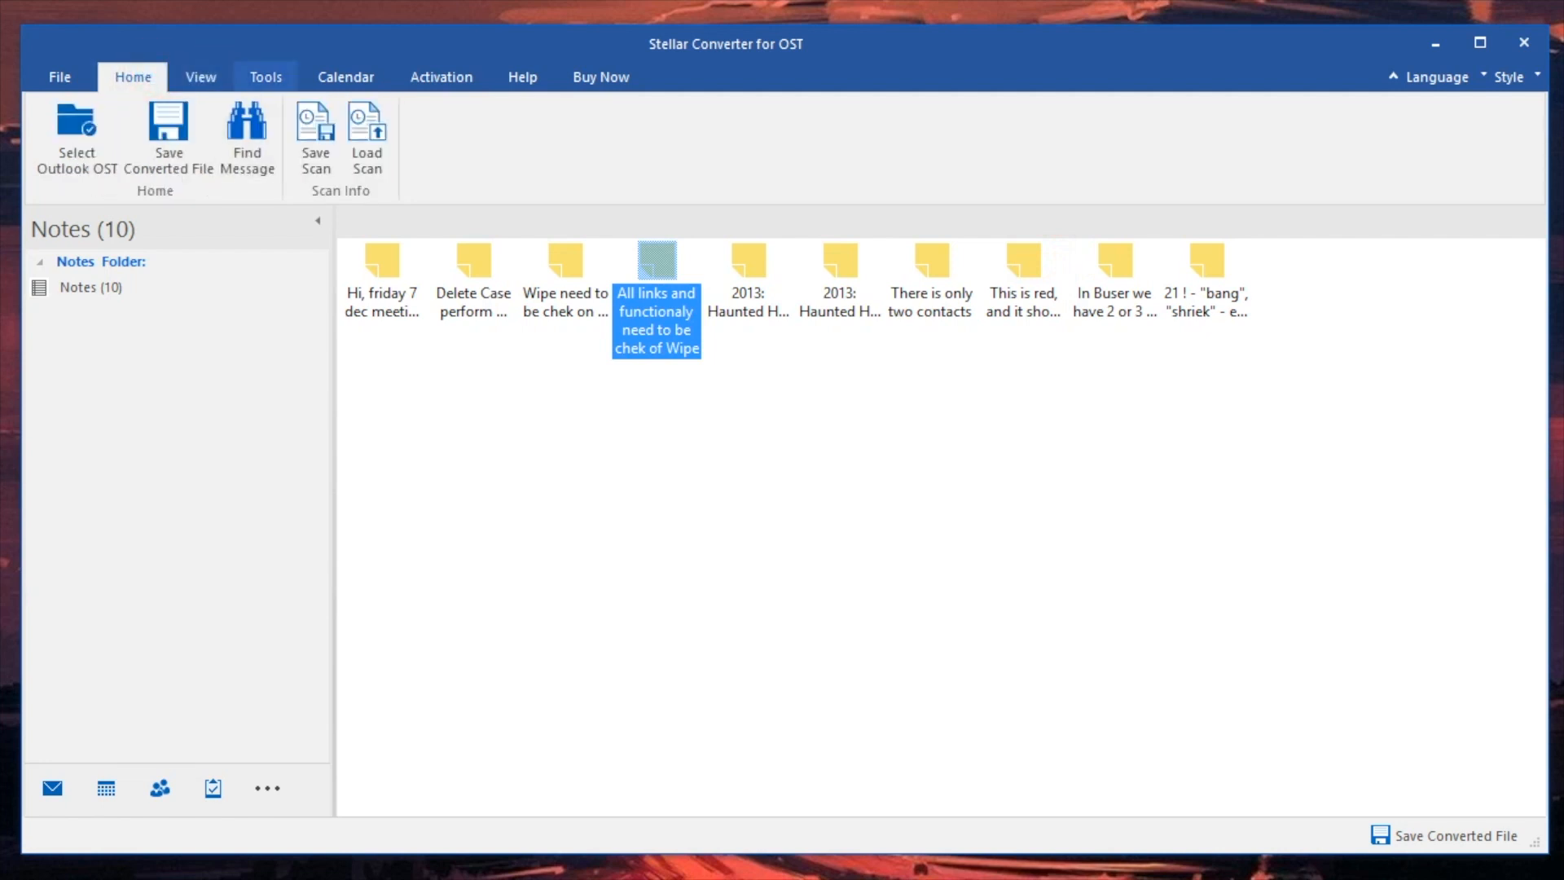
Check the Calendar and Help ribbon tabs, then return to the mail folders view.
click(346, 77)
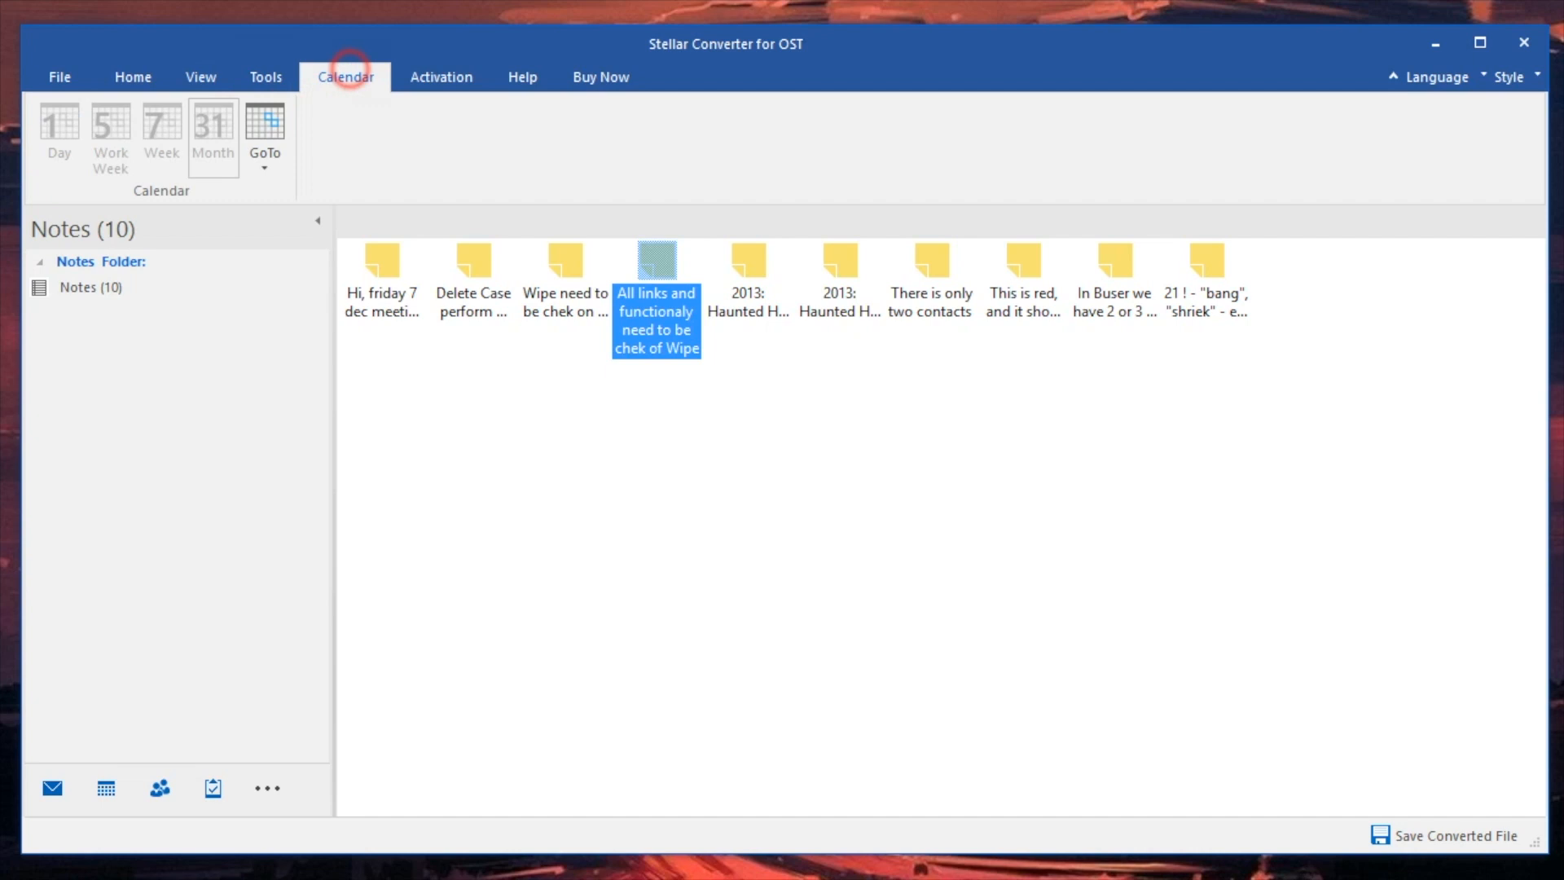
click(522, 77)
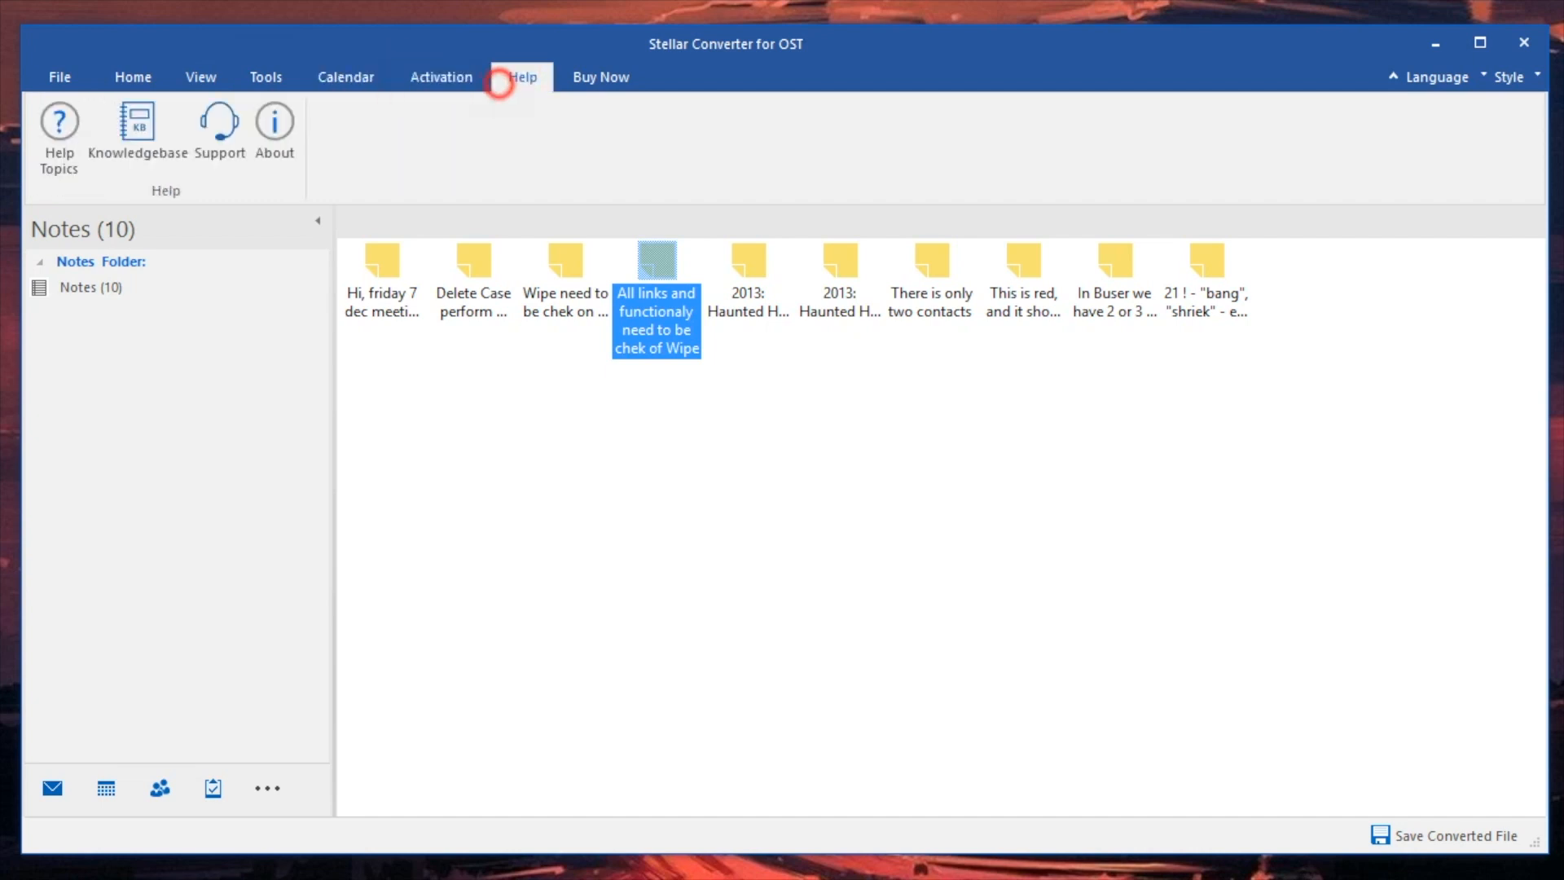
click(132, 76)
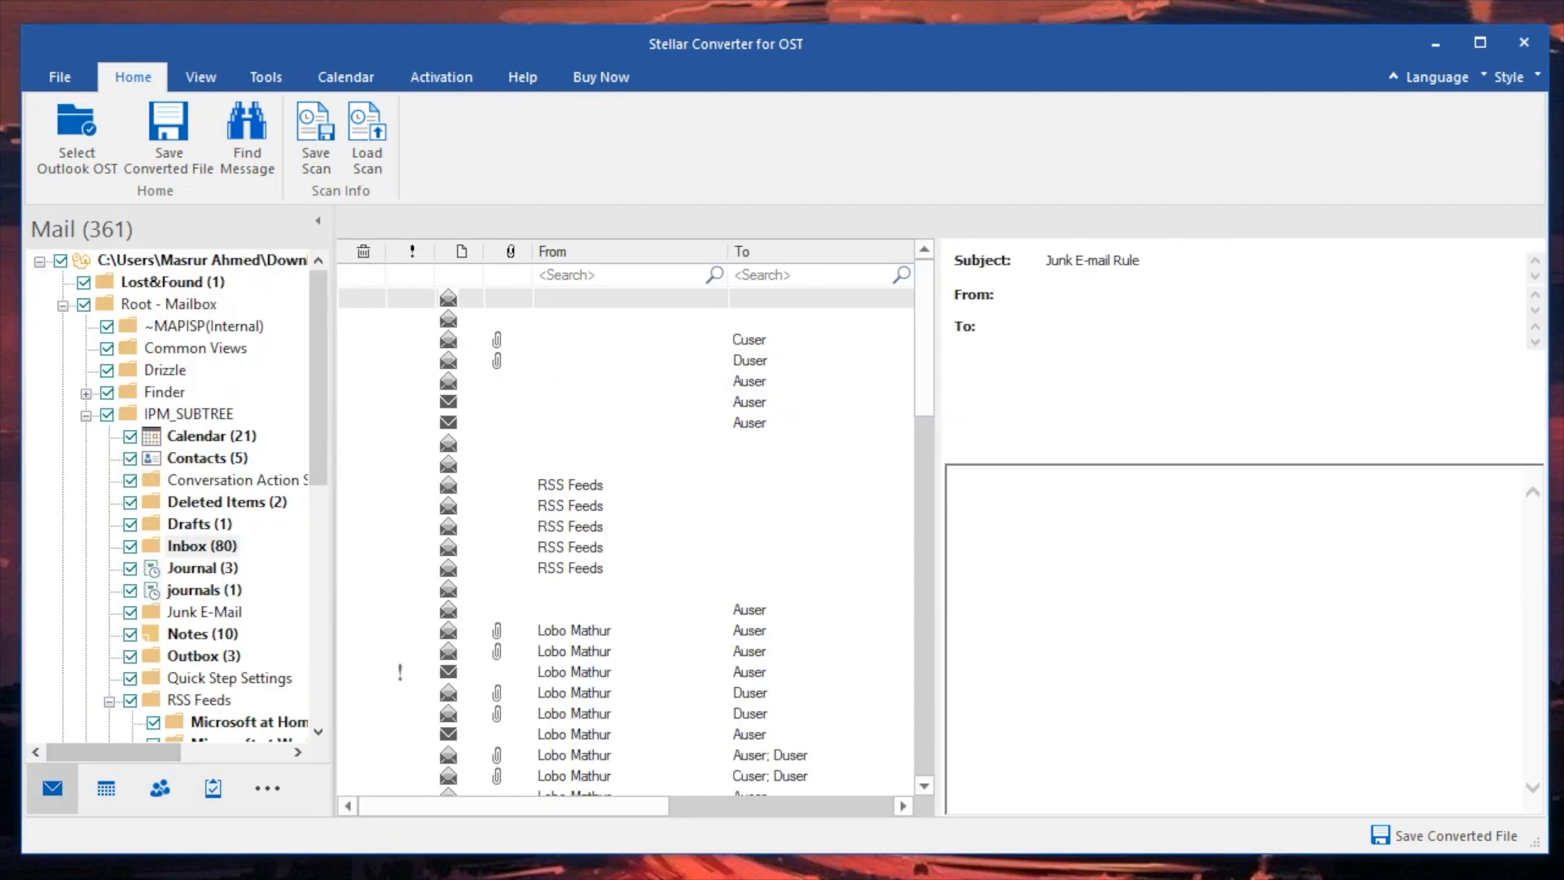
Preview the Lost&Found contact, contact cards, deleted meeting, draft message and Inbox list.
scroll(down, 3)
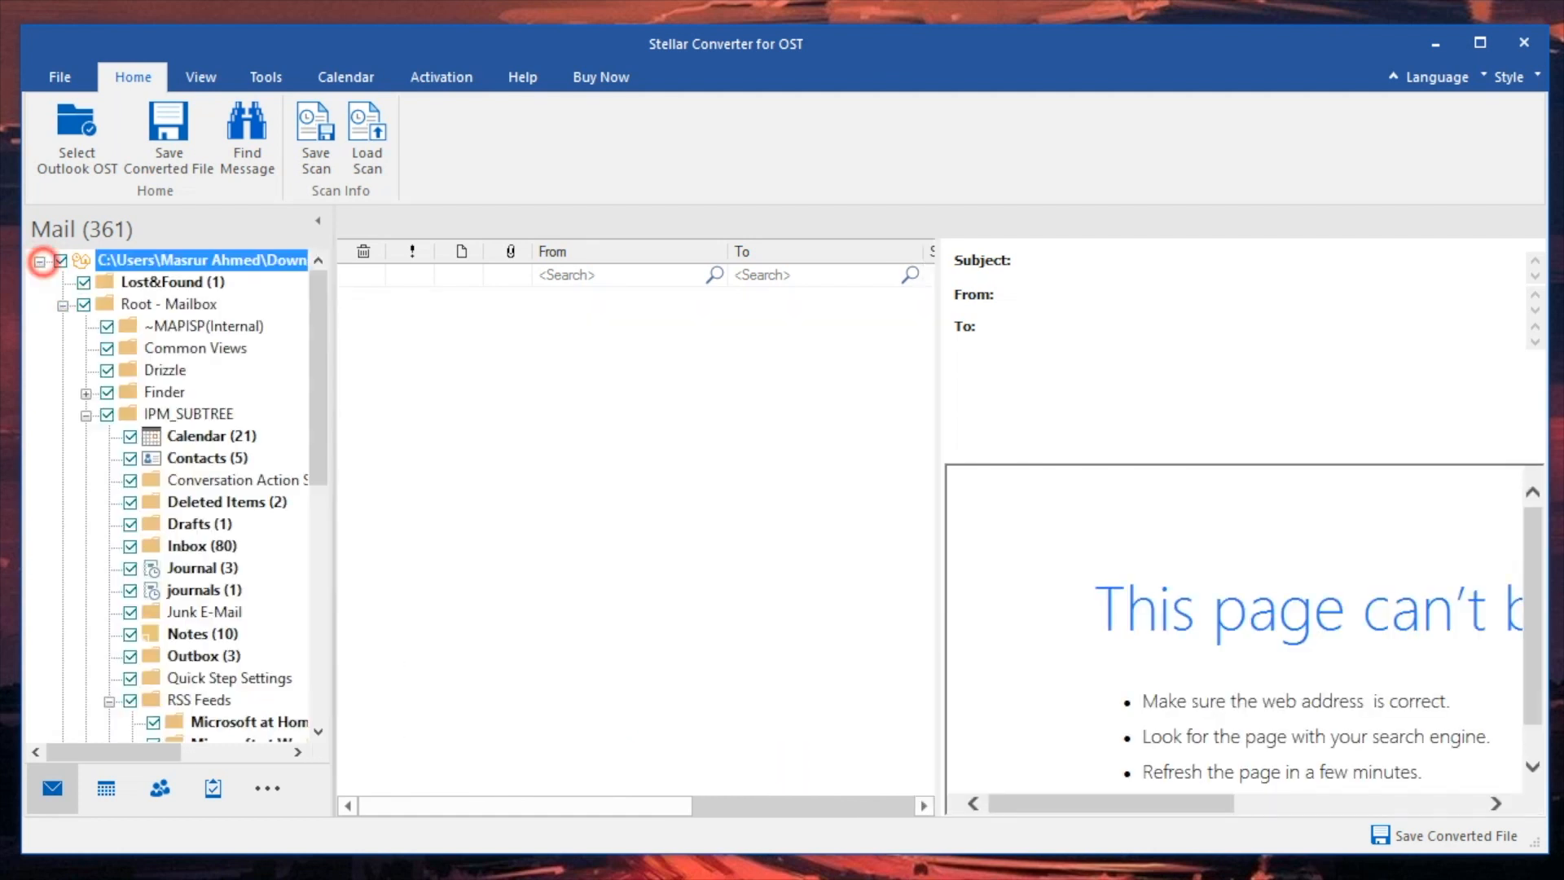
click(158, 282)
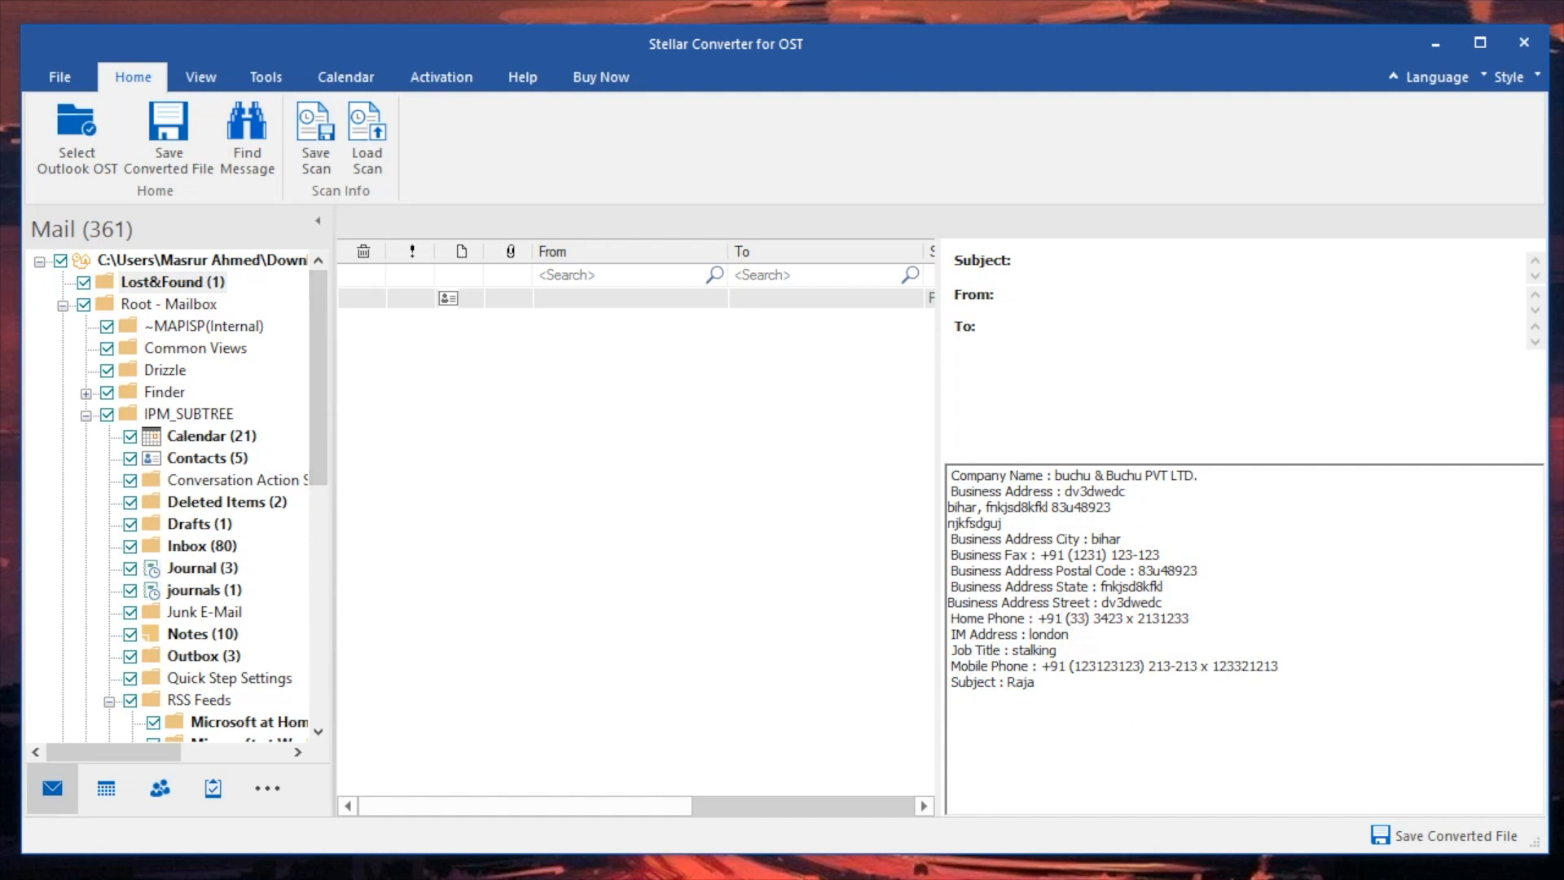
click(164, 282)
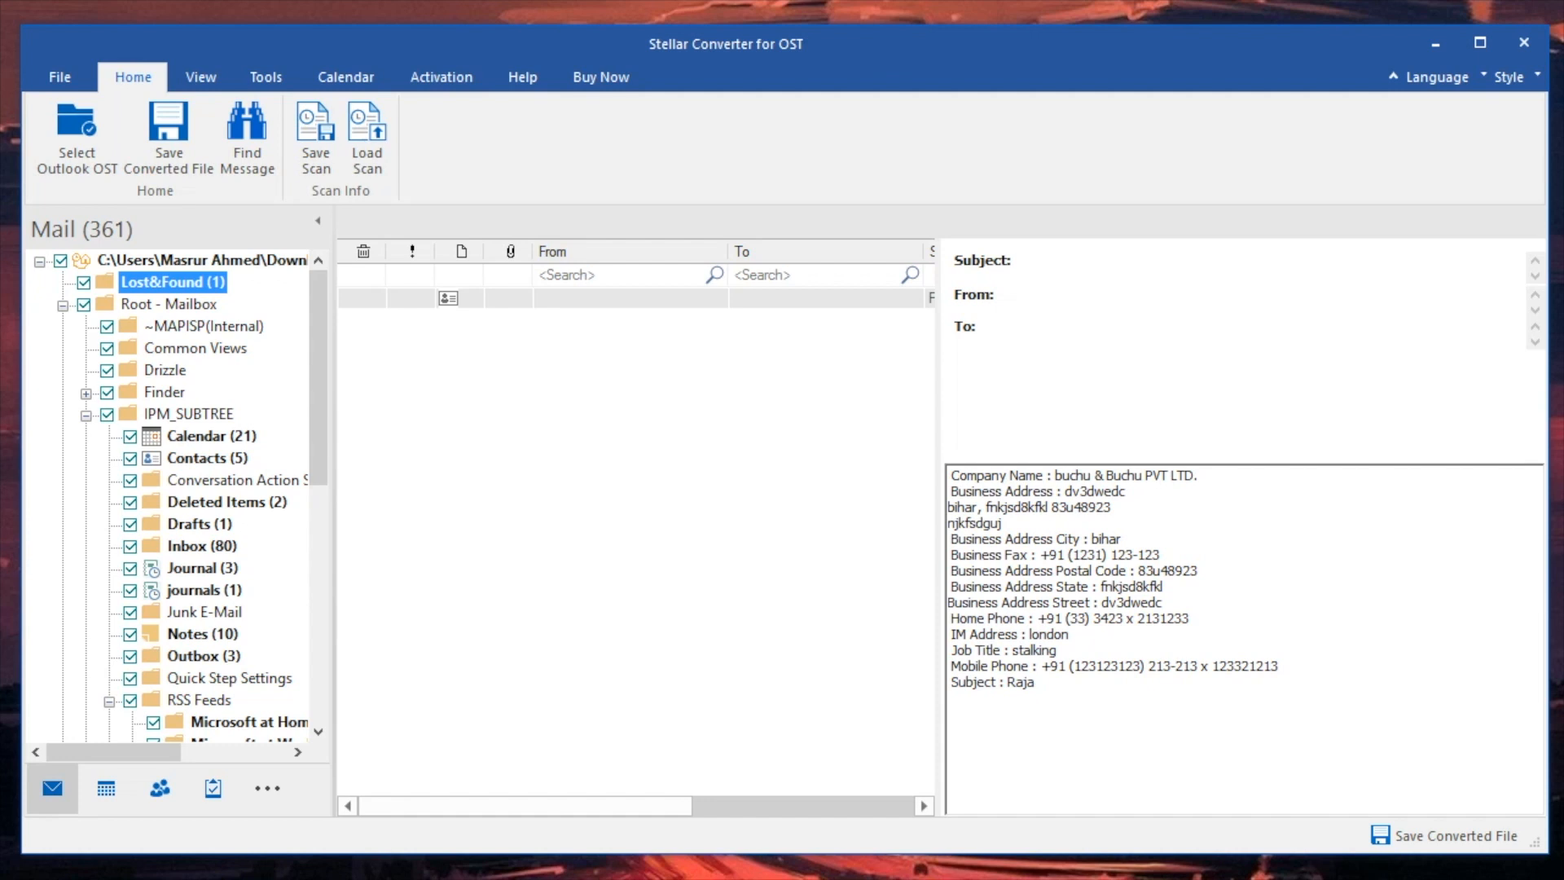
click(207, 458)
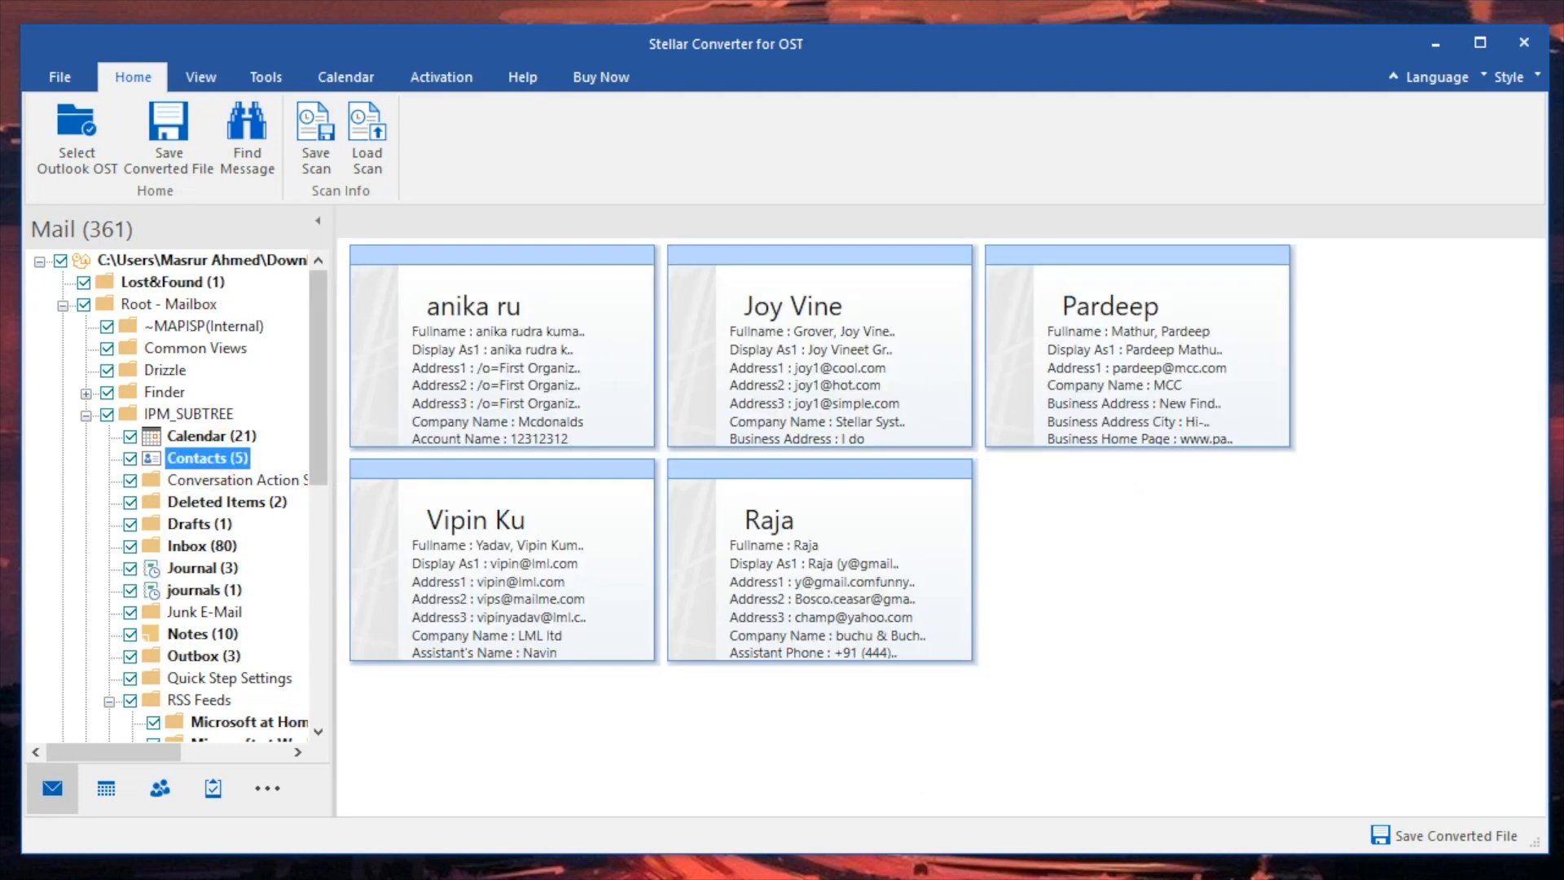
click(227, 502)
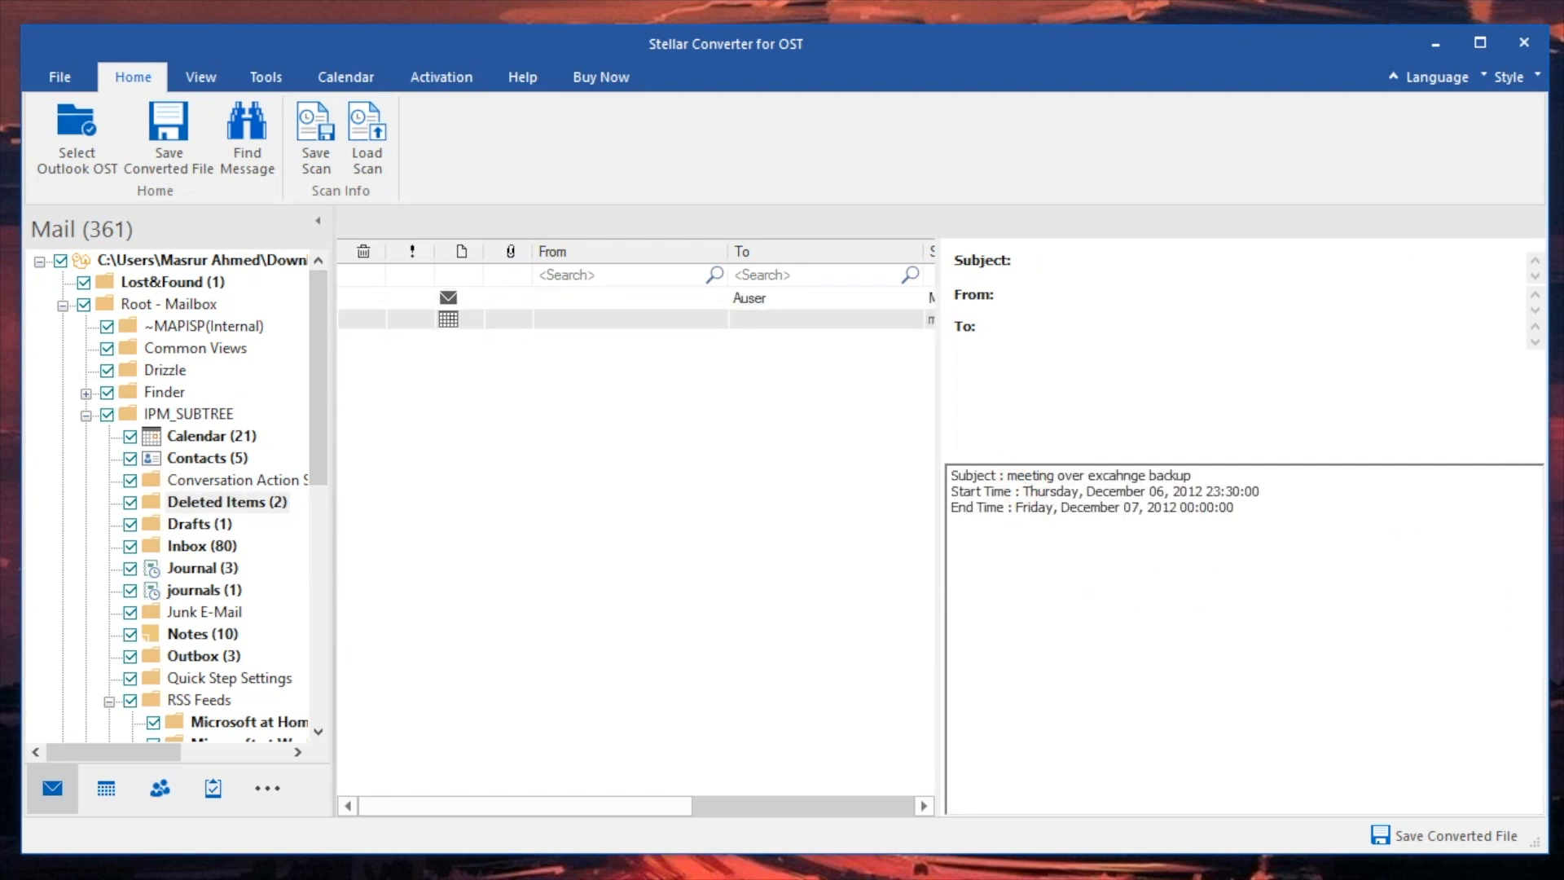
click(189, 524)
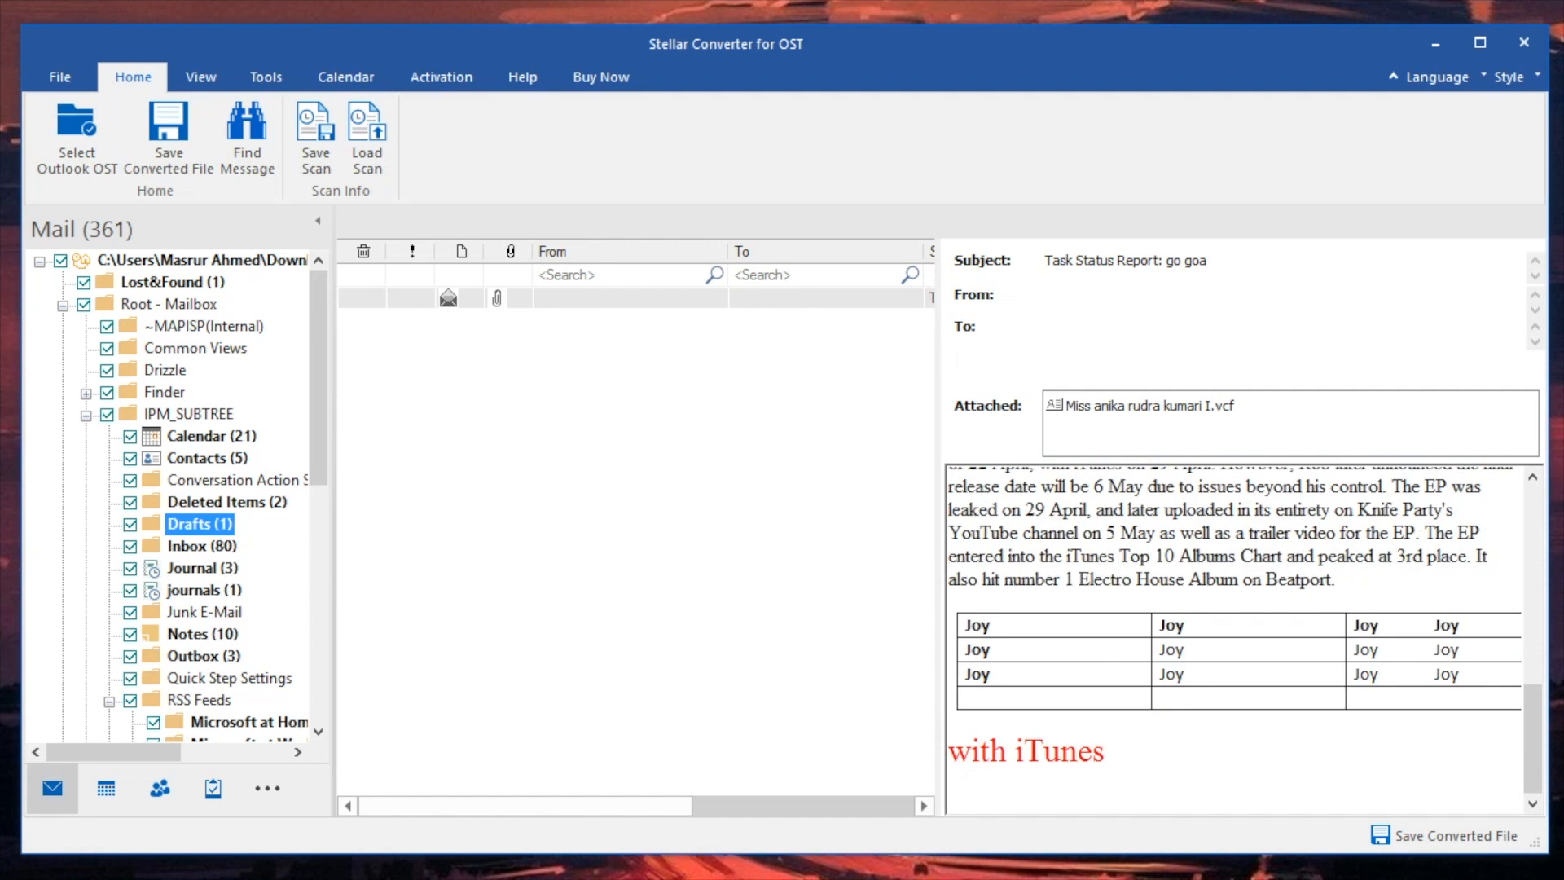
click(186, 546)
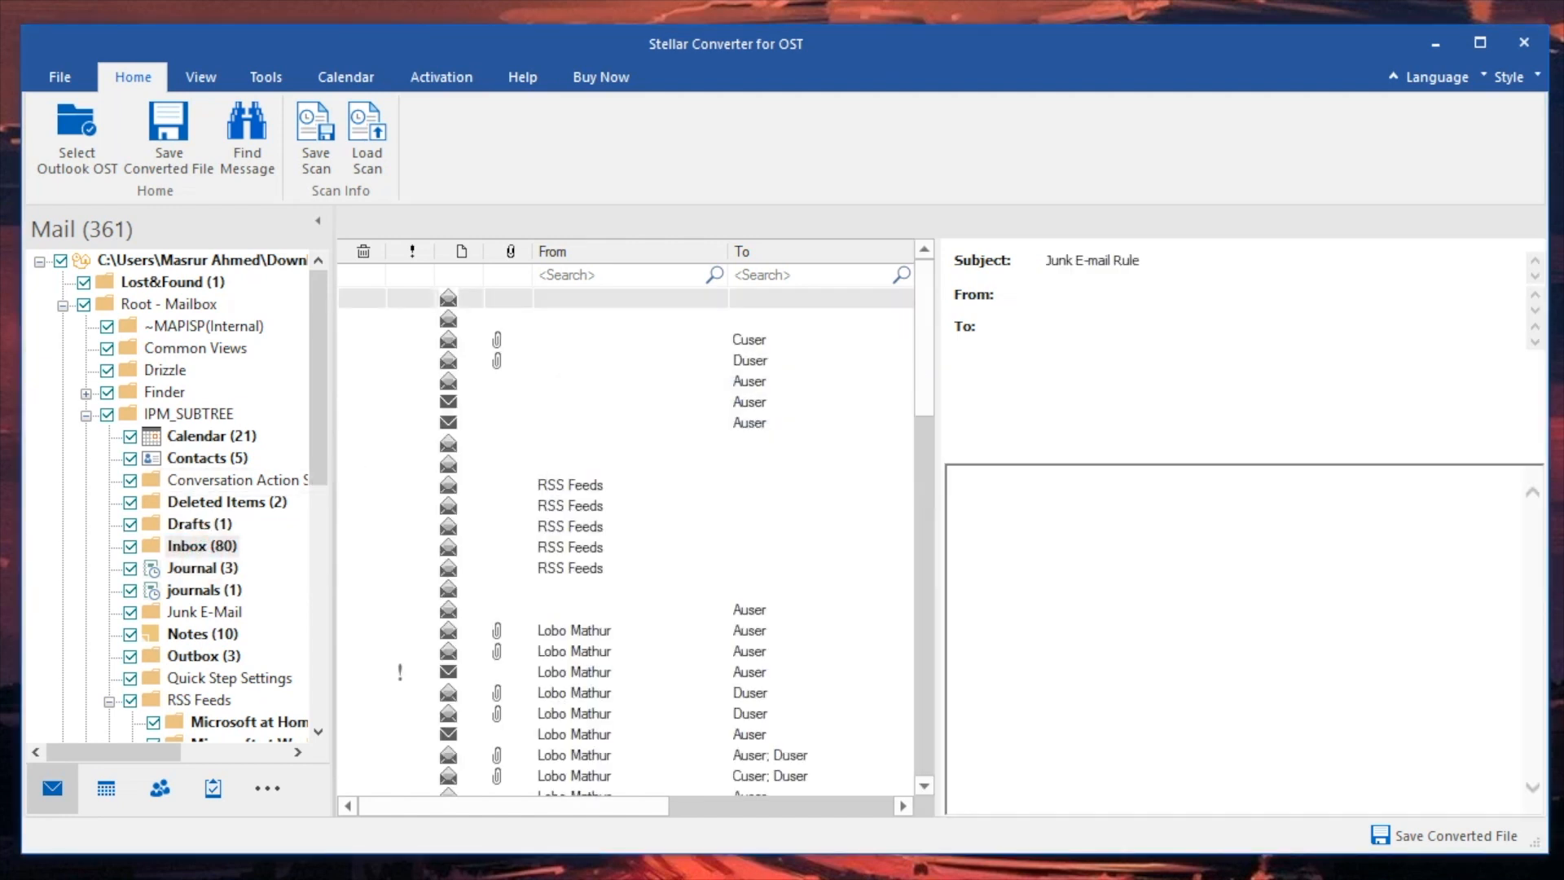
Revisit Drafts and Inbox, browse internal folders, and preview the Outbox message to three recipients.
click(187, 325)
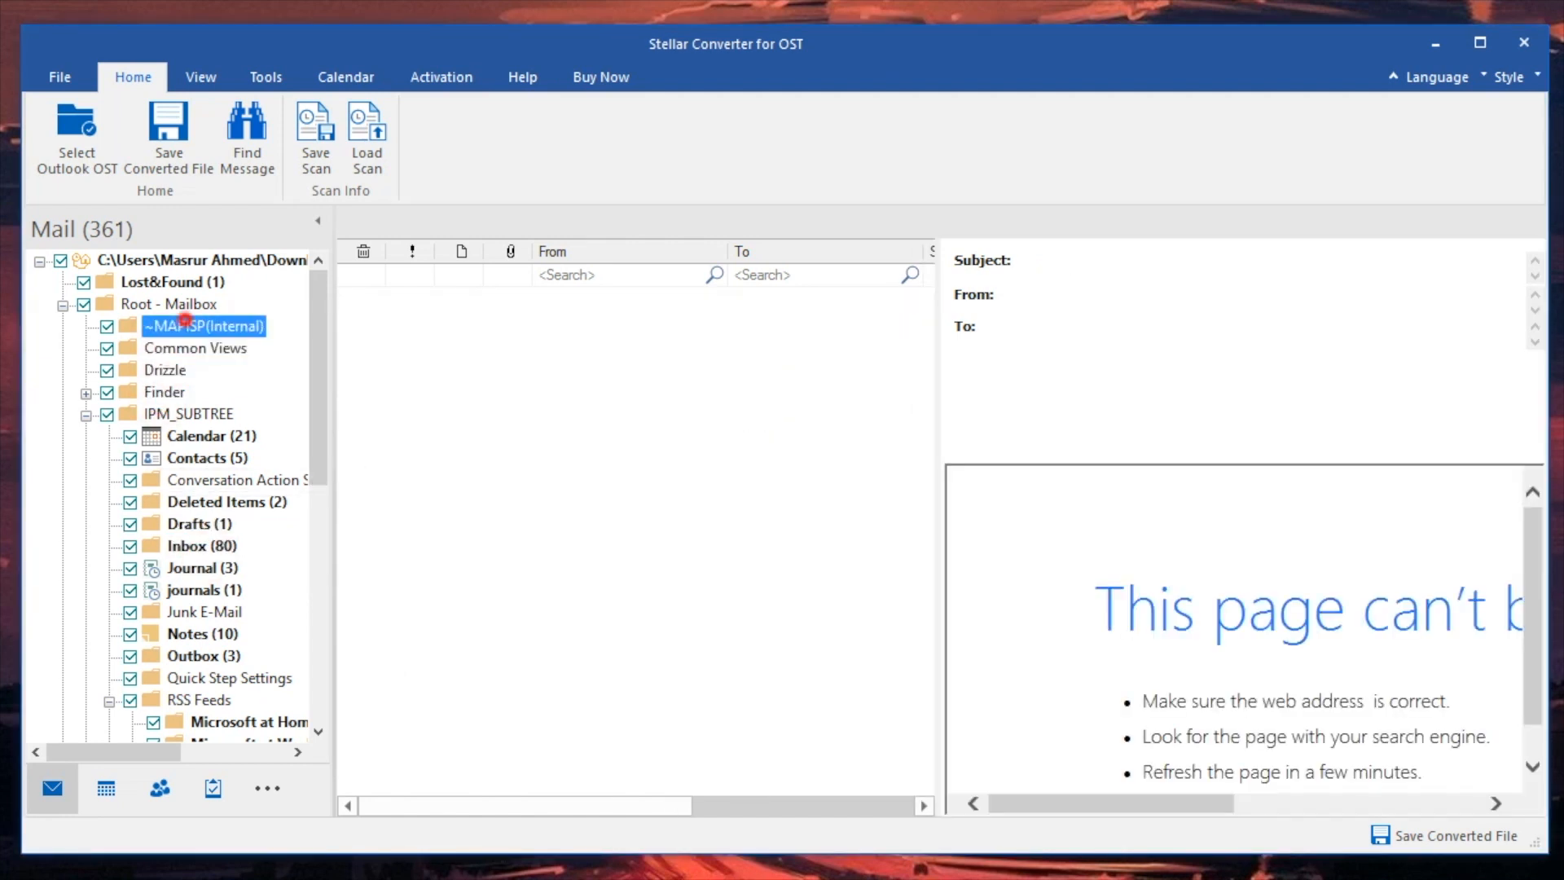
click(188, 523)
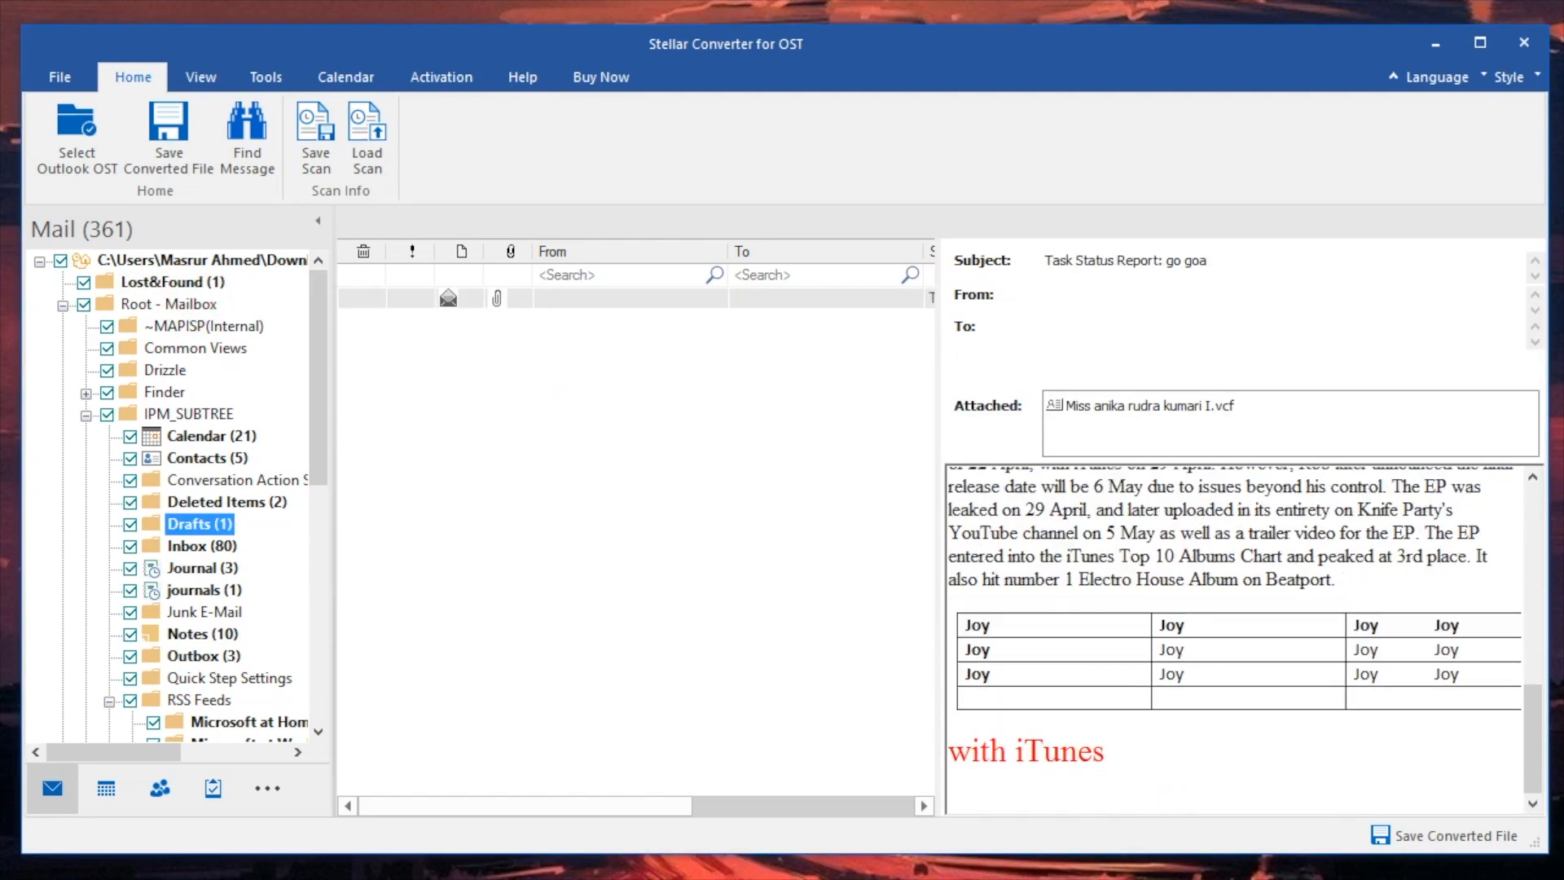
click(187, 546)
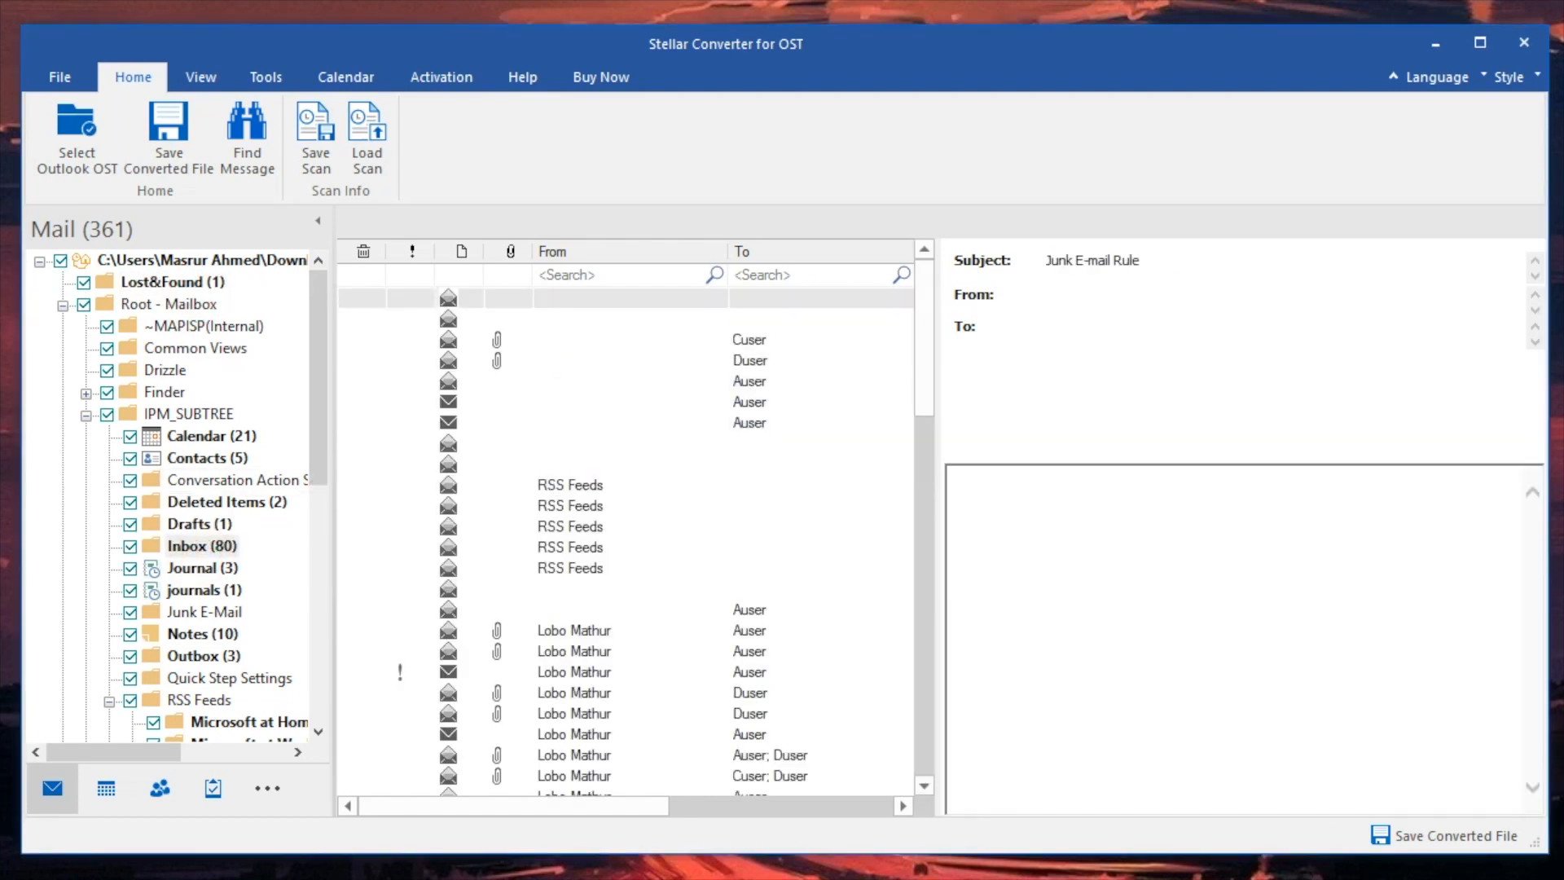
click(164, 370)
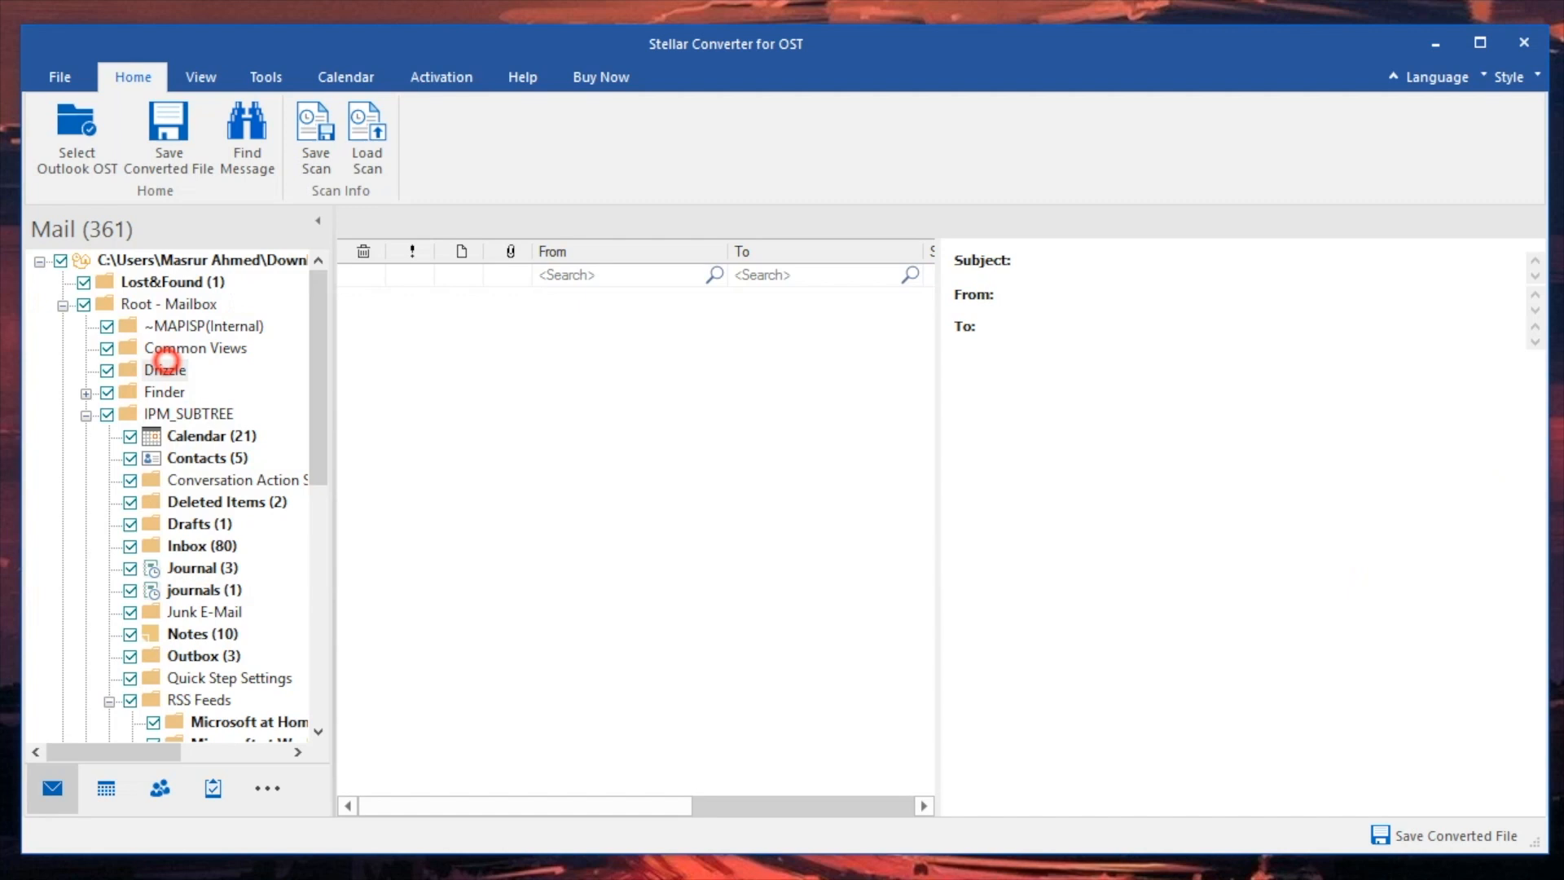
click(170, 282)
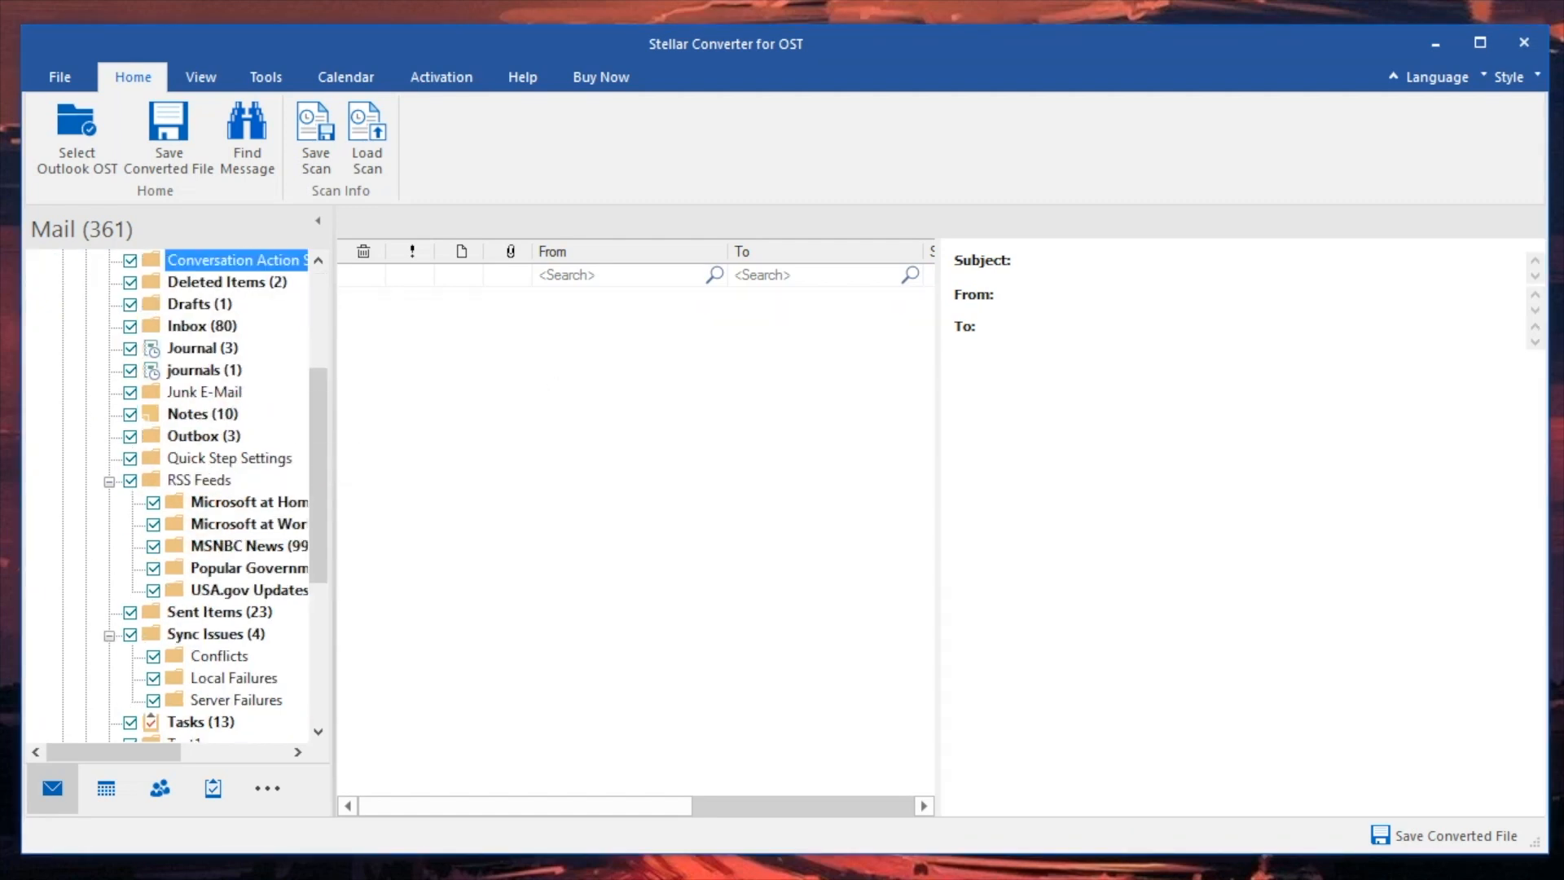
click(193, 436)
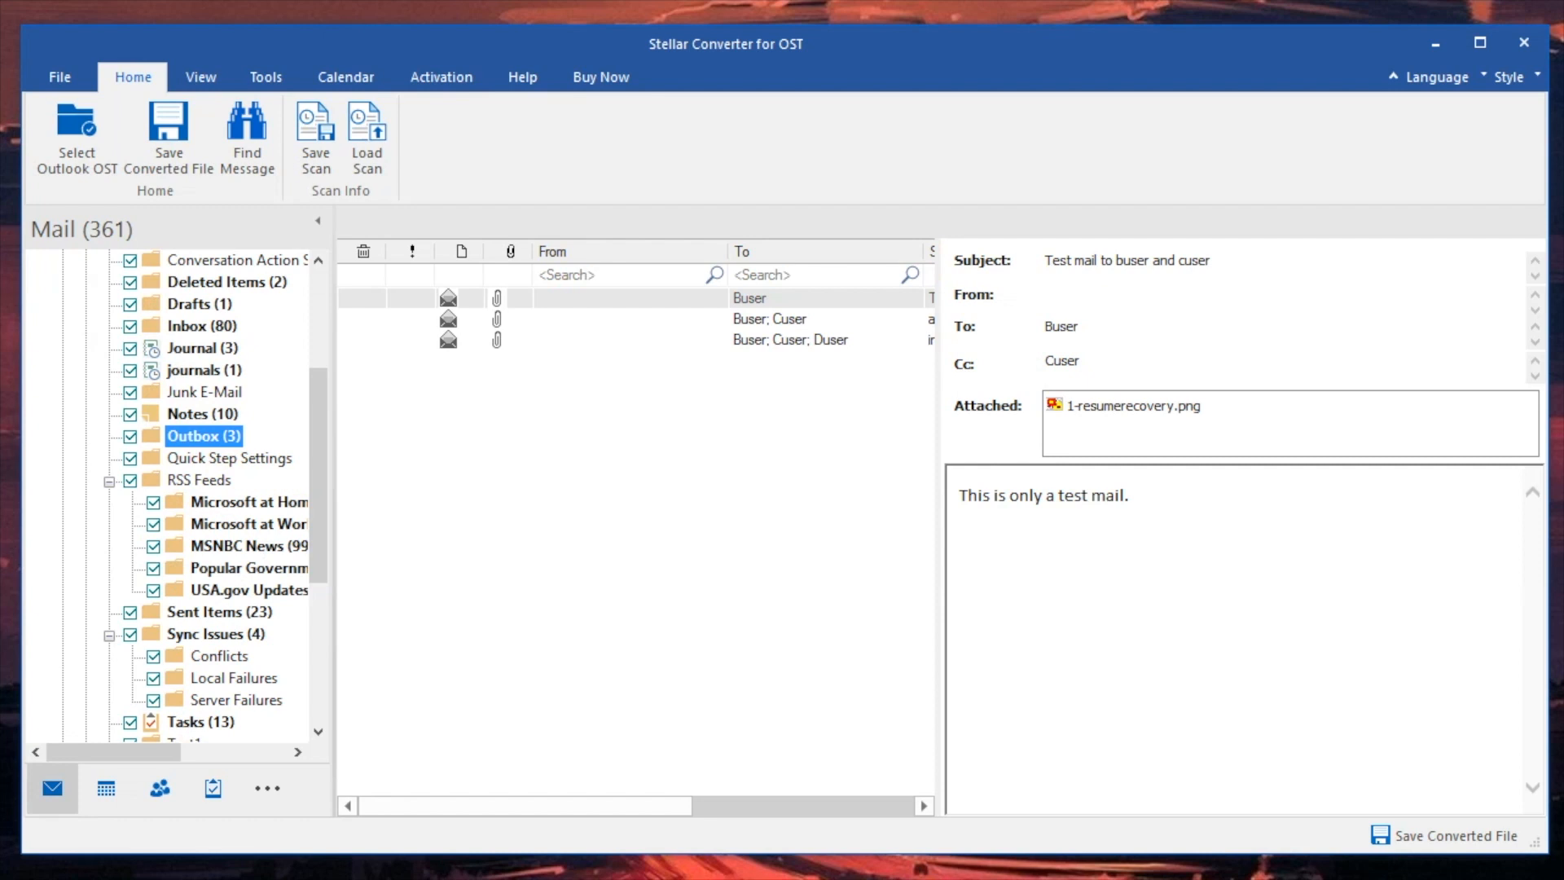
triple_click(1045, 495)
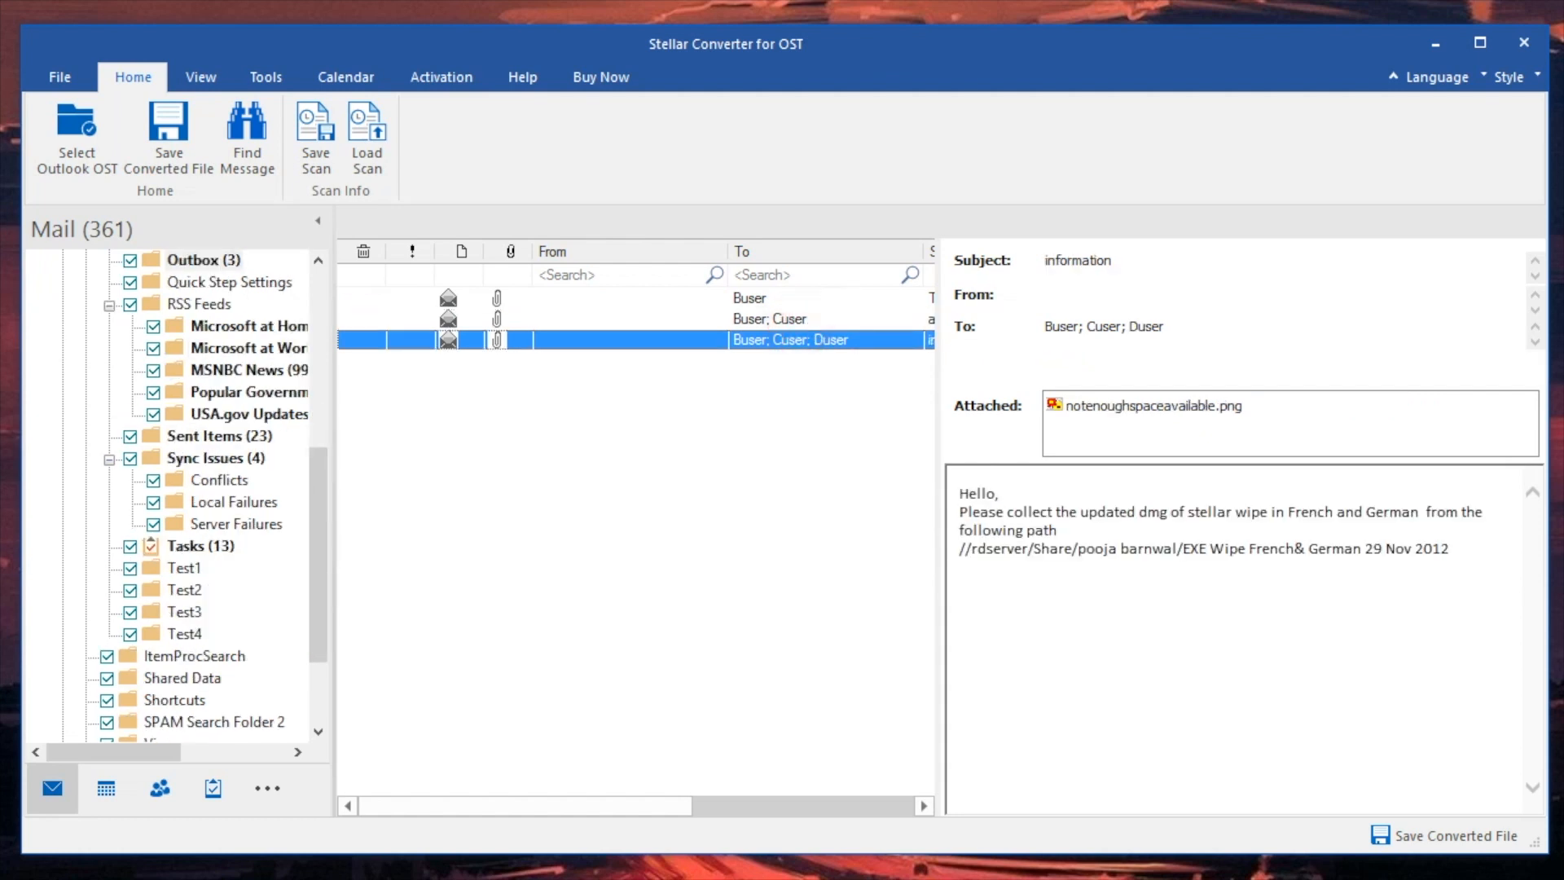
click(229, 370)
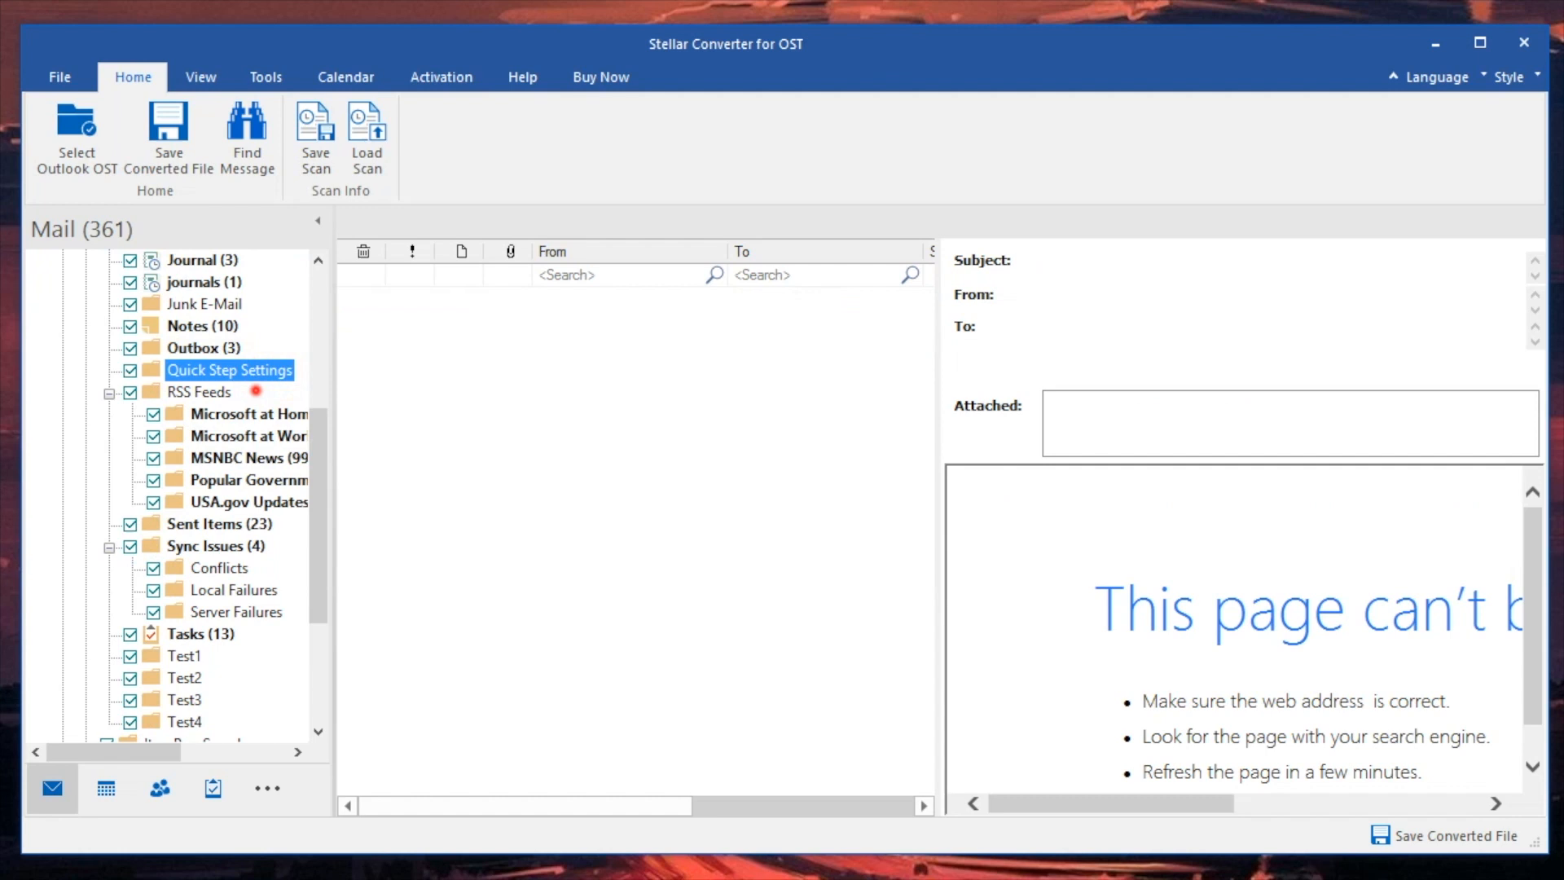
Preview the MSNBC News polar ice, AIDS treatment and Chevy Volt headlines.
click(241, 458)
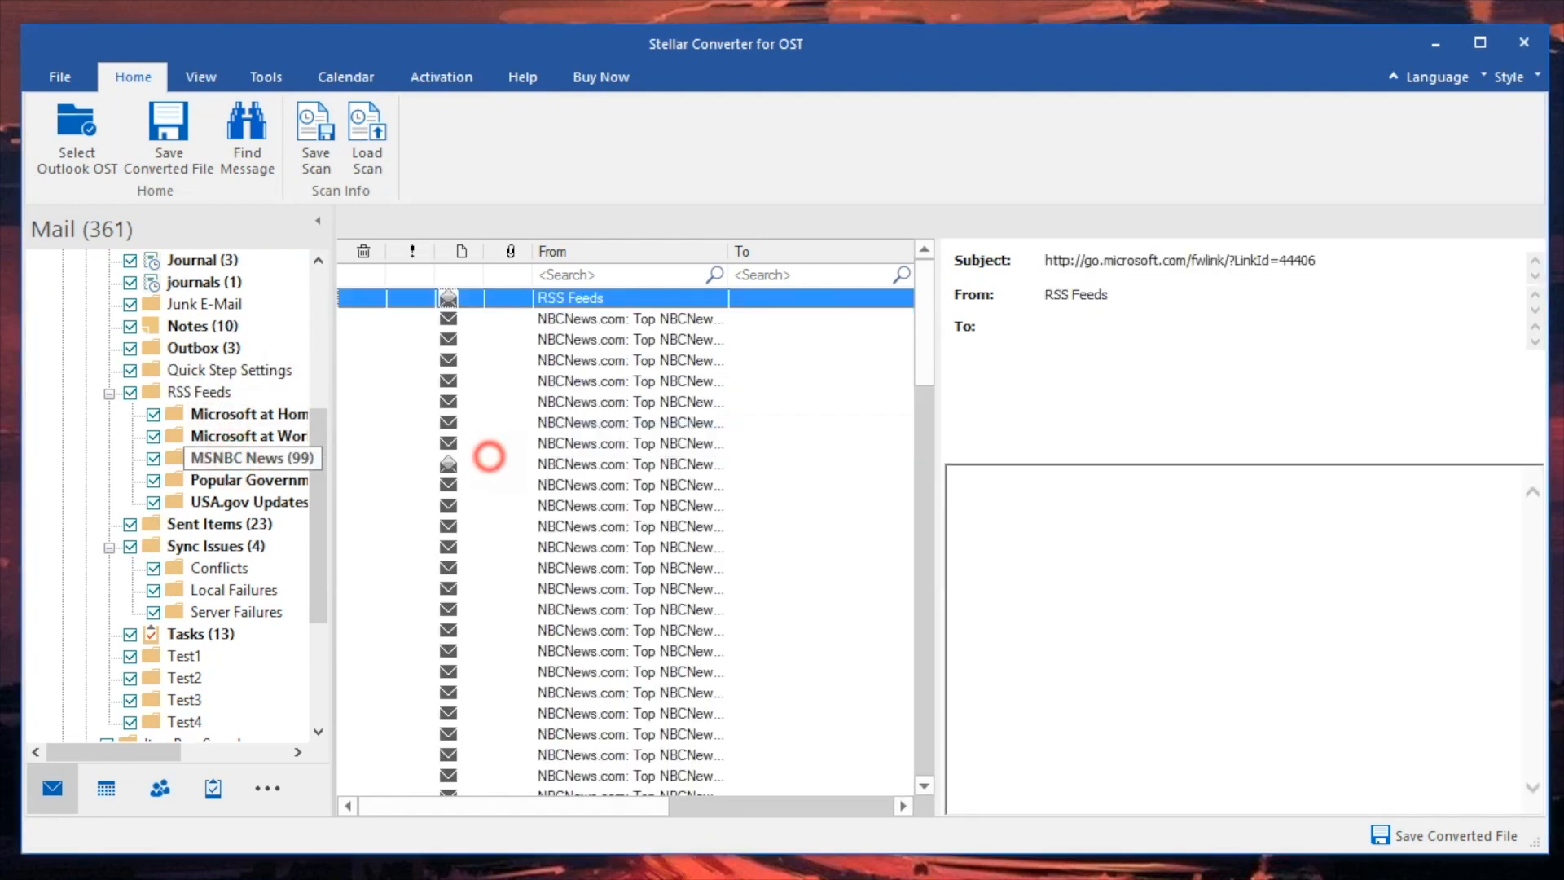
click(630, 464)
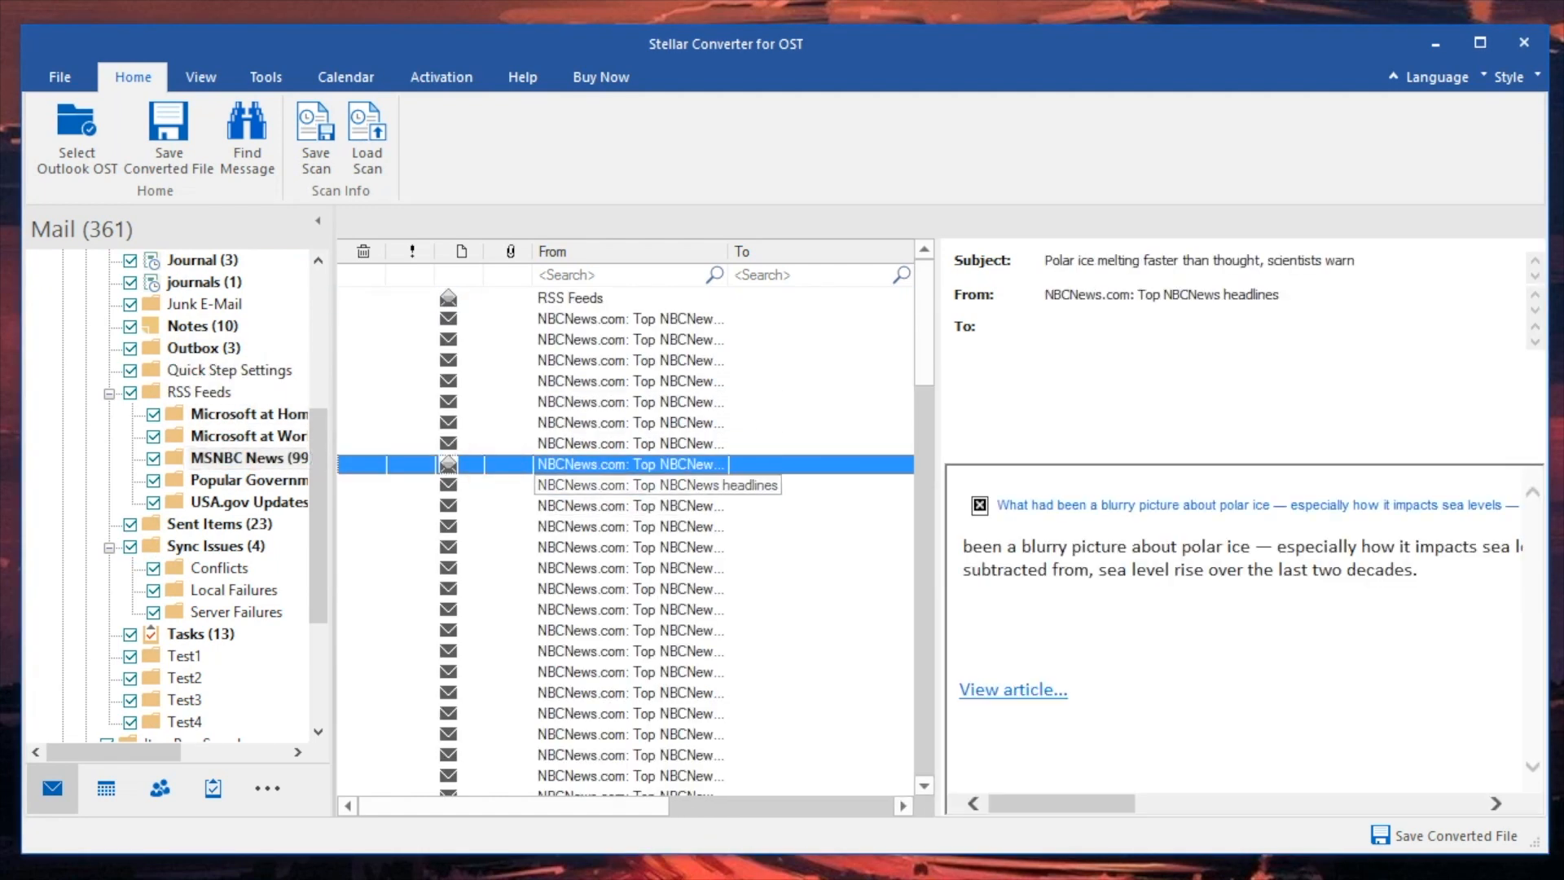
click(628, 527)
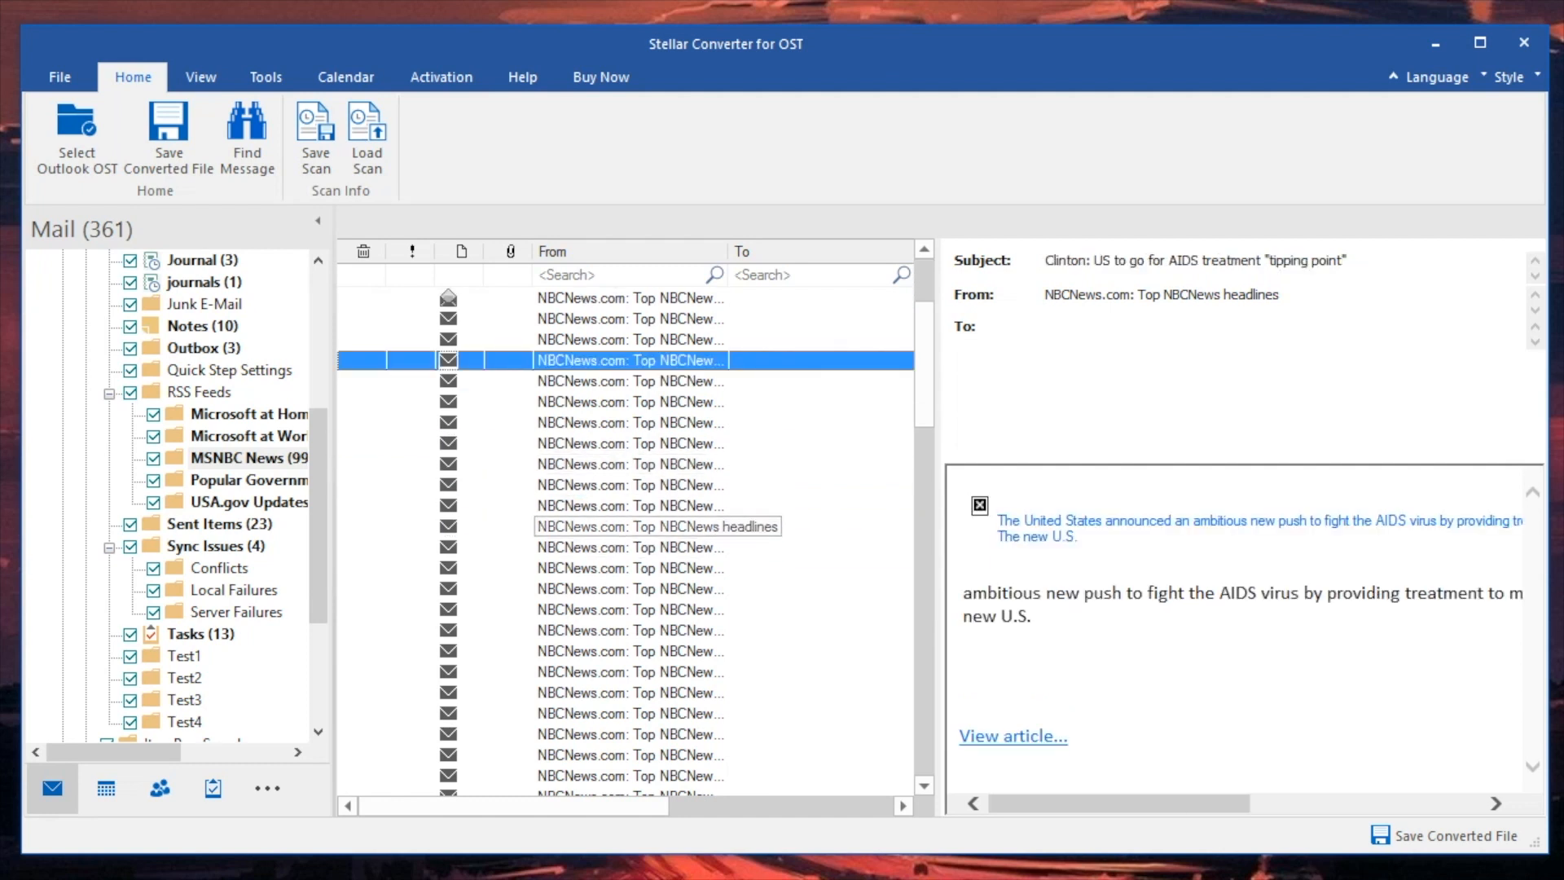
click(629, 527)
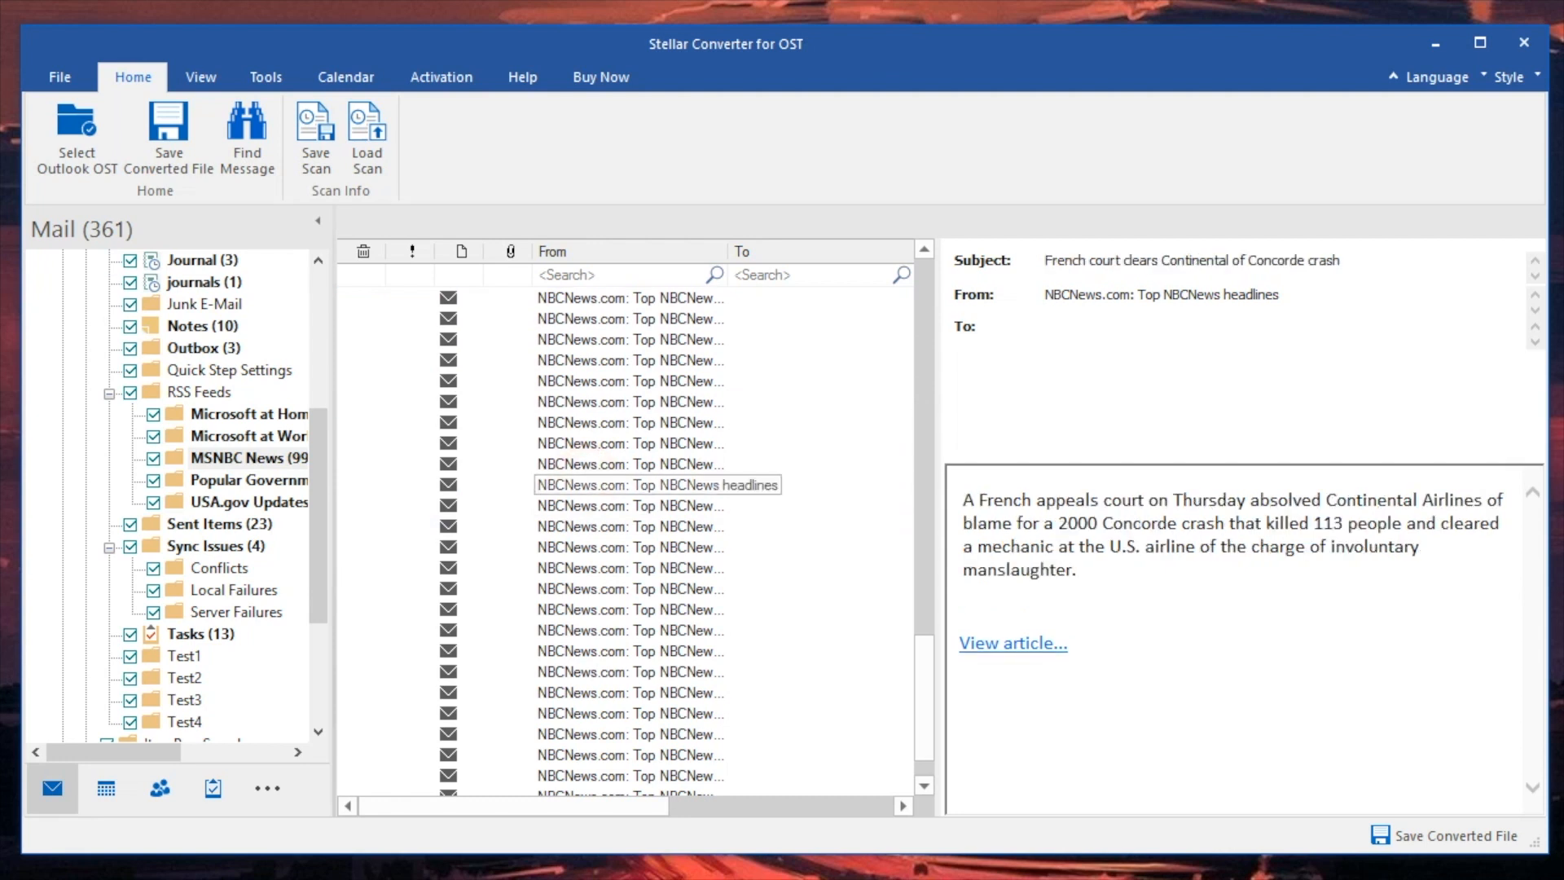
click(603, 533)
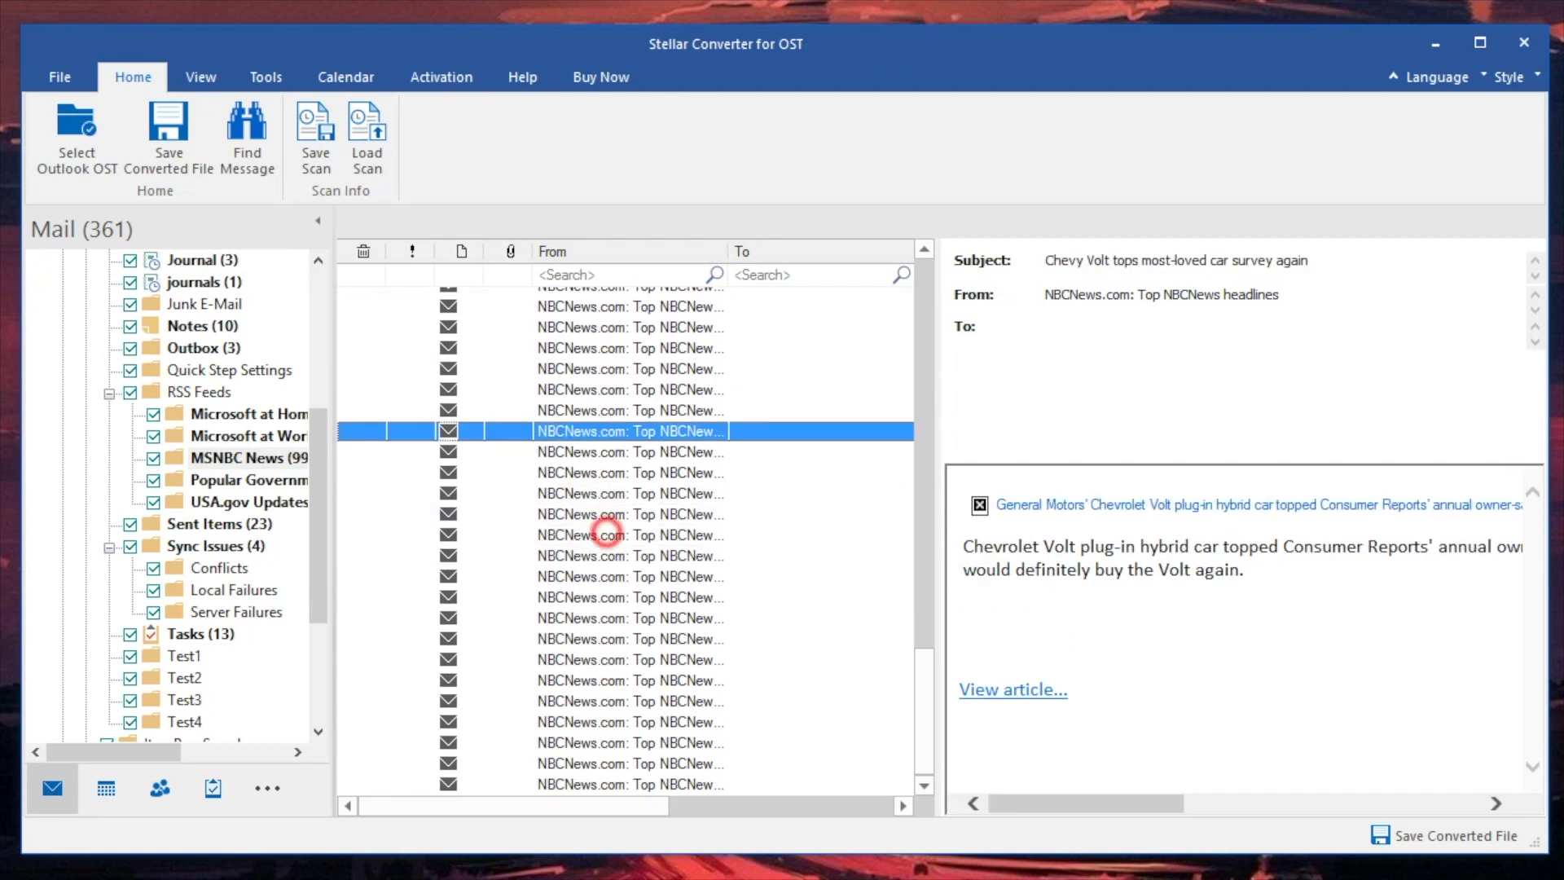
Preview the Popular Government Questions and News and Features messages from USA.gov Updates.
click(247, 502)
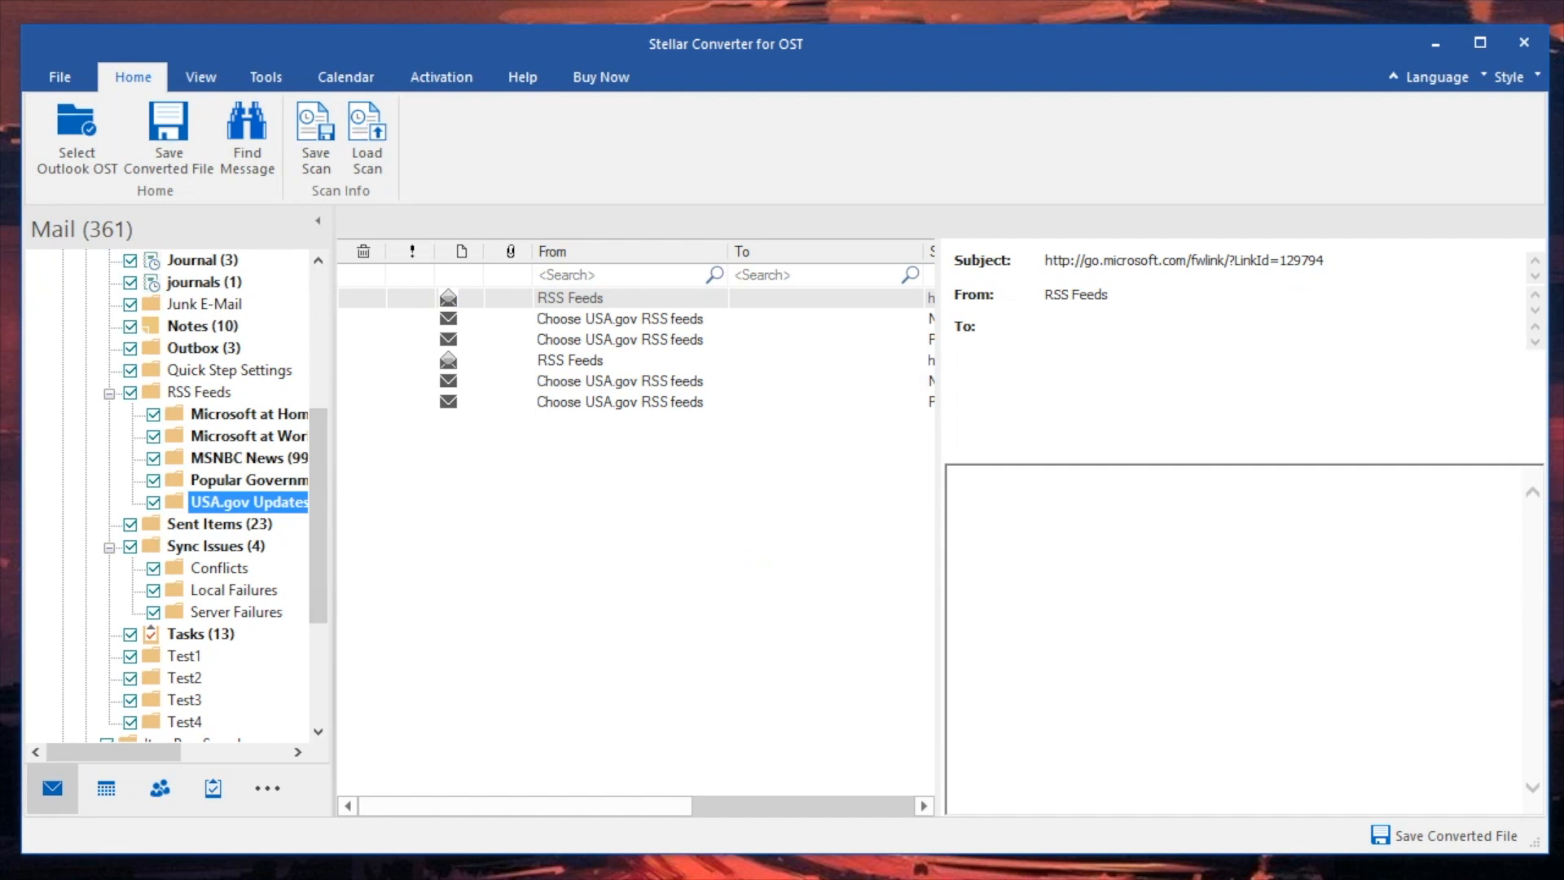
click(620, 402)
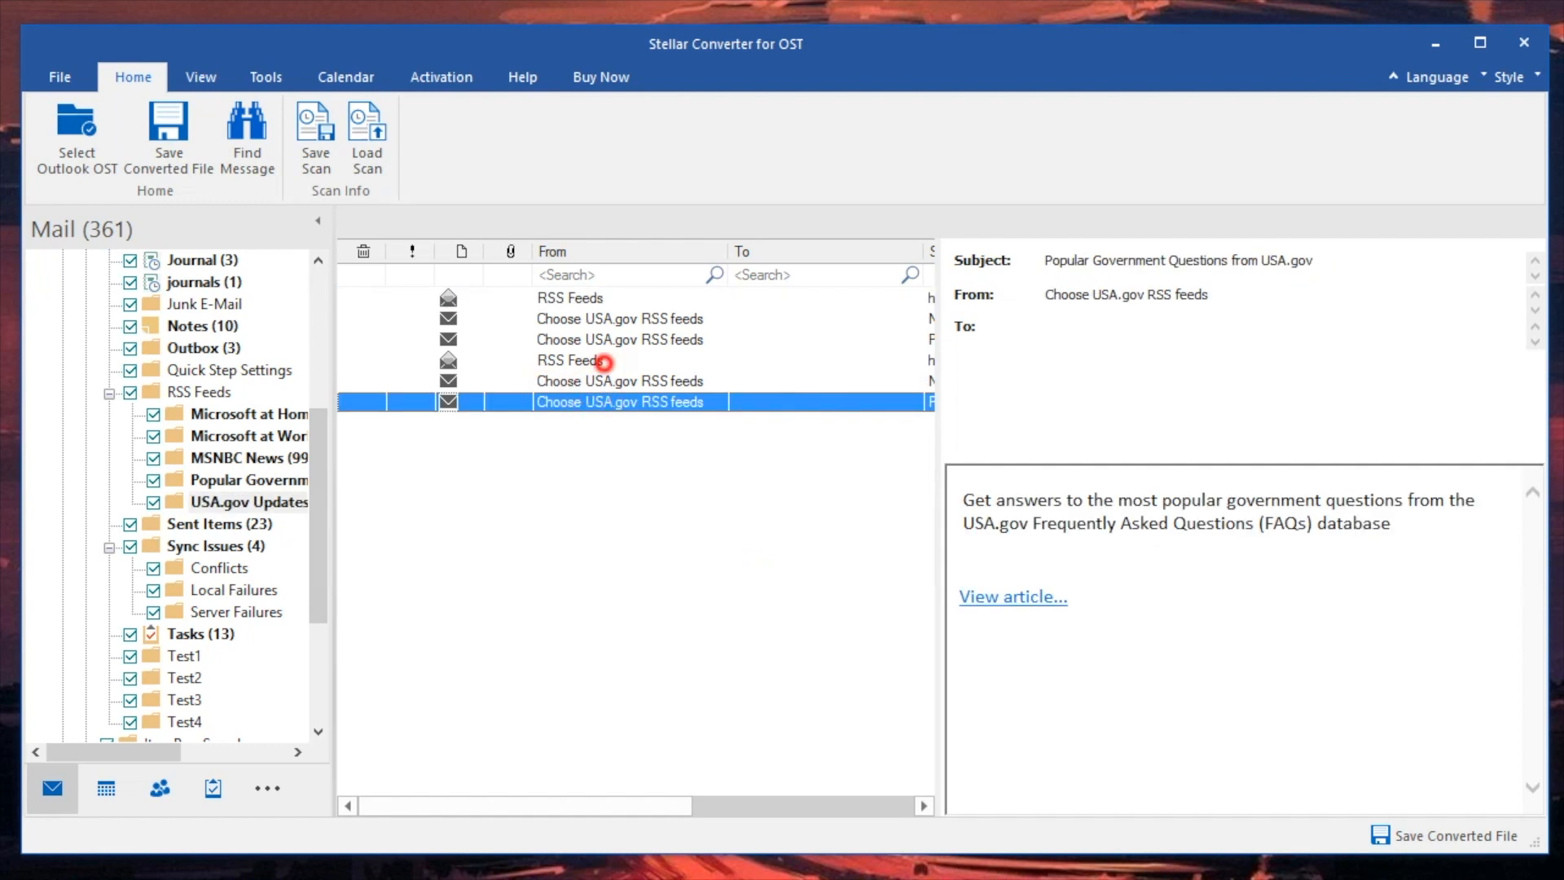
click(620, 381)
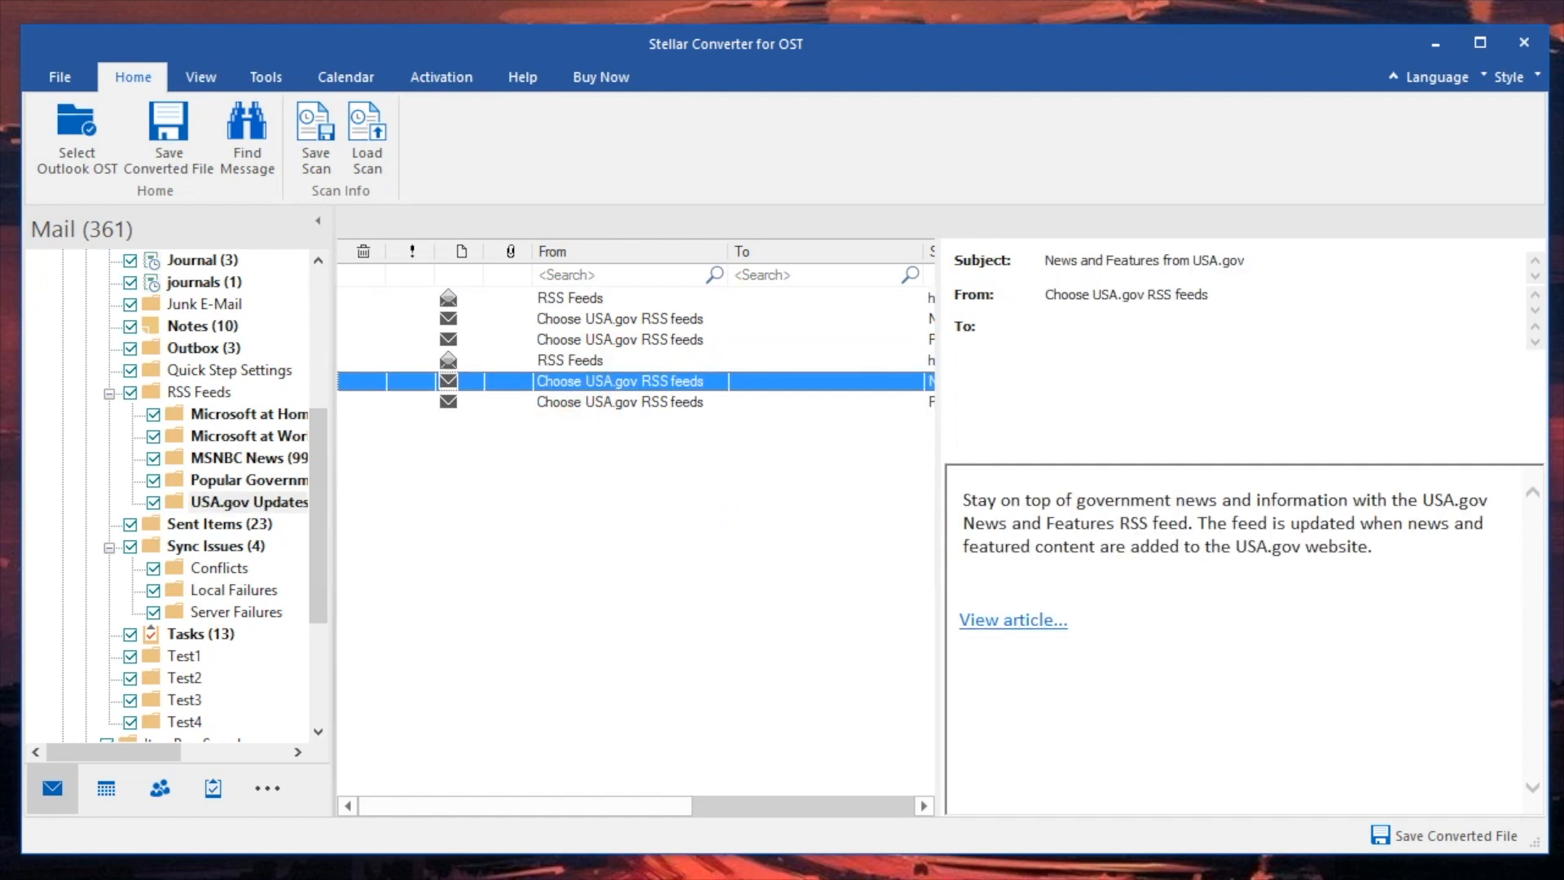
click(620, 402)
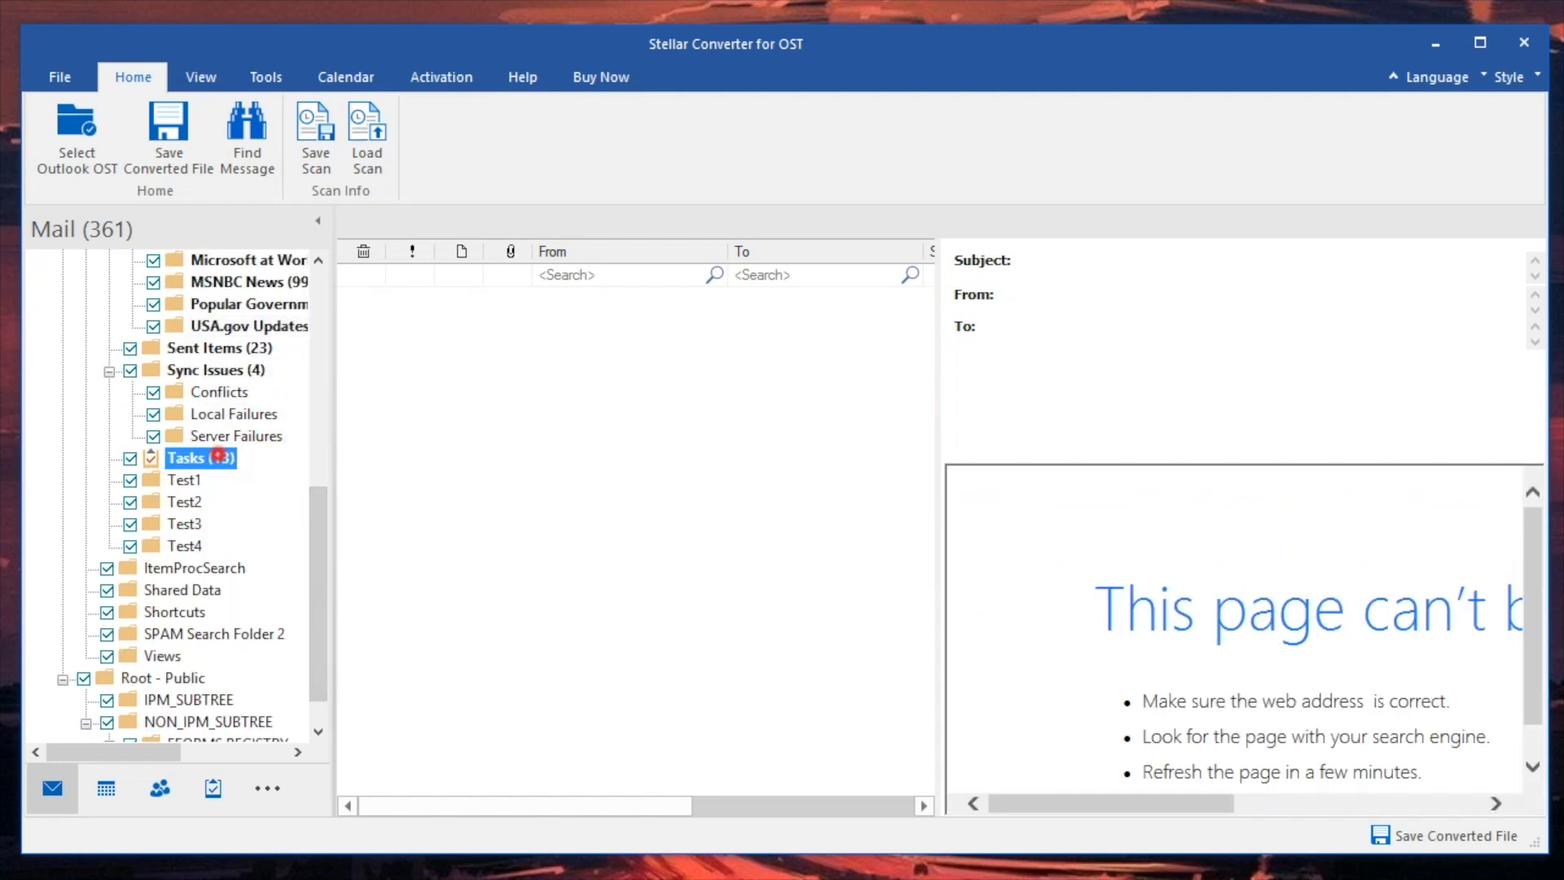
View the tasks, open SPAM Search Folder 2, and preview the Office 365 Home Premium message.
click(190, 458)
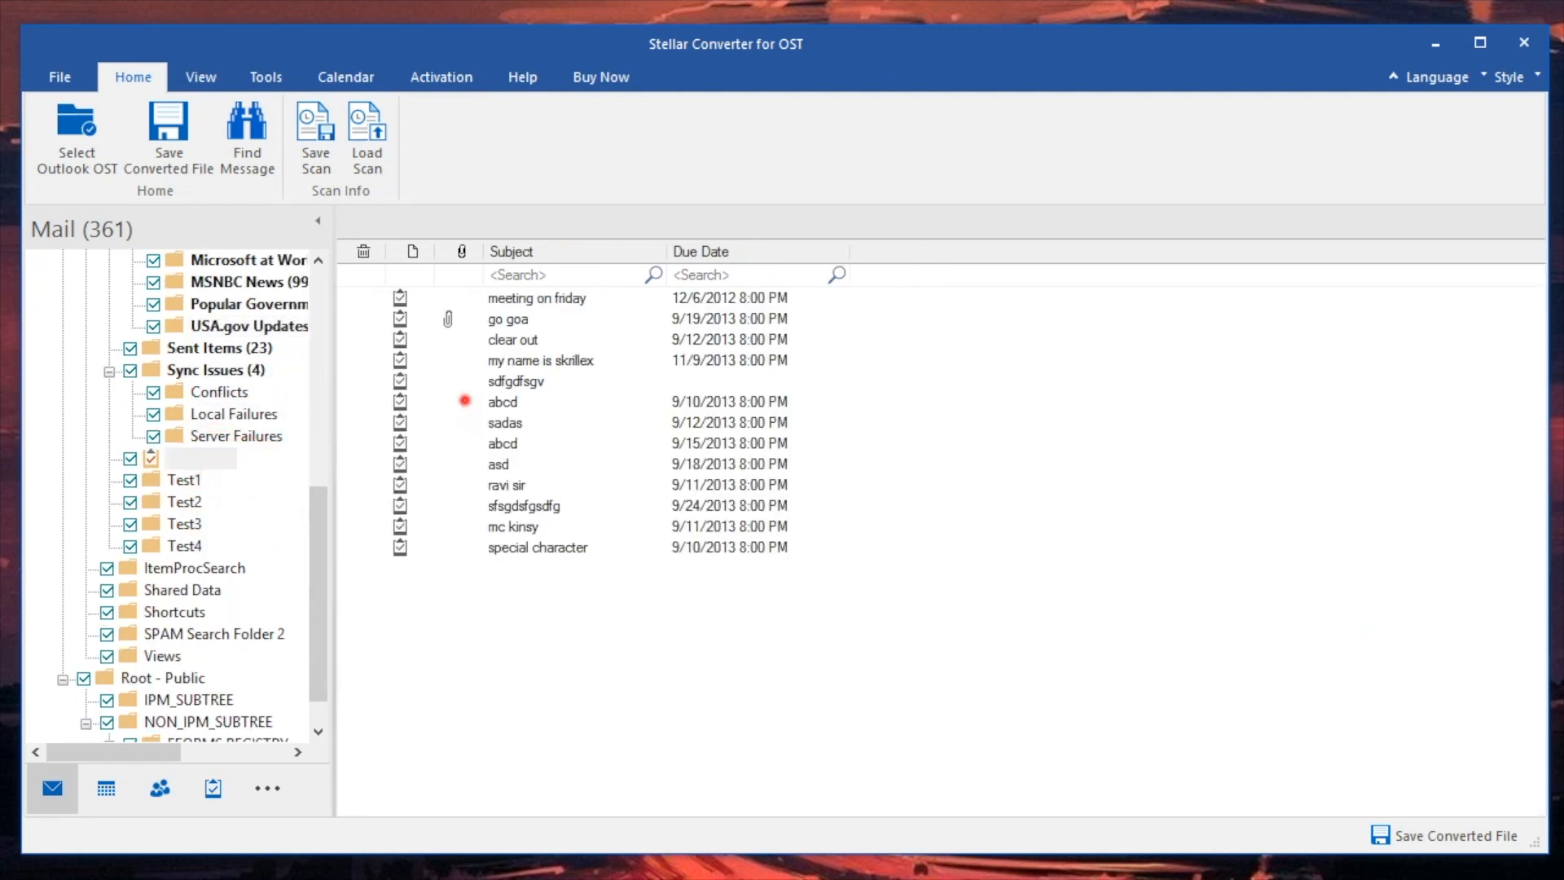
double_click(503, 401)
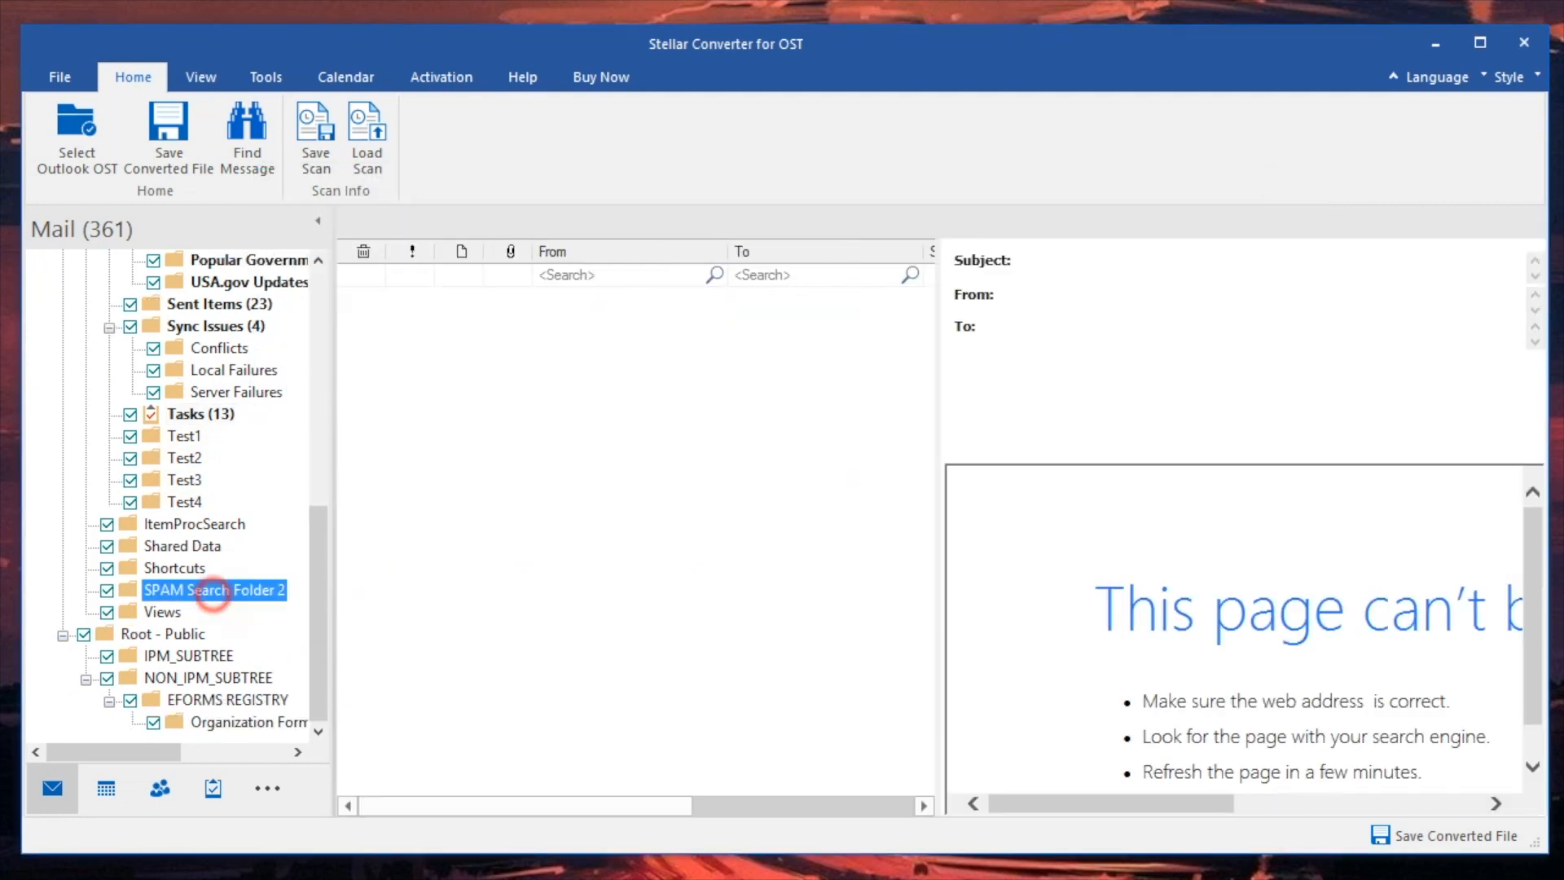
click(199, 414)
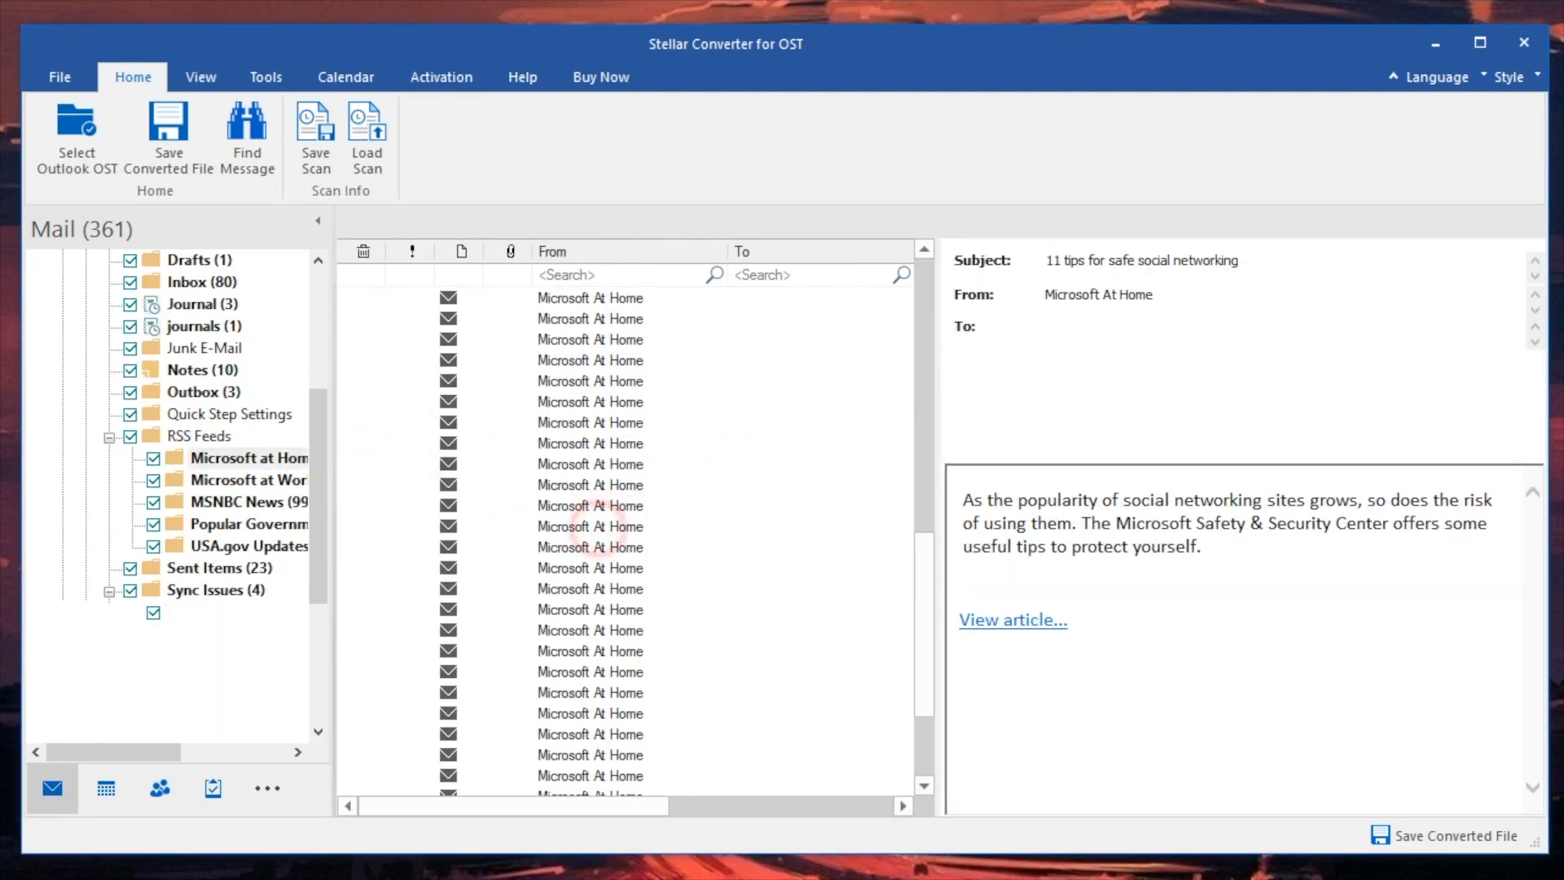
click(591, 536)
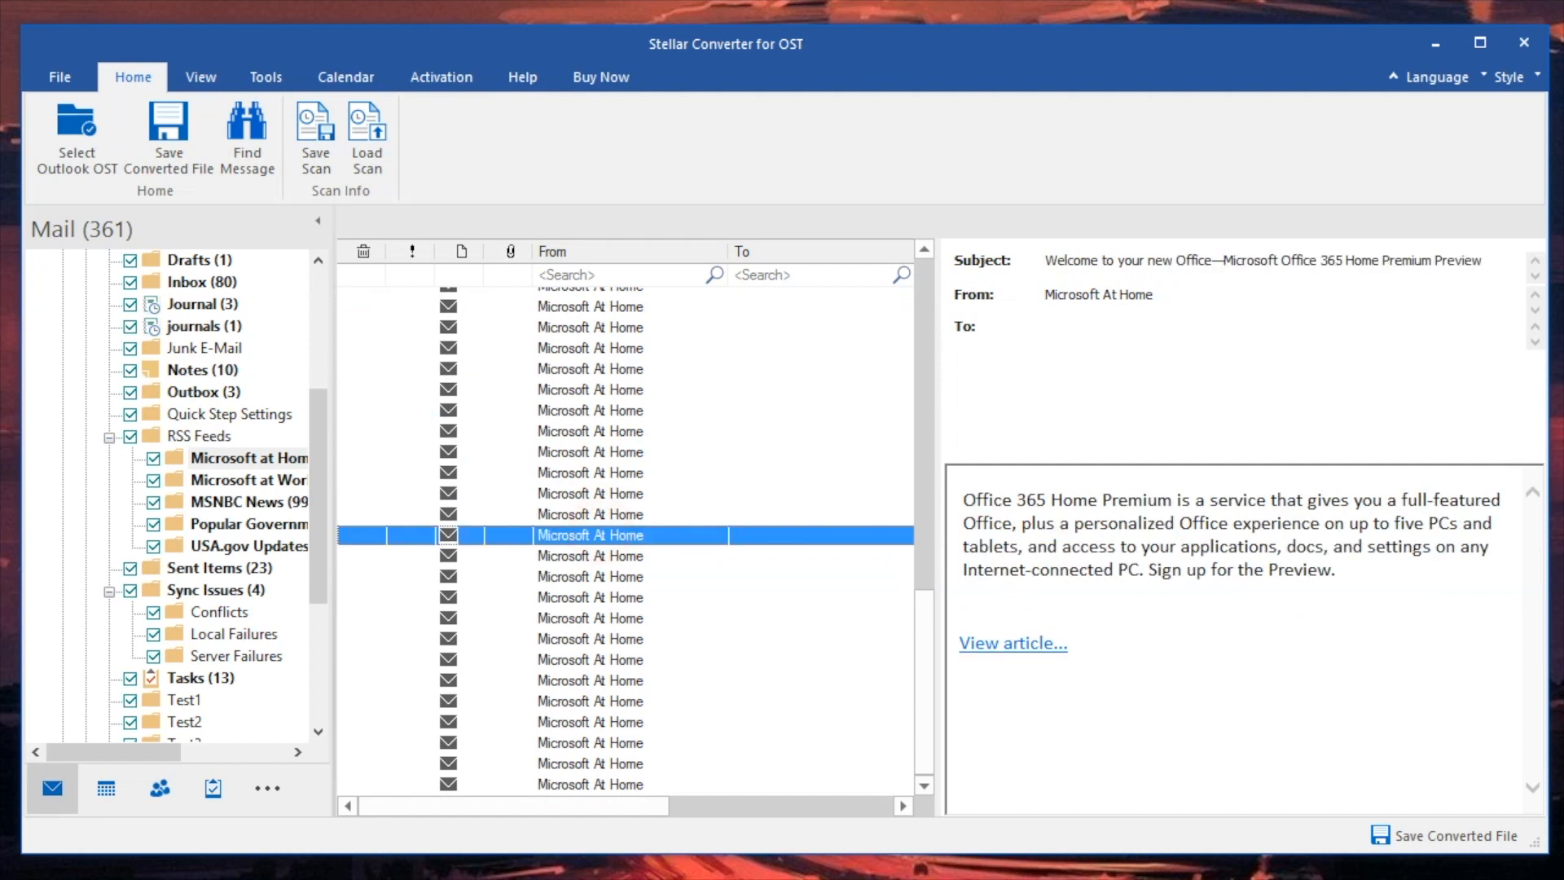
click(168, 131)
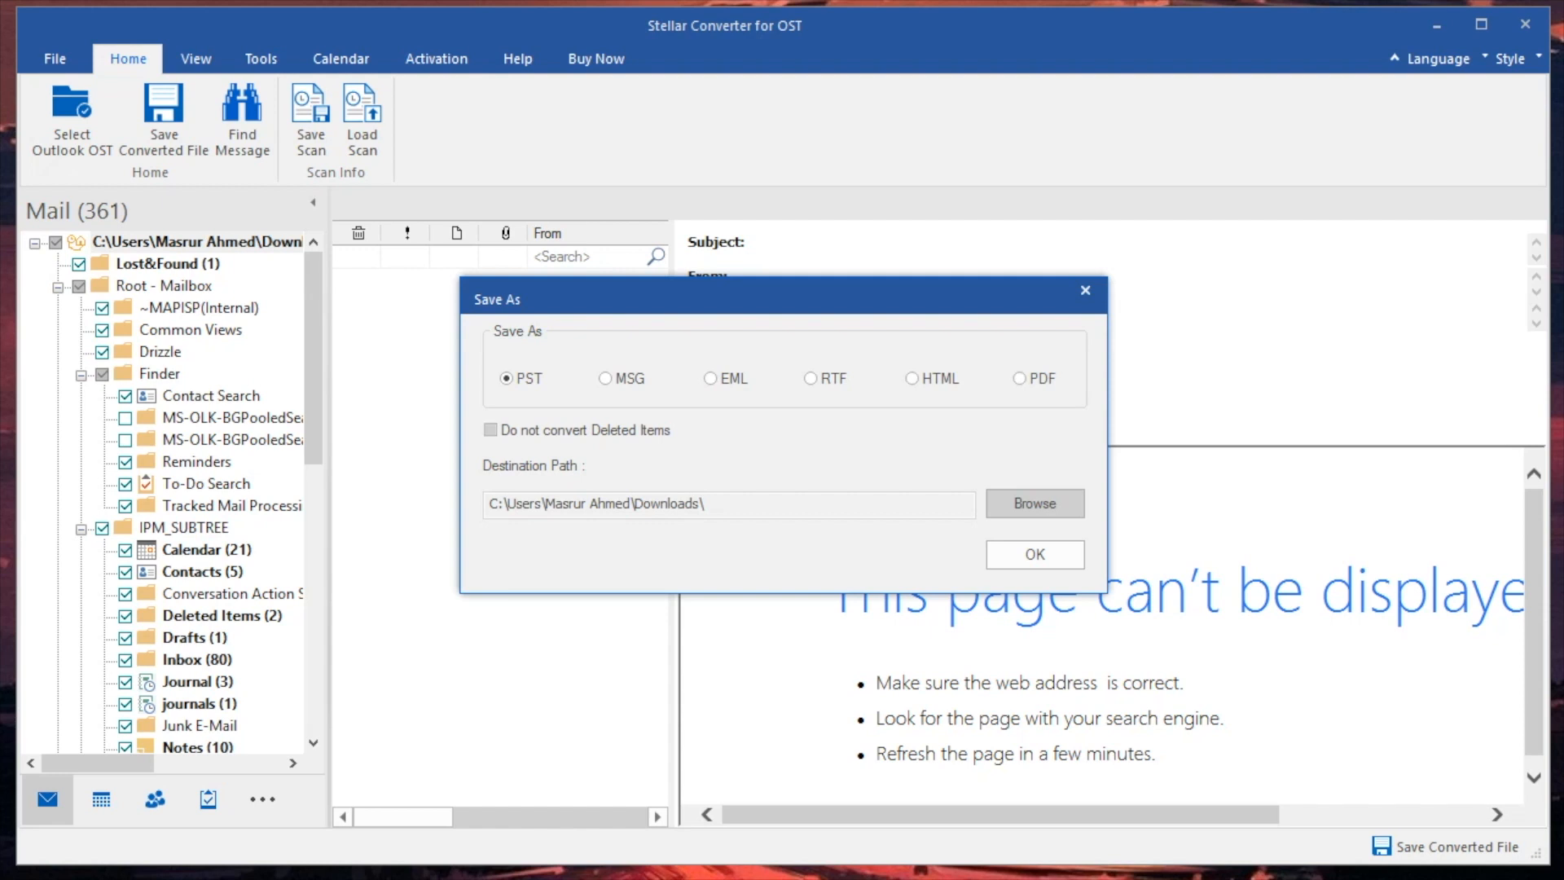
Save a PST to Downloads with Do not convert Deleted Items ticked, then dismiss Saving Complete.
click(491, 430)
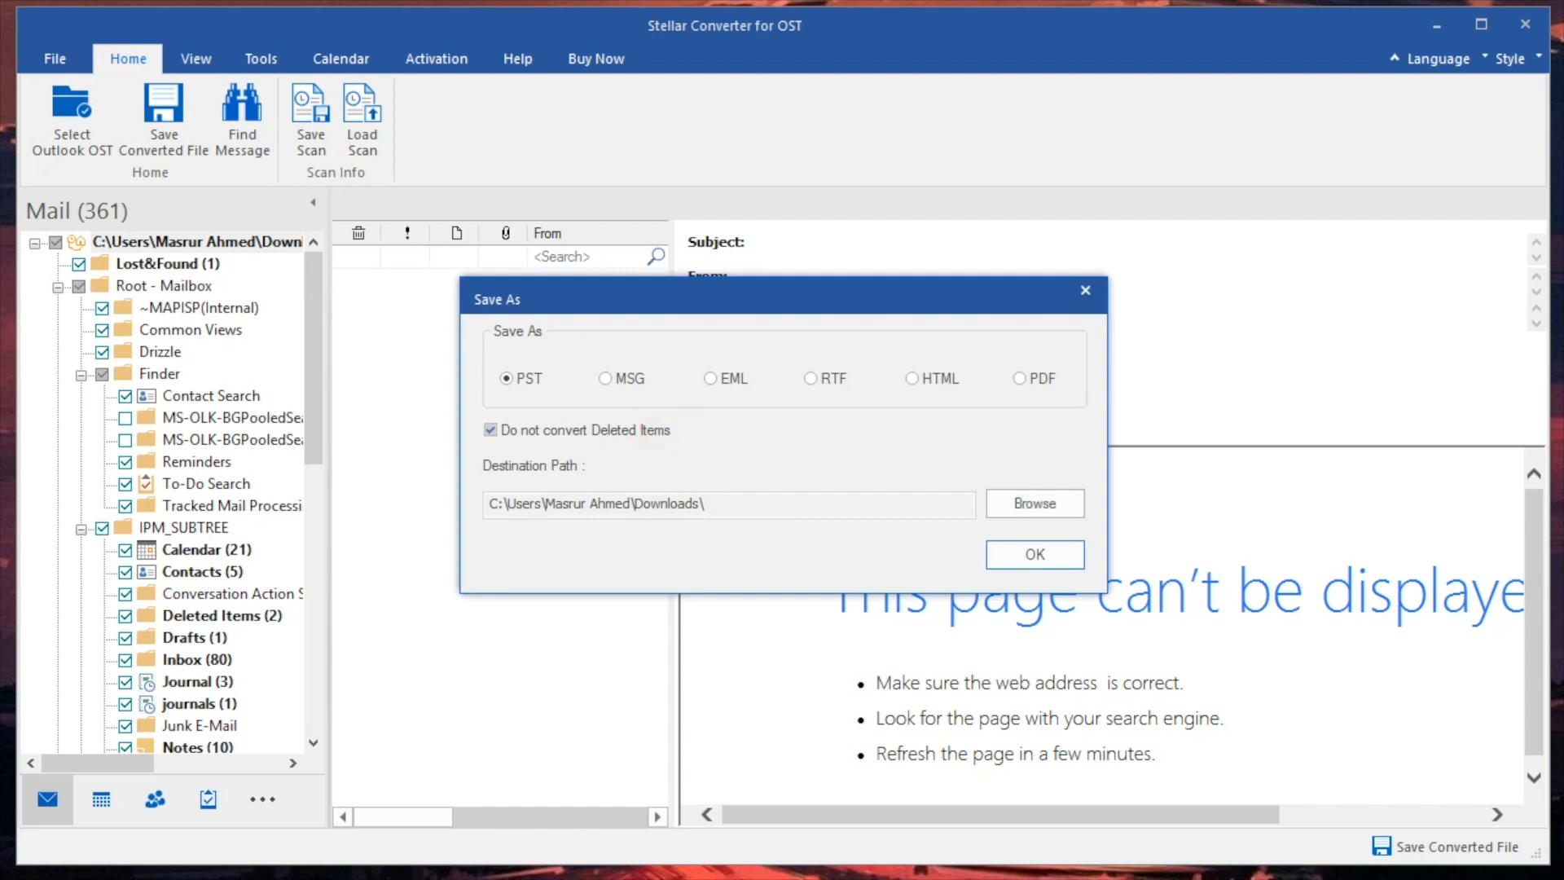
click(1035, 554)
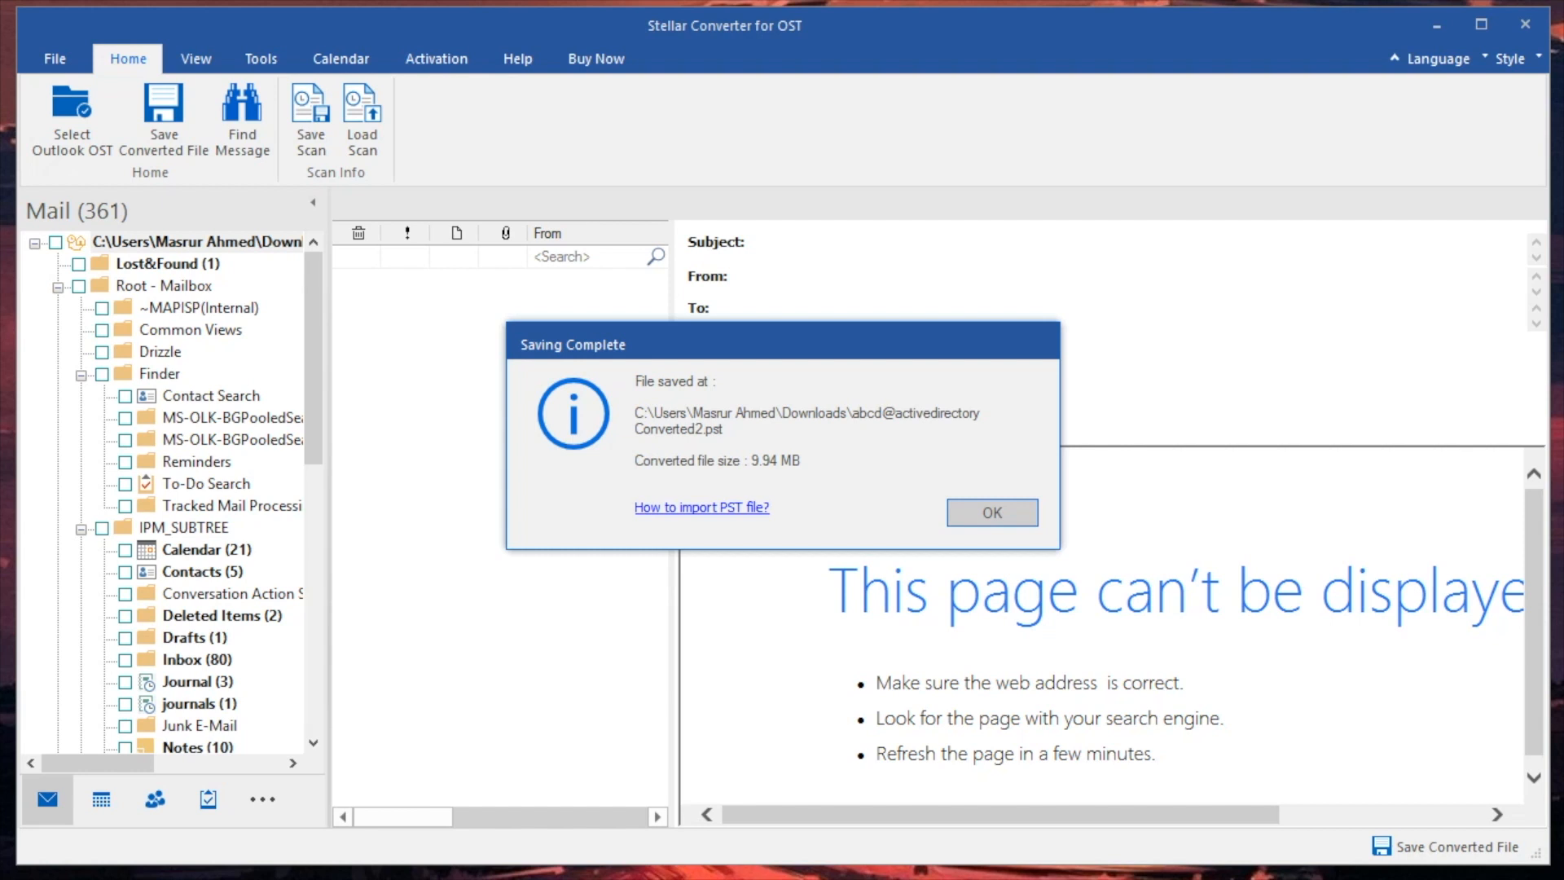
click(991, 512)
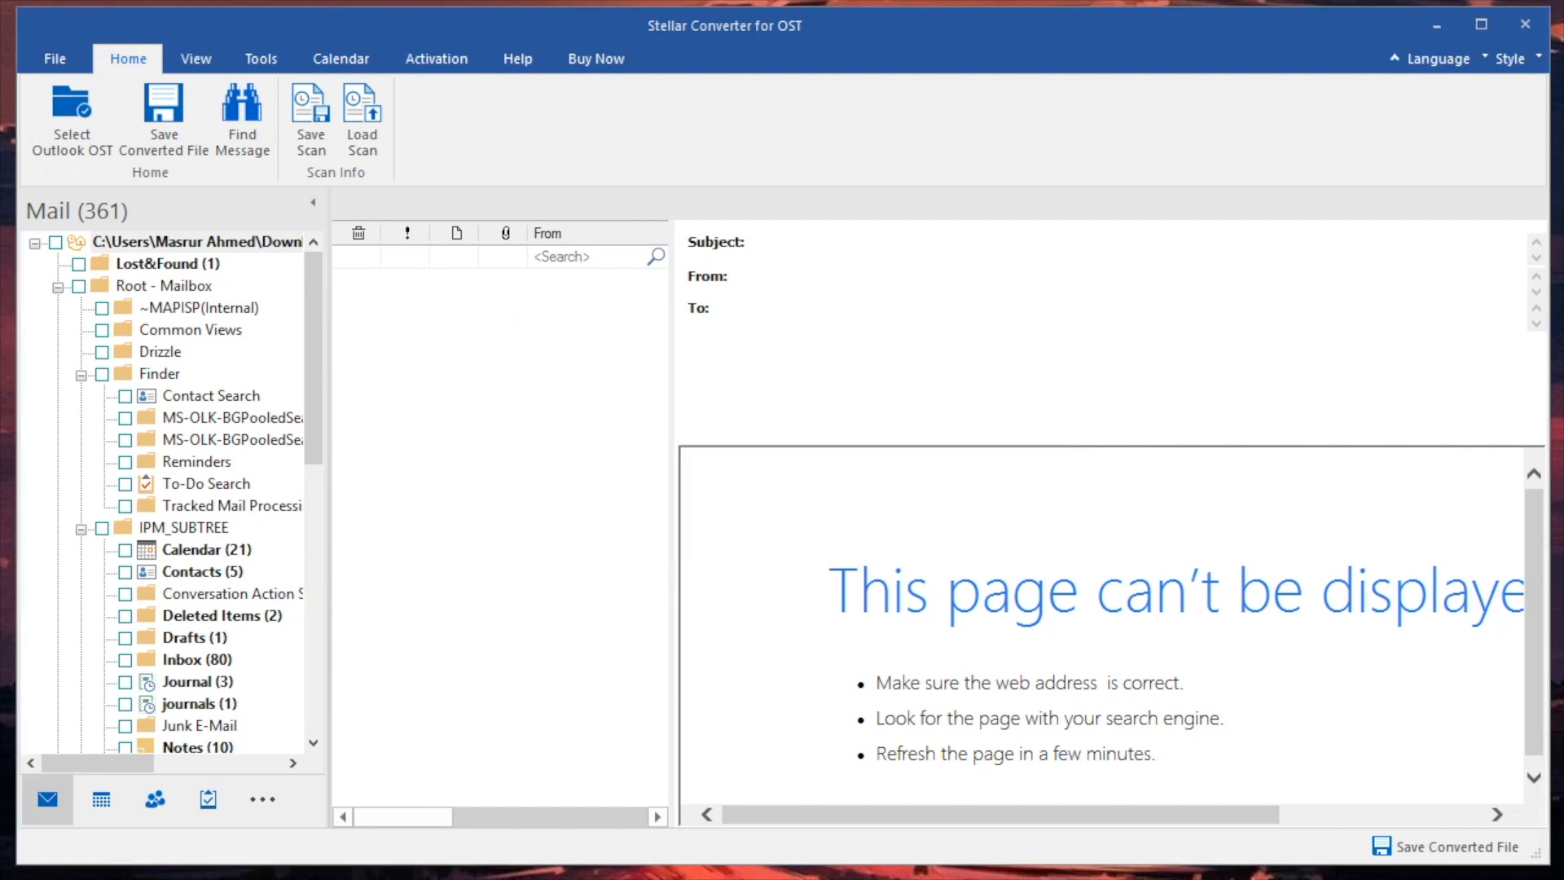
Tick the top-level folder checkbox and untick both MS-OLK-BGPooledSearch folders under Finder.
click(59, 244)
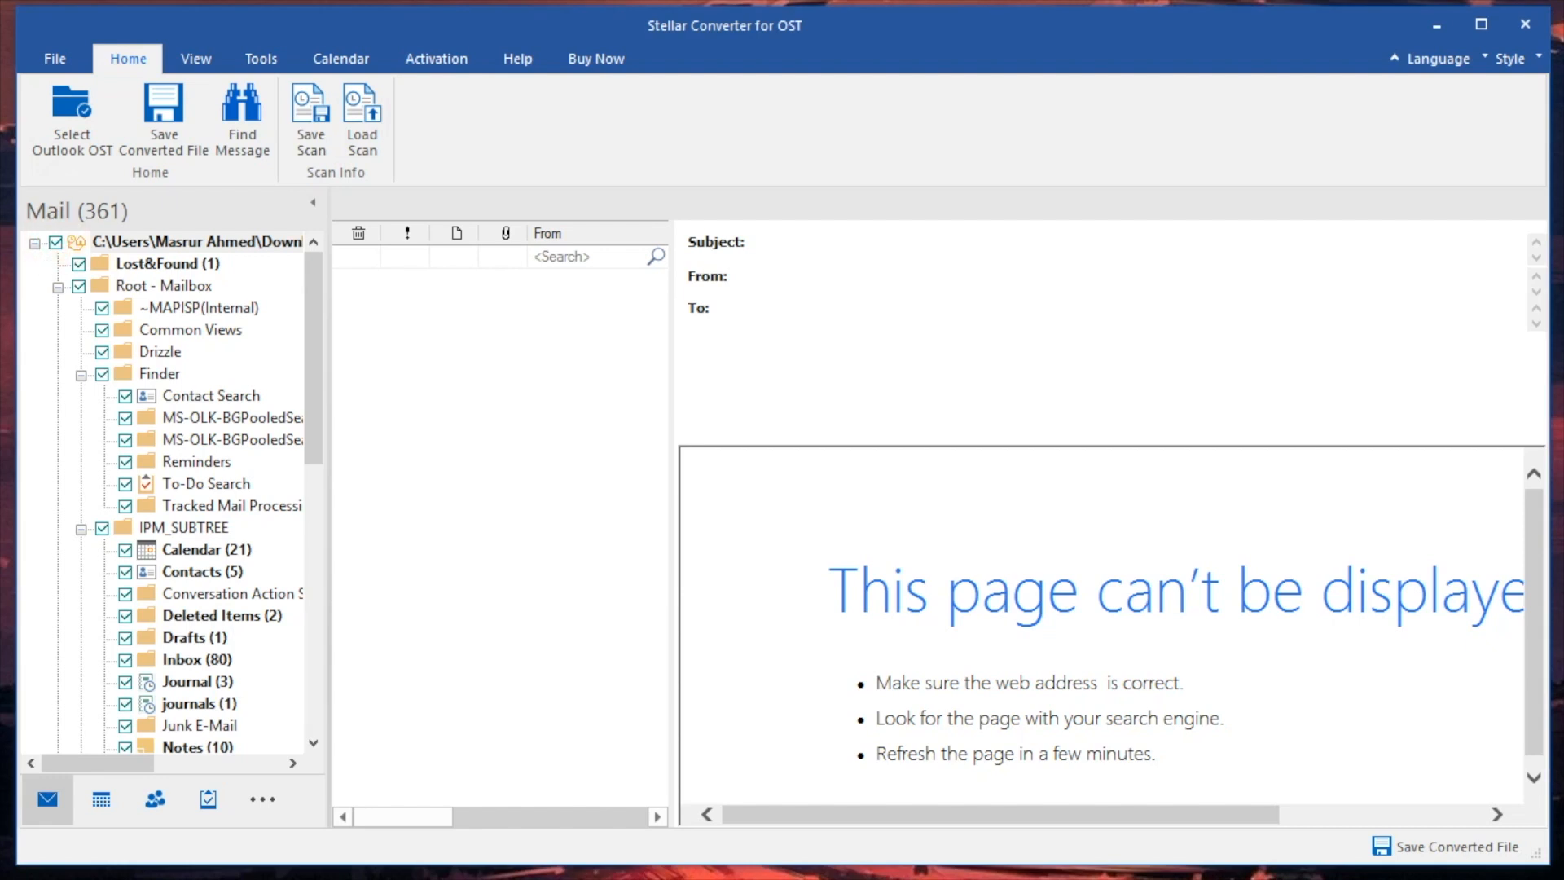
click(127, 418)
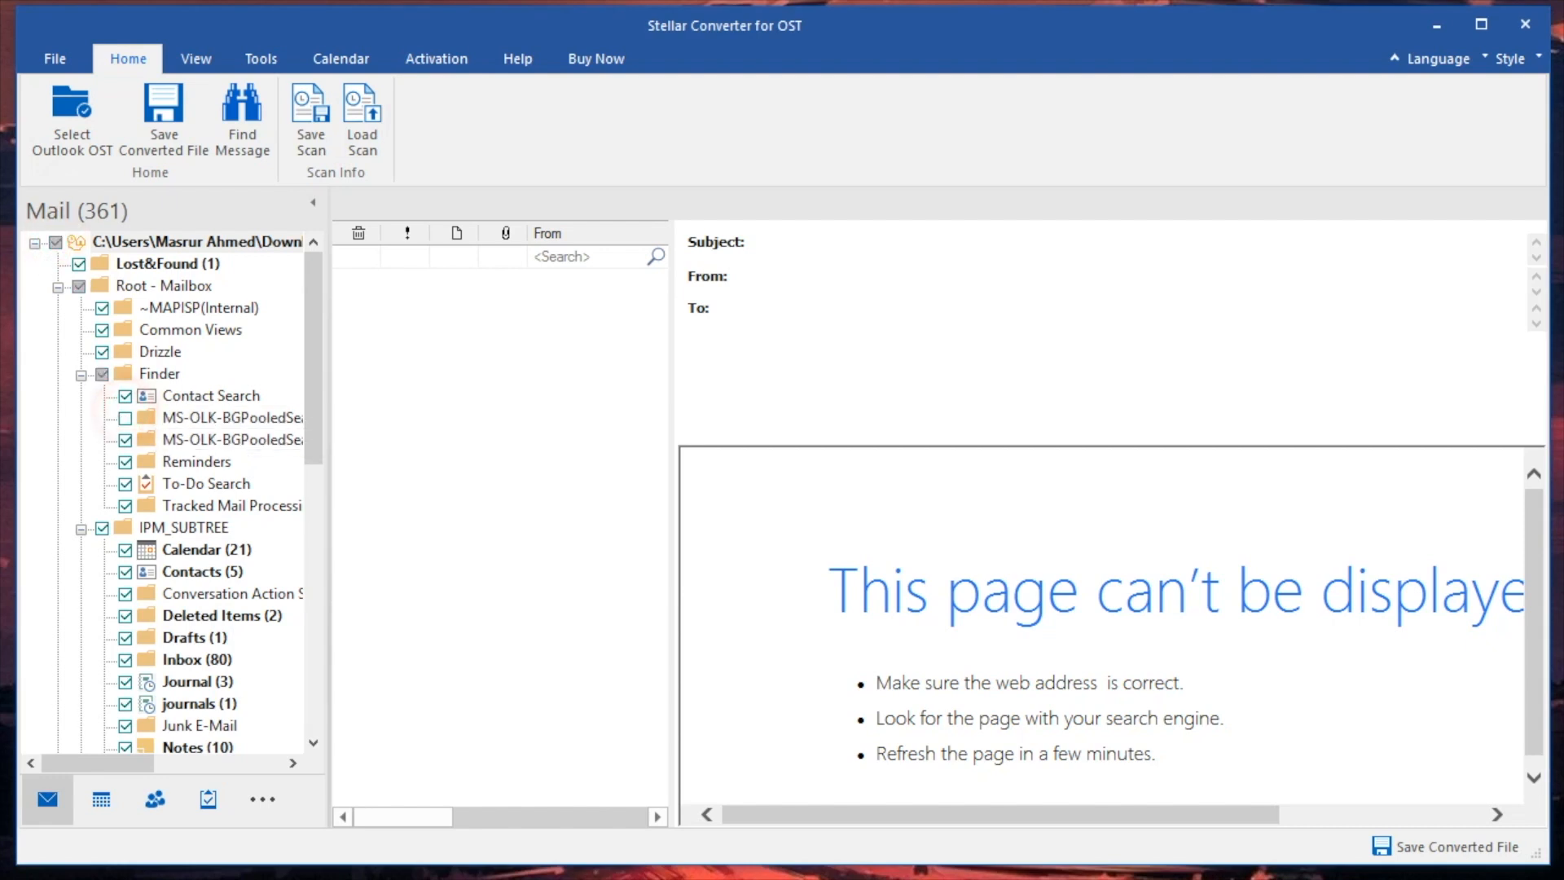
click(125, 439)
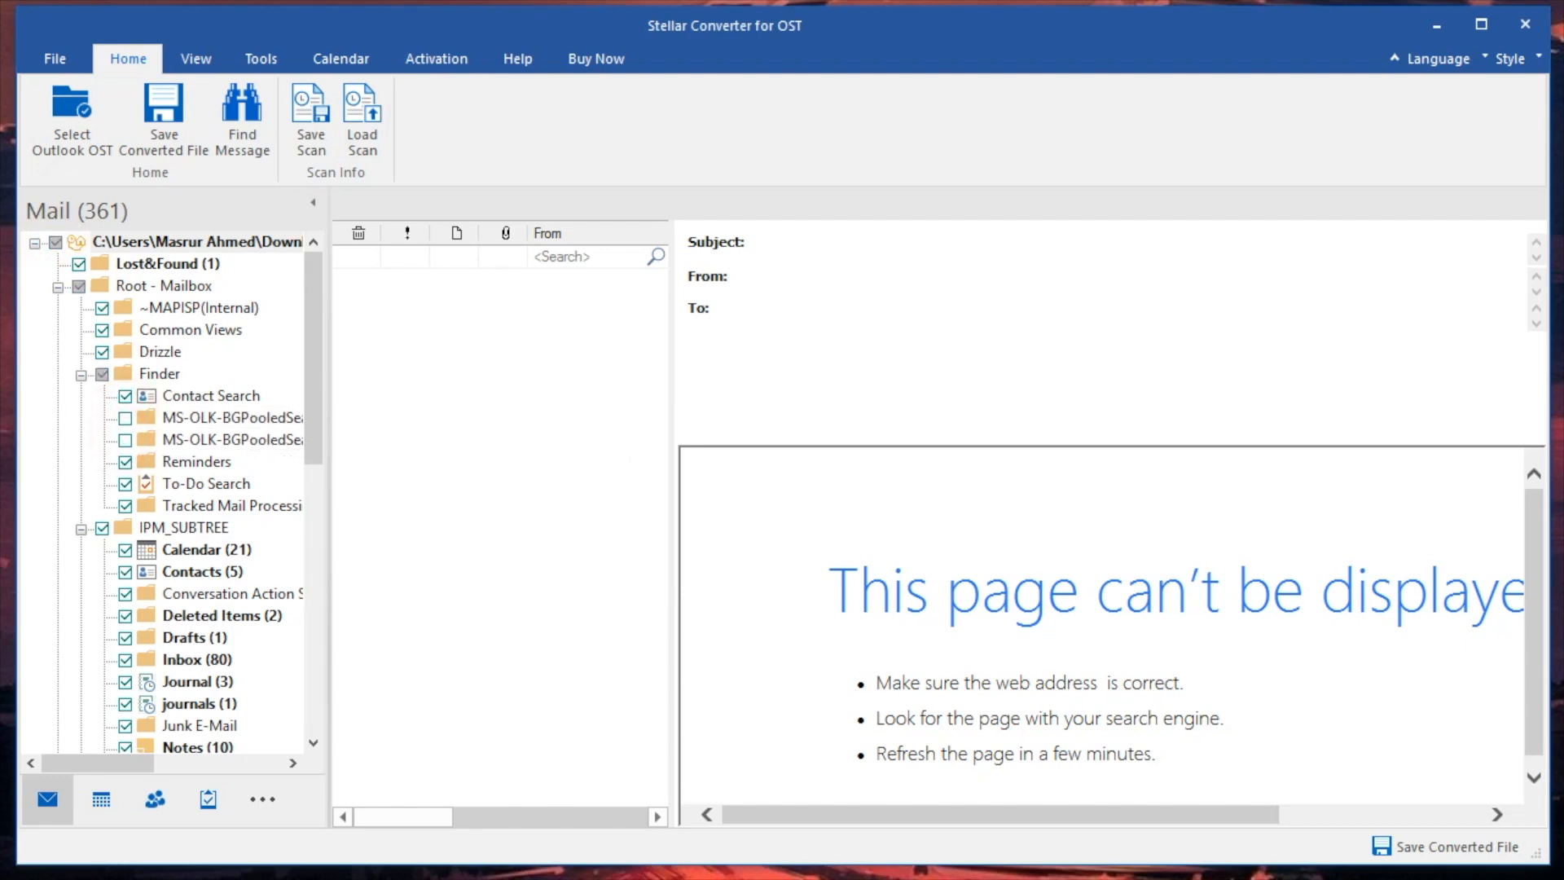
click(52, 58)
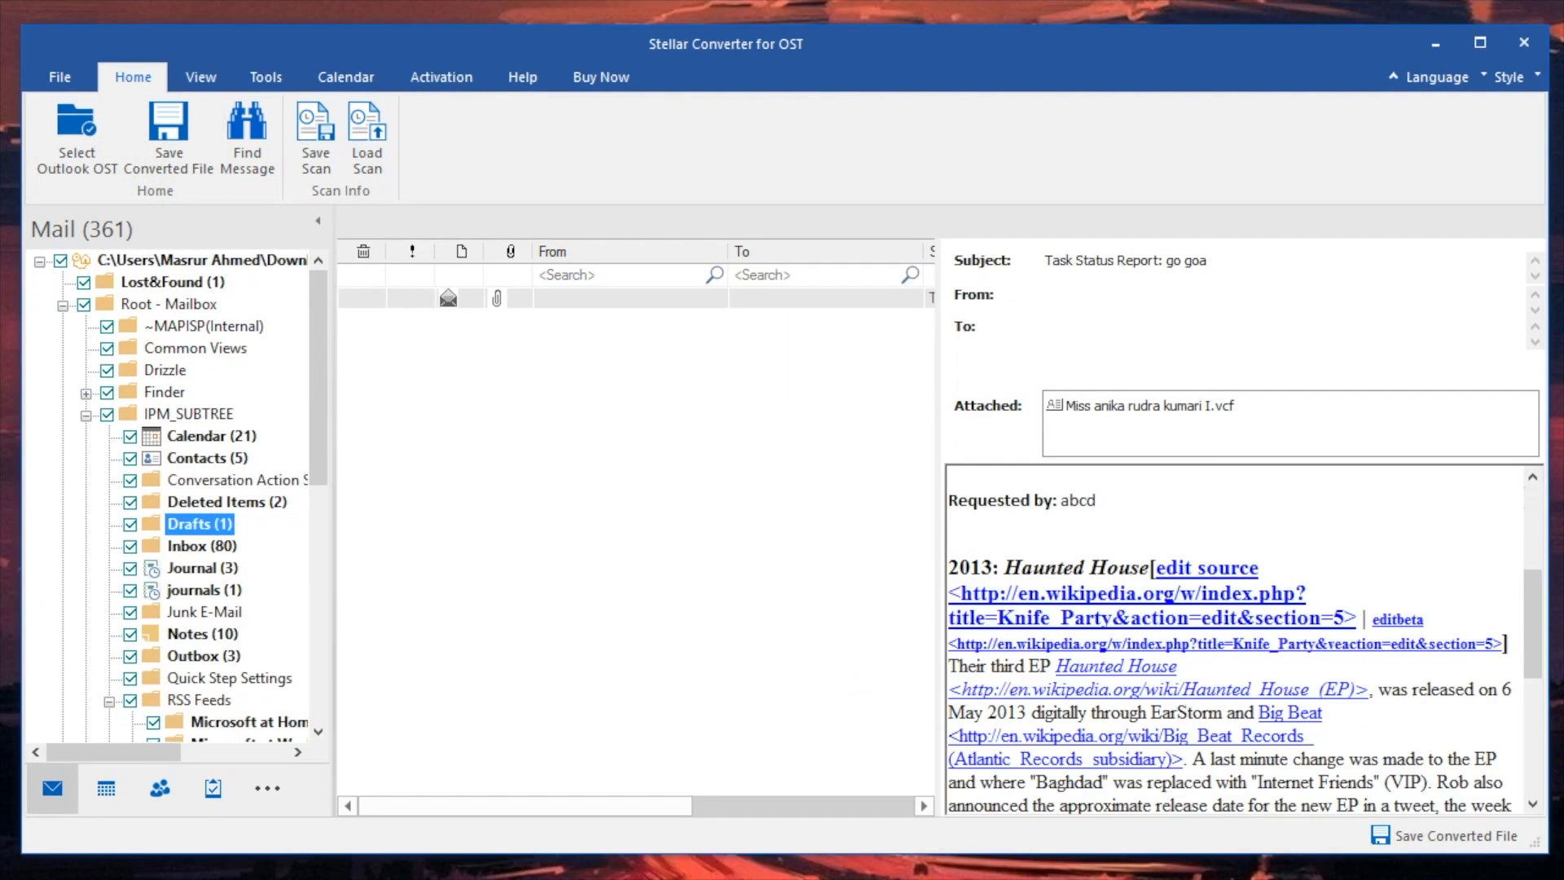
Open the Inbox, then Finder, ending on the empty Root - Mailbox folder.
click(201, 546)
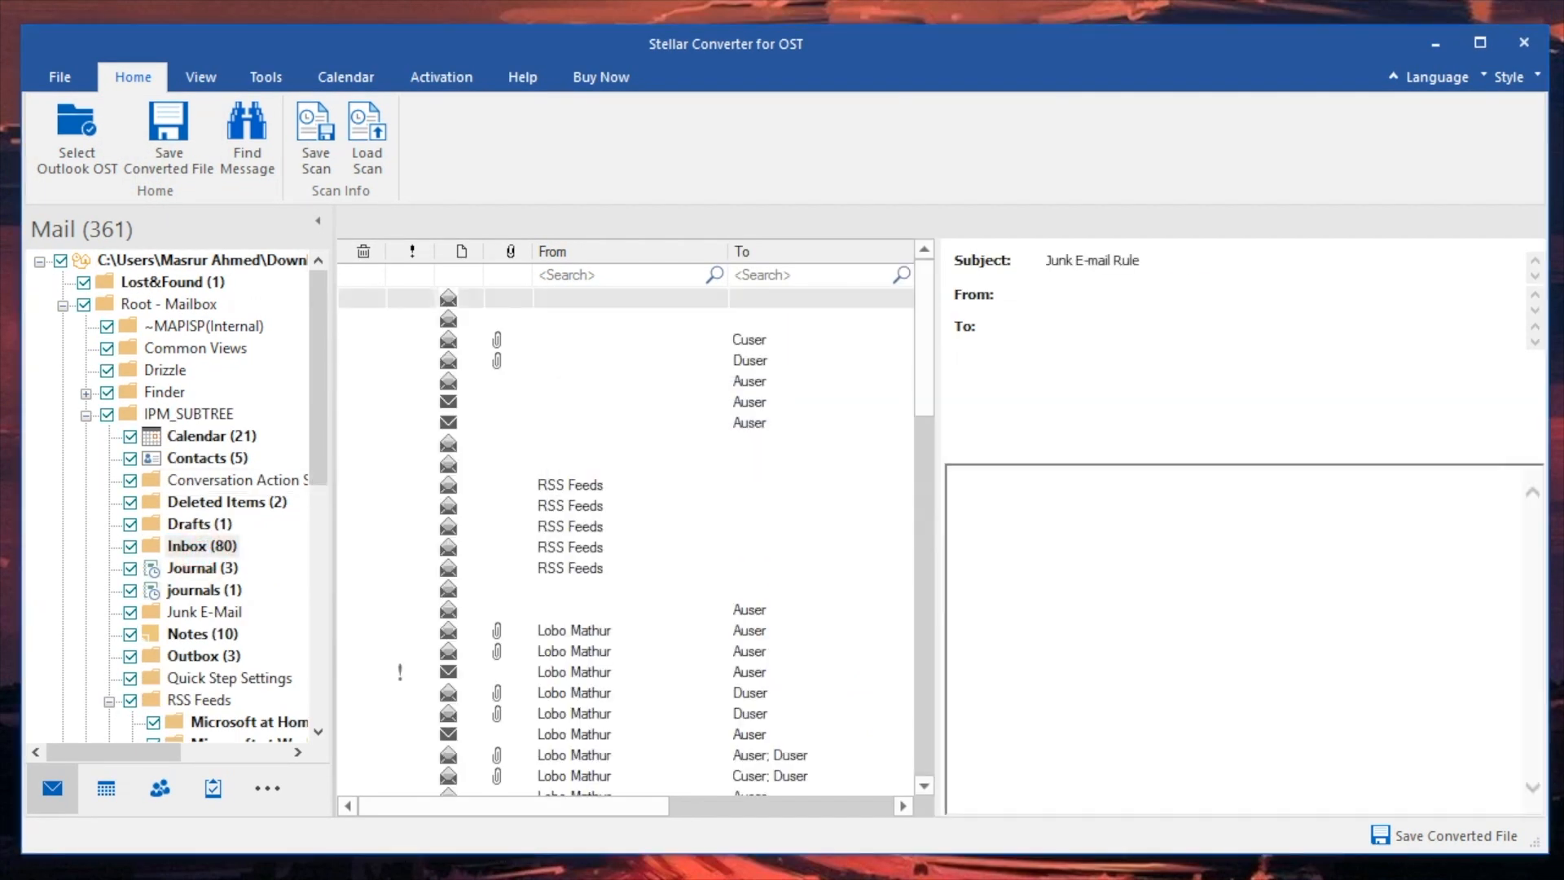
click(164, 392)
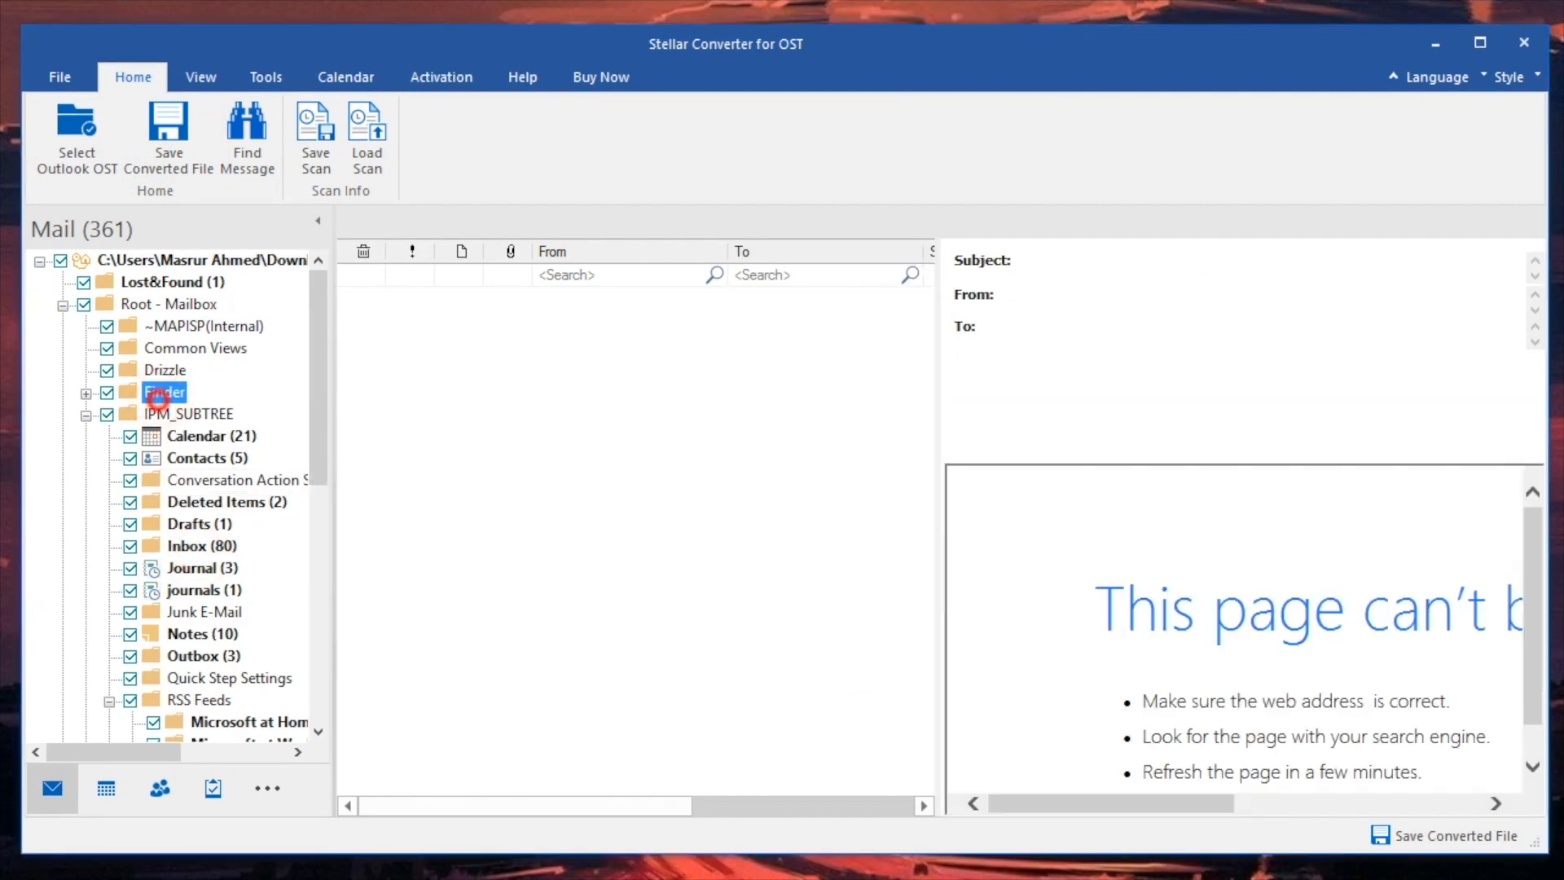
click(168, 304)
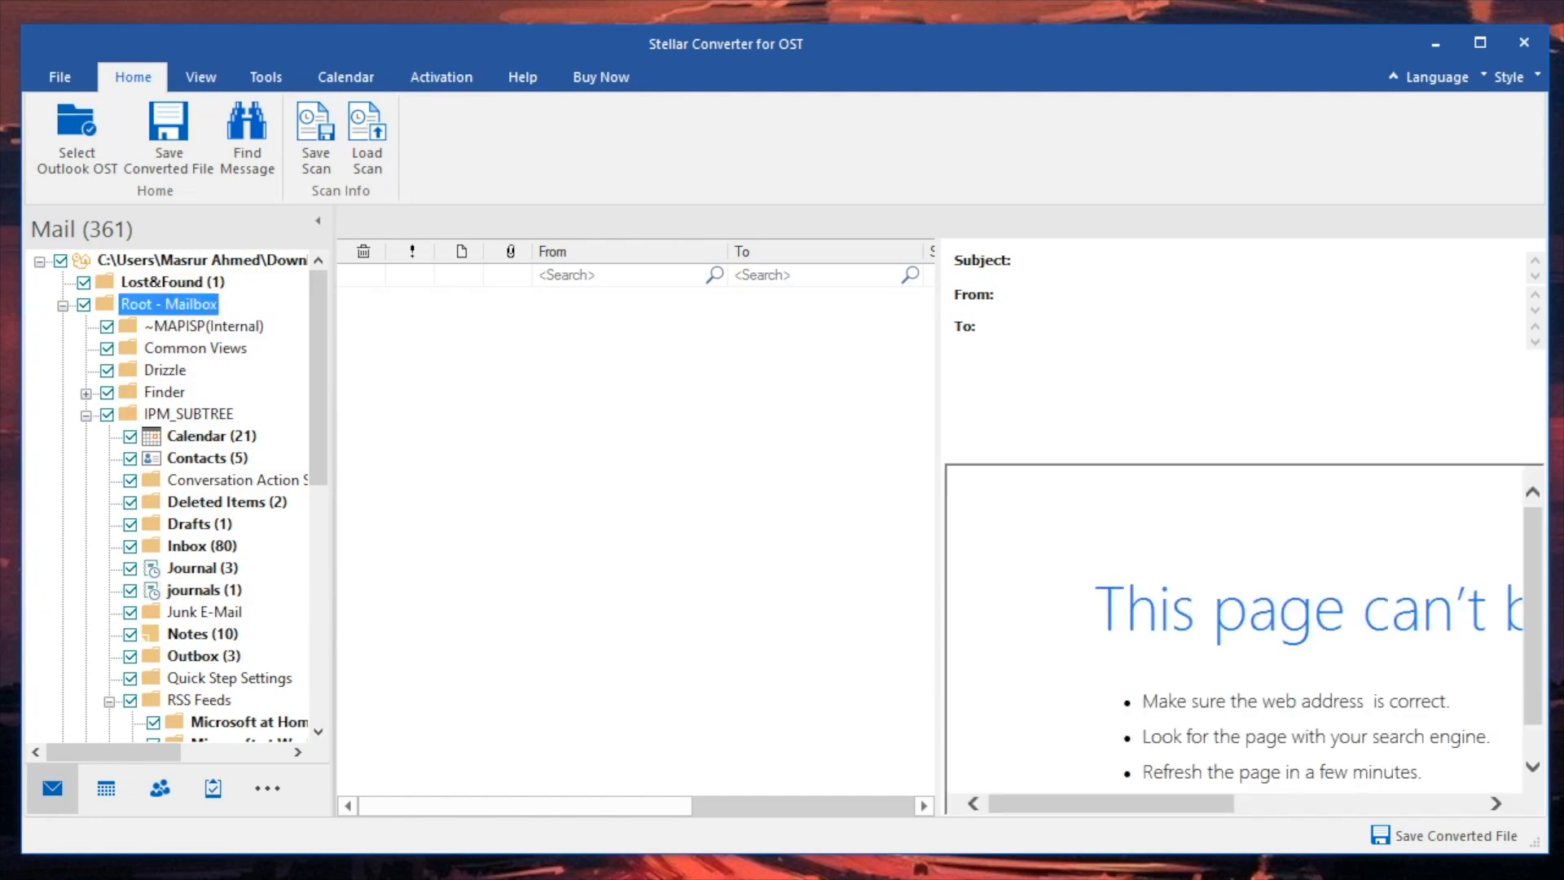